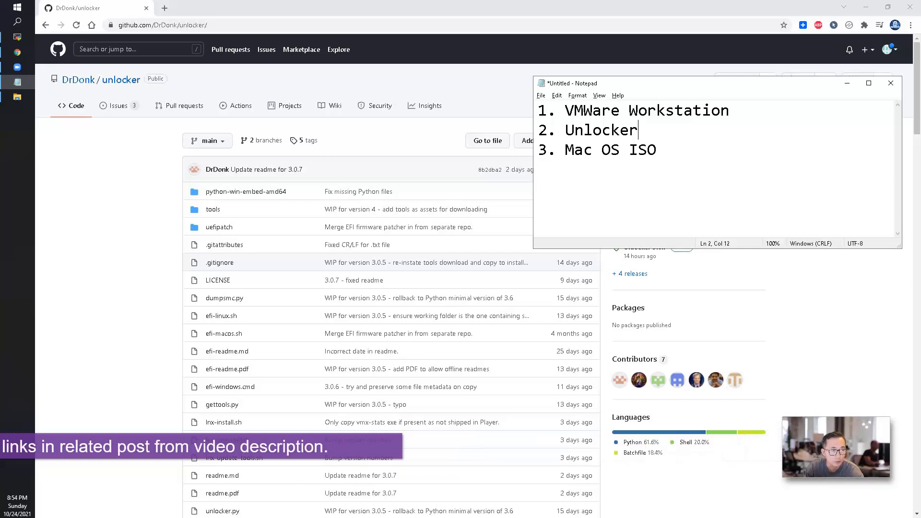
# Hide Notepad and go to the Unlocker 3.0.7 release of DrDonk/unlocker on GitHub
pyautogui.click(890, 83)
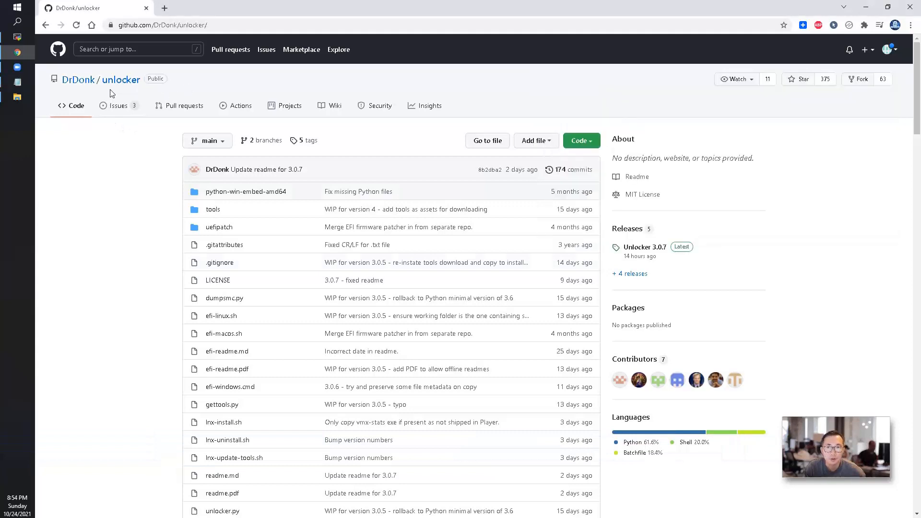
pyautogui.moveTo(78, 80)
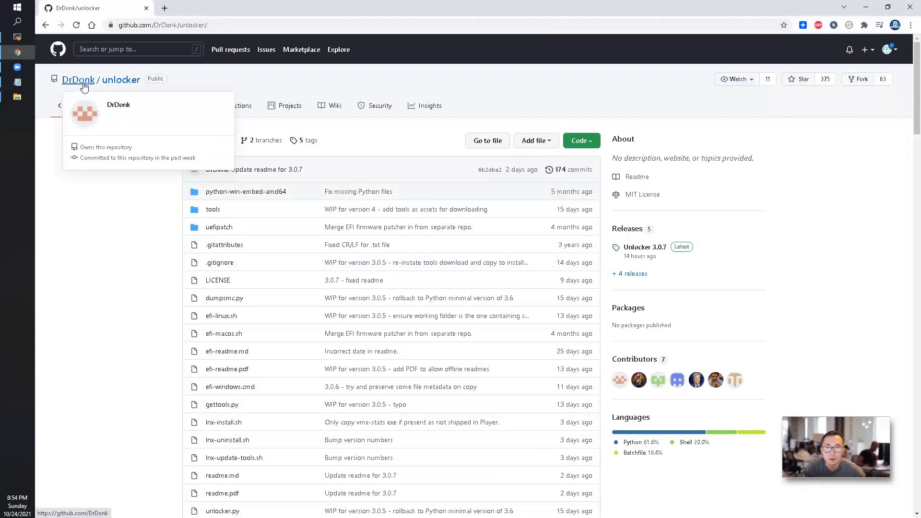
pyautogui.moveTo(183, 84)
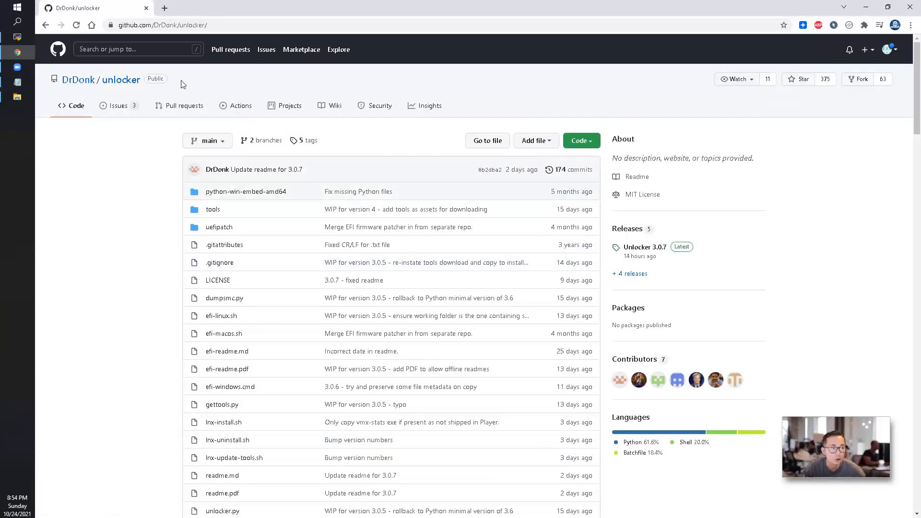
pyautogui.moveTo(664, 262)
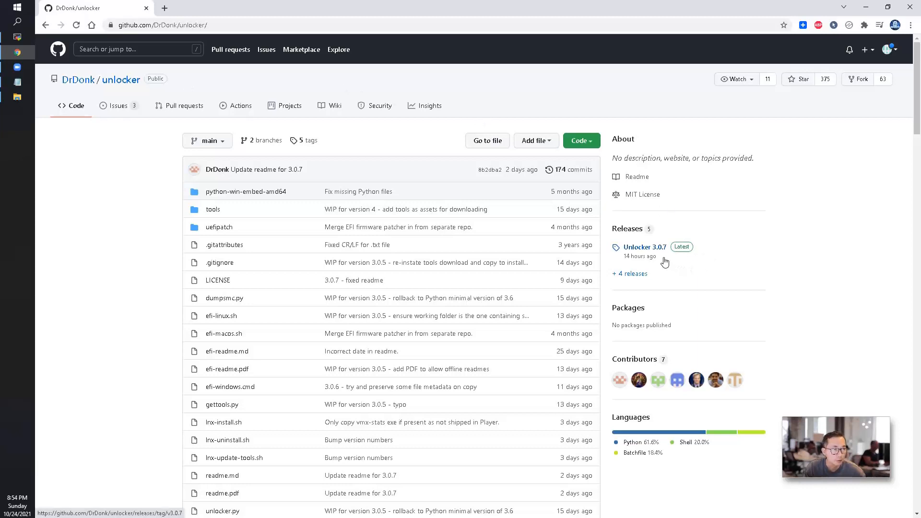
pyautogui.moveTo(666, 262)
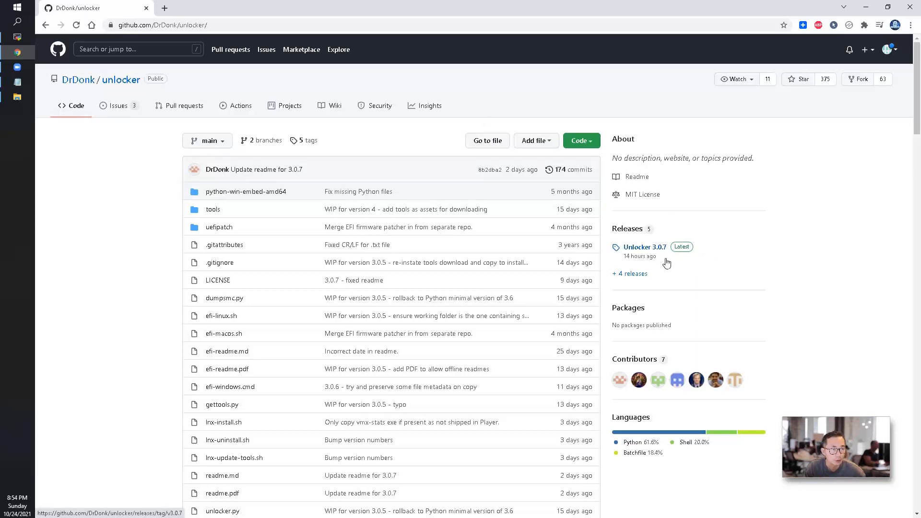
pyautogui.click(645, 246)
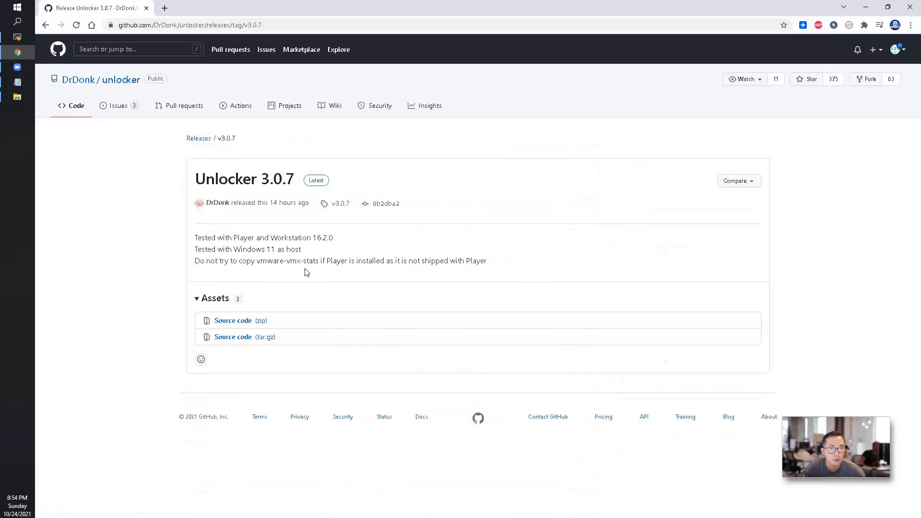
pyautogui.moveTo(244, 307)
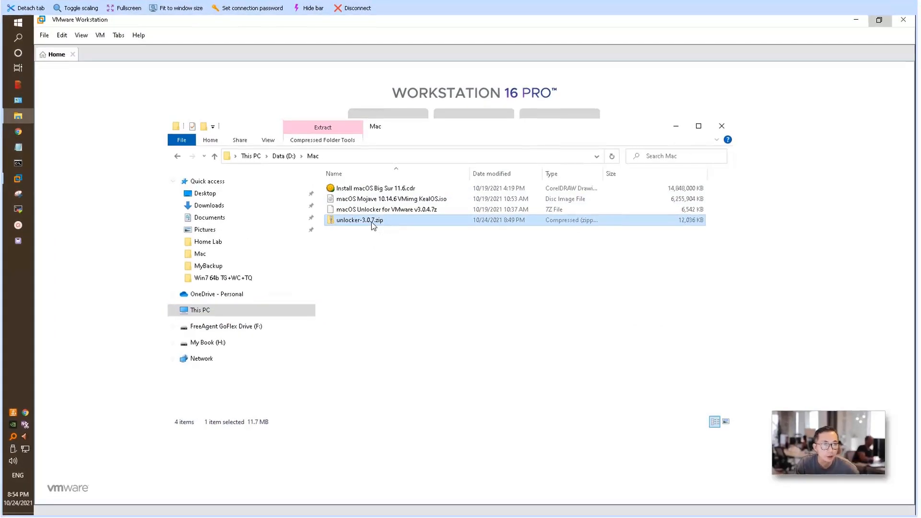
# Extract unlocker-3.0.7.zip into the suggested unlocker-3.0.7 folder and enter it
pyautogui.rightClick(359, 220)
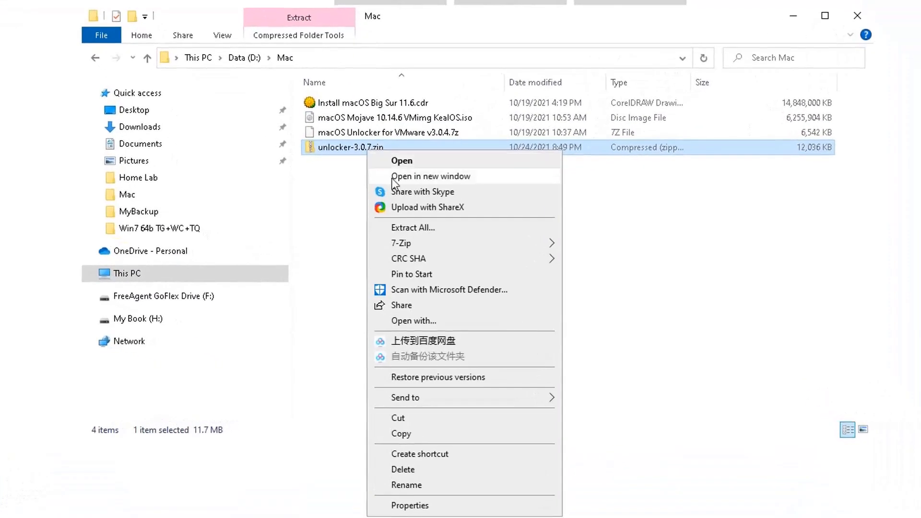
pyautogui.click(413, 227)
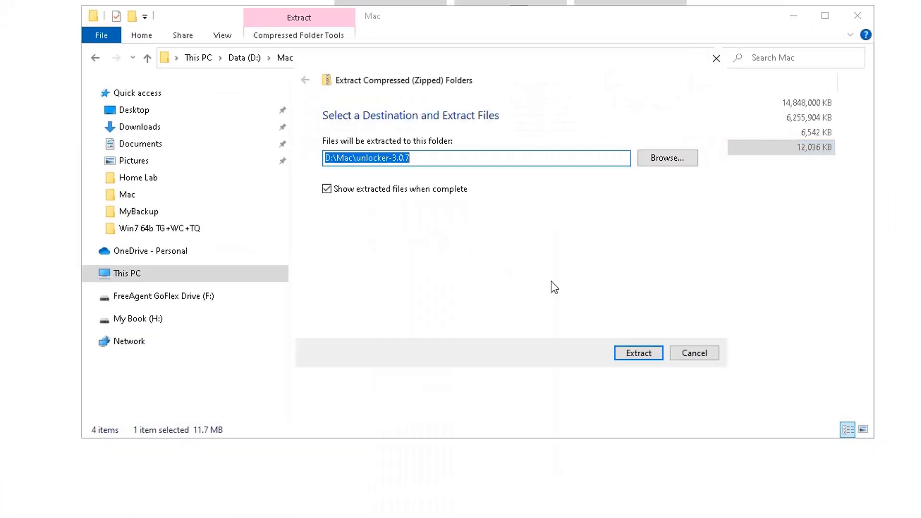
pyautogui.click(638, 353)
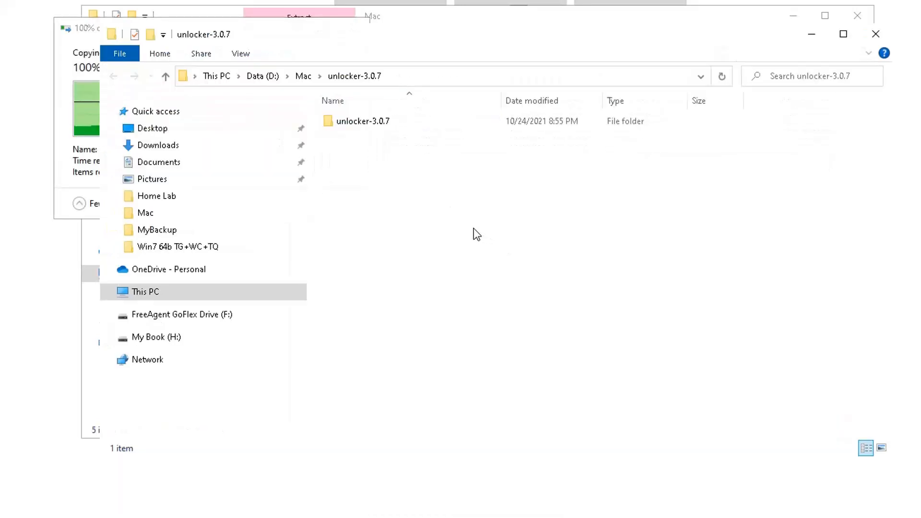
pyautogui.doubleClick(363, 121)
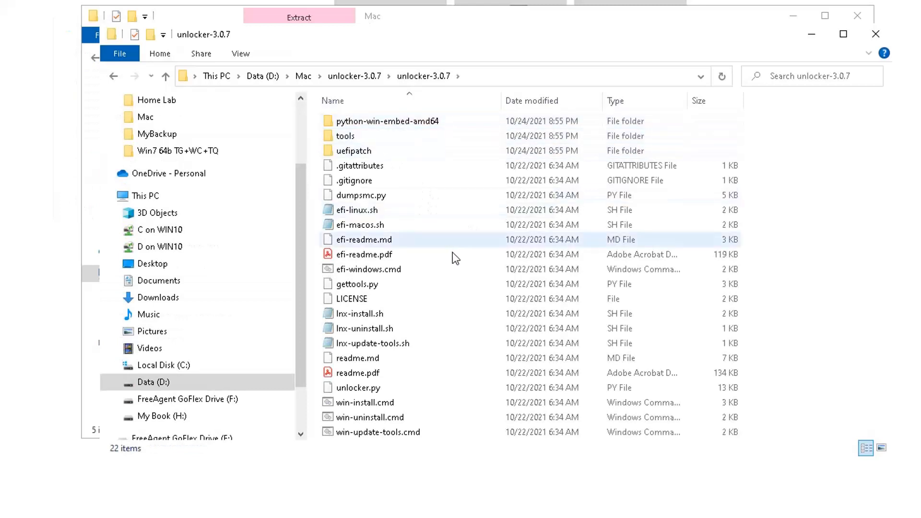
# Select win-install.cmd in the extracted files and bring up its actions
pyautogui.click(358, 388)
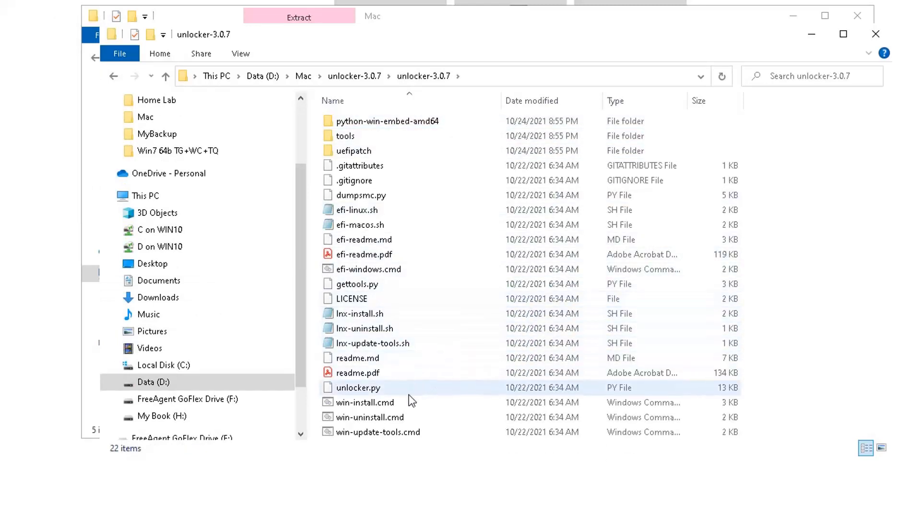
pyautogui.click(383, 402)
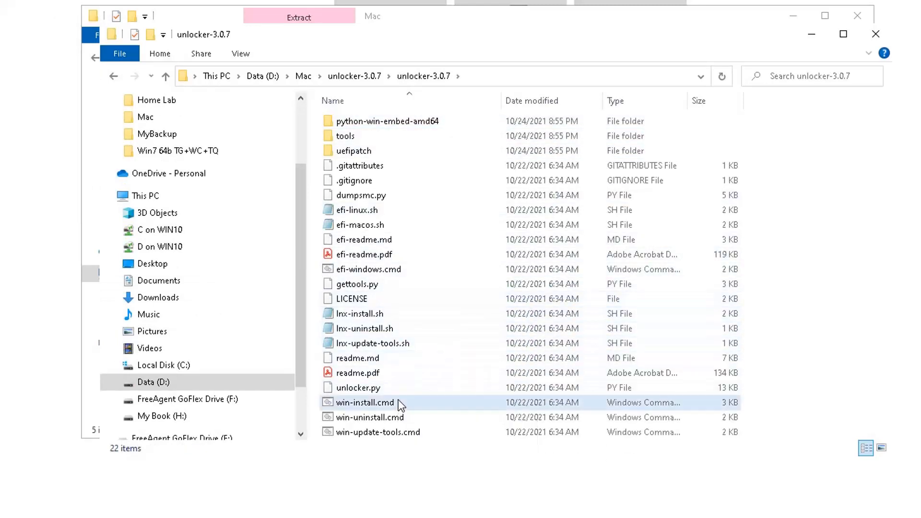
pyautogui.click(365, 403)
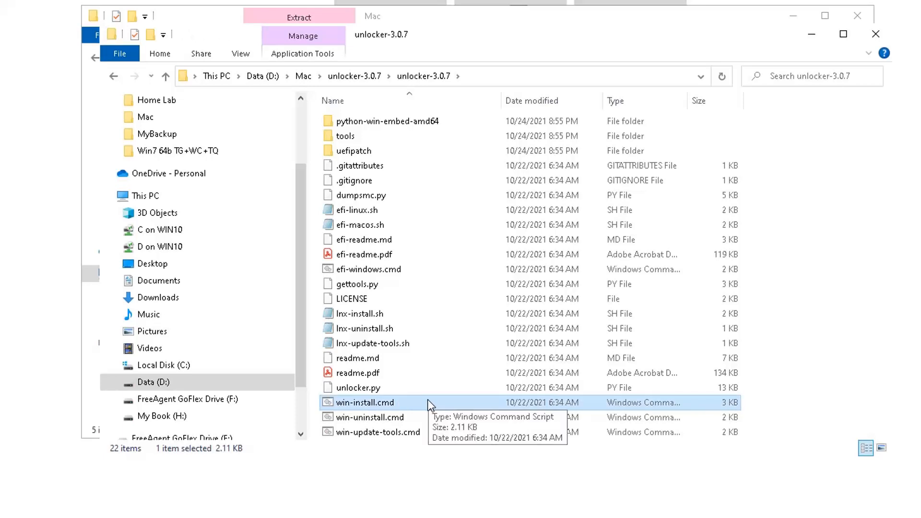
pyautogui.rightClick(364, 402)
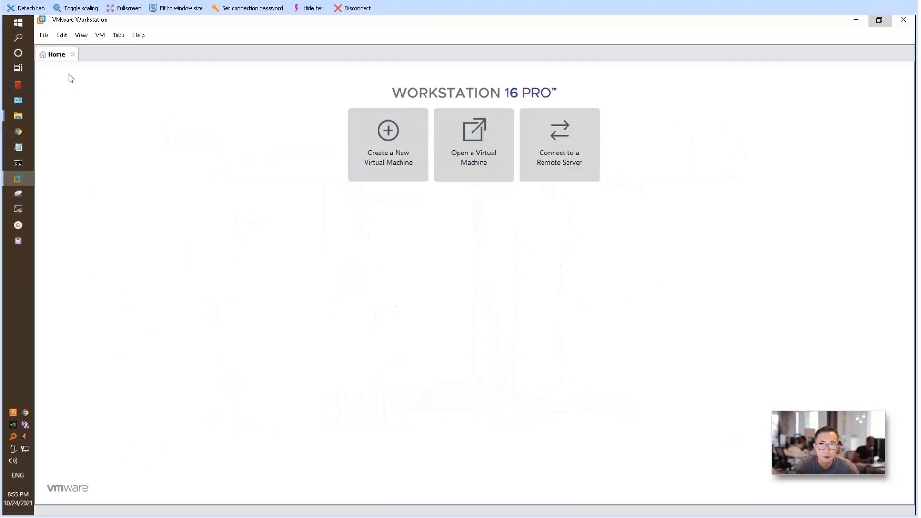
# Start a Custom new virtual machine and advance to Guest Operating System Installation
pyautogui.click(388, 139)
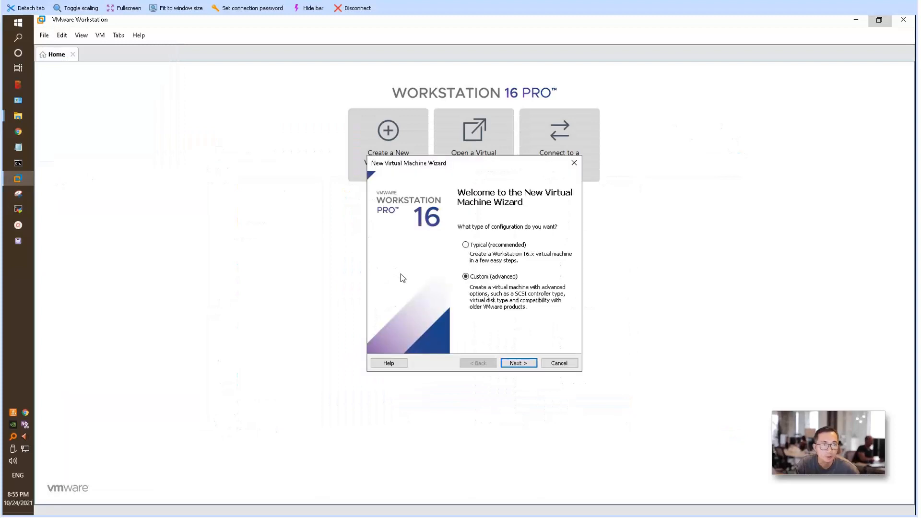
pyautogui.click(518, 362)
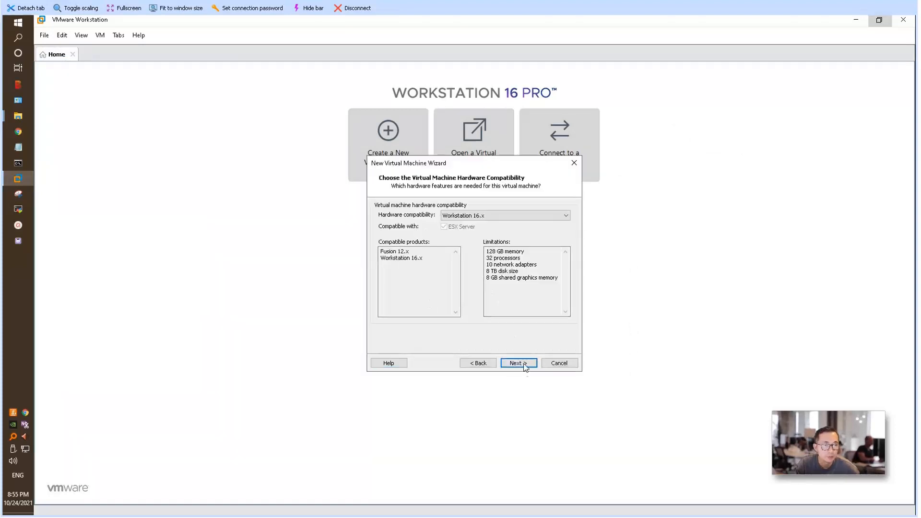
pyautogui.click(519, 363)
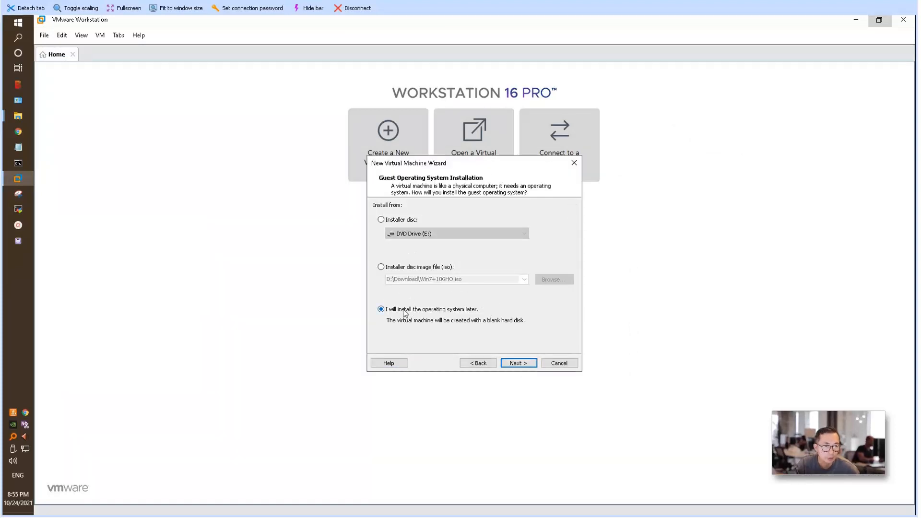
pyautogui.moveTo(494, 346)
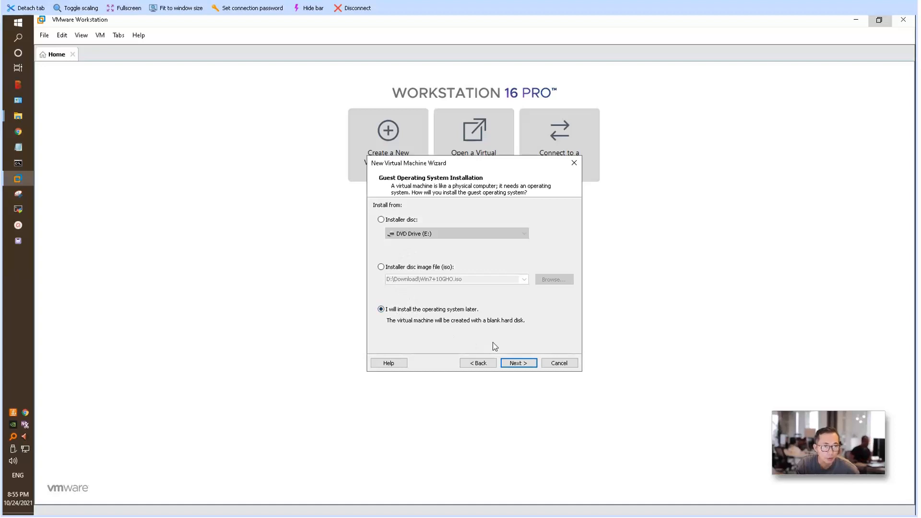
pyautogui.click(519, 363)
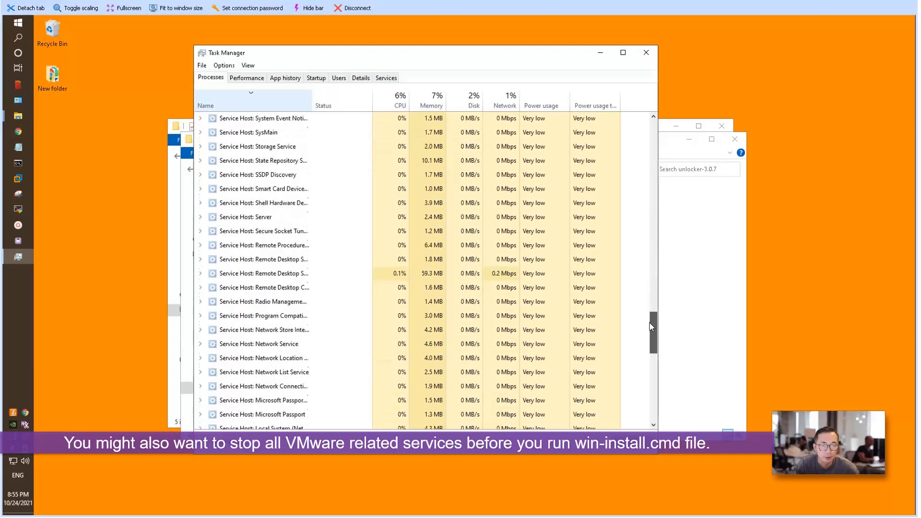
# Scroll through Task Manager's Service Host entries looking for VMware services
pyautogui.scroll(-3)
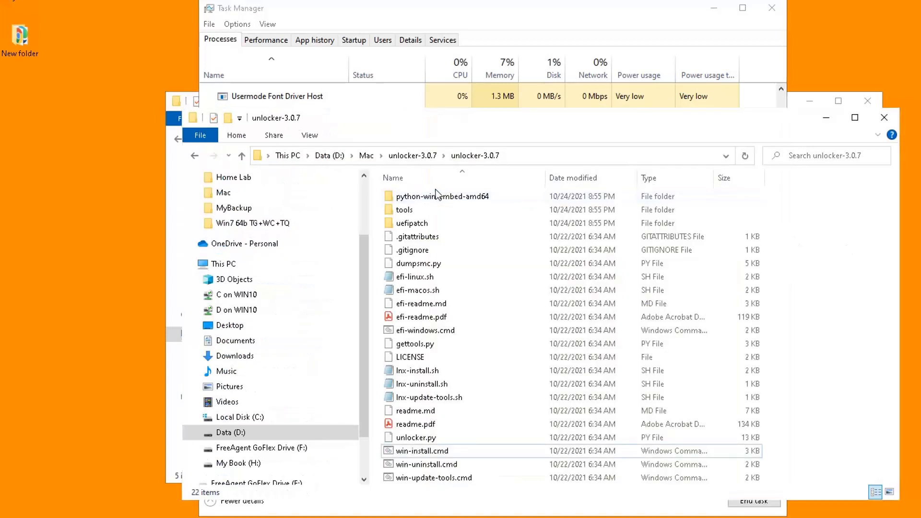
# Run win-install.cmd so the unlocker creates its backup folder
pyautogui.click(422, 451)
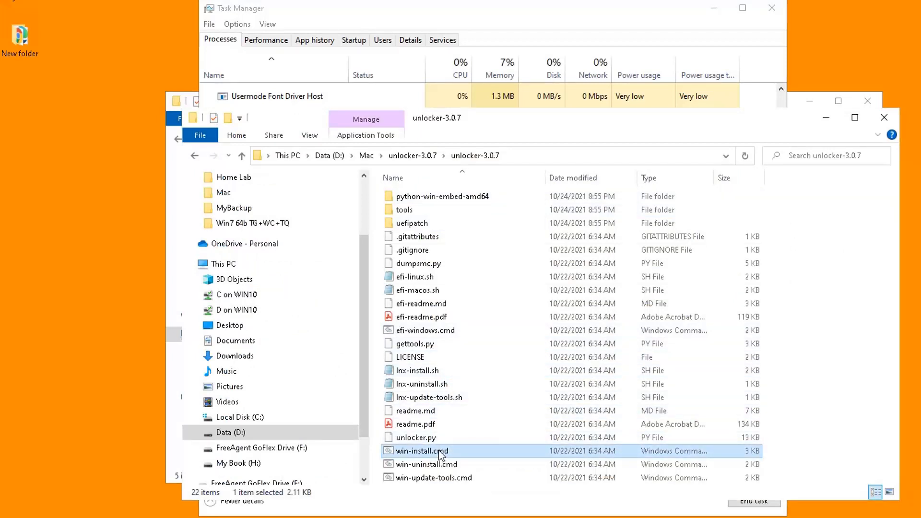
pyautogui.rightClick(422, 450)
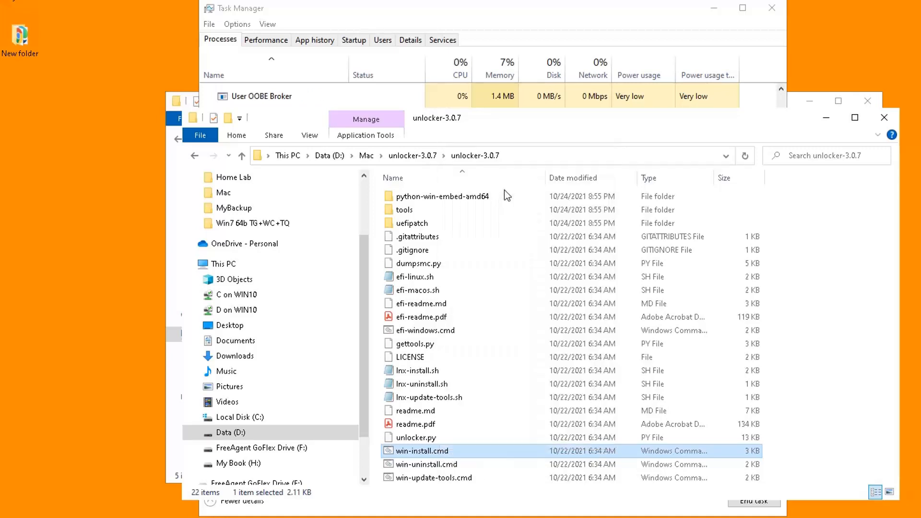
pyautogui.doubleClick(422, 451)
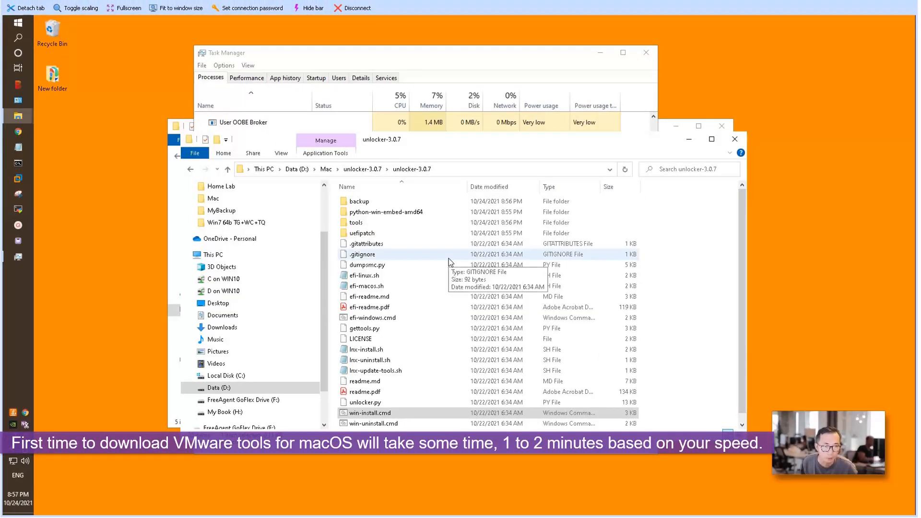
pyautogui.moveTo(450, 276)
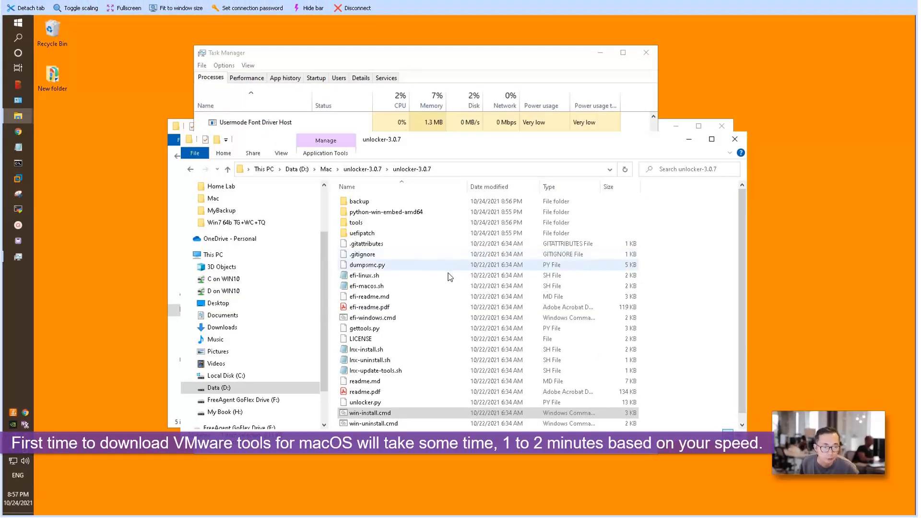
pyautogui.moveTo(433, 286)
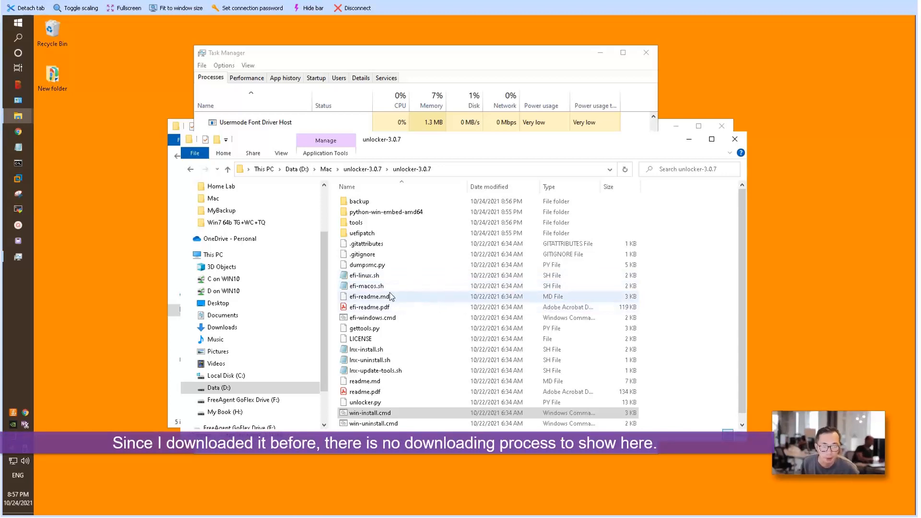
pyautogui.moveTo(390, 332)
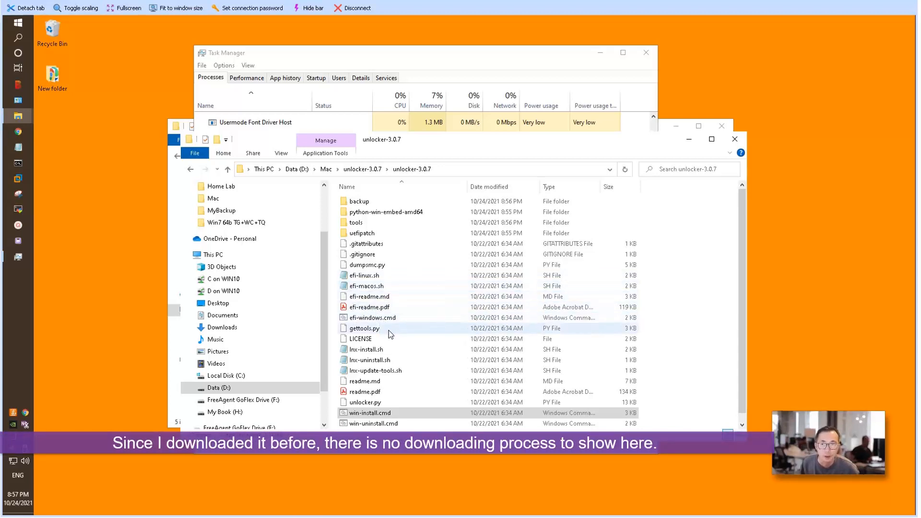
pyautogui.click(369, 412)
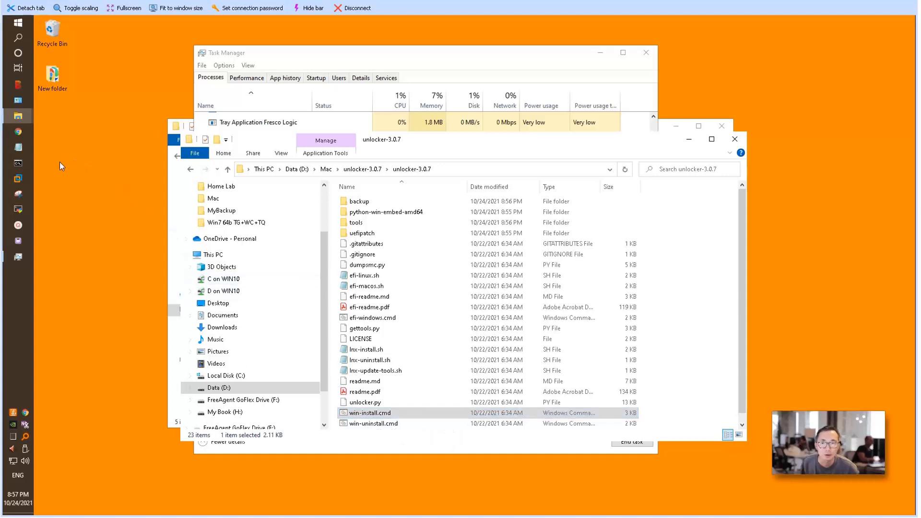
pyautogui.moveTo(48, 156)
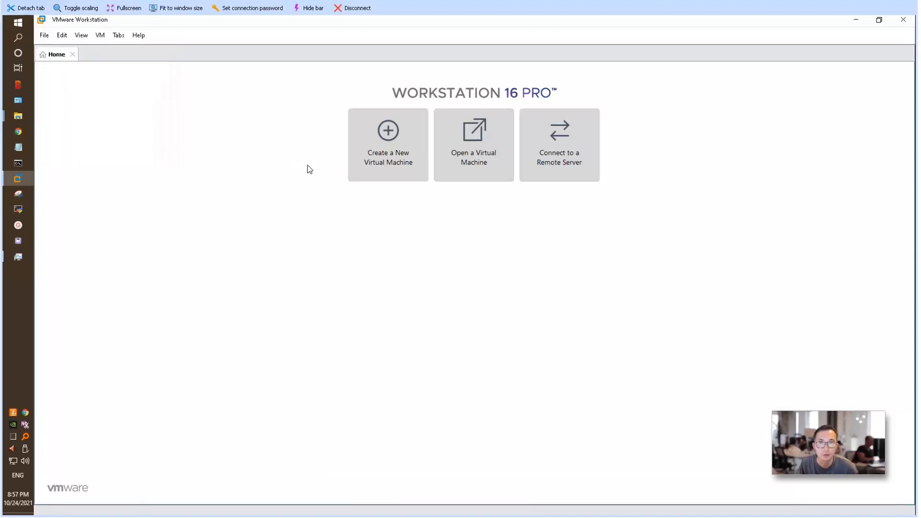
# Start a new VM with Workstation 16.x compatibility and 'install the operating system later'
pyautogui.click(387, 144)
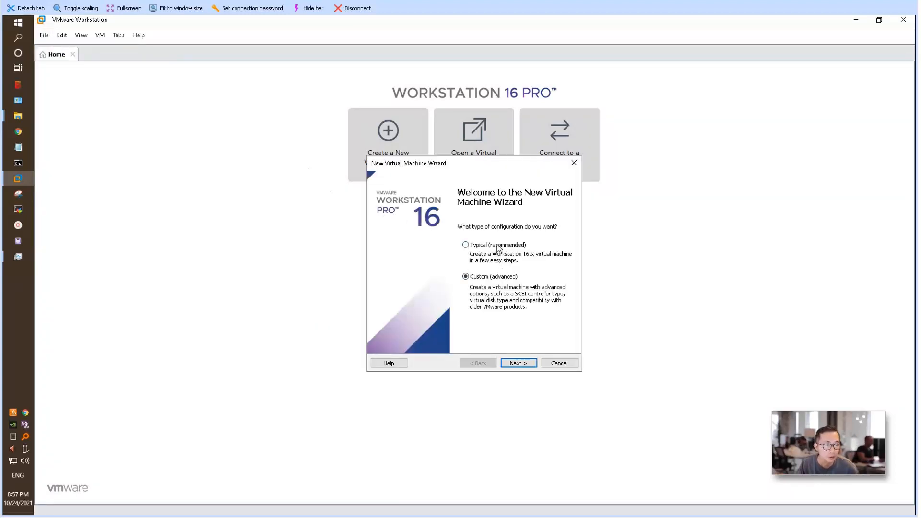
pyautogui.click(519, 363)
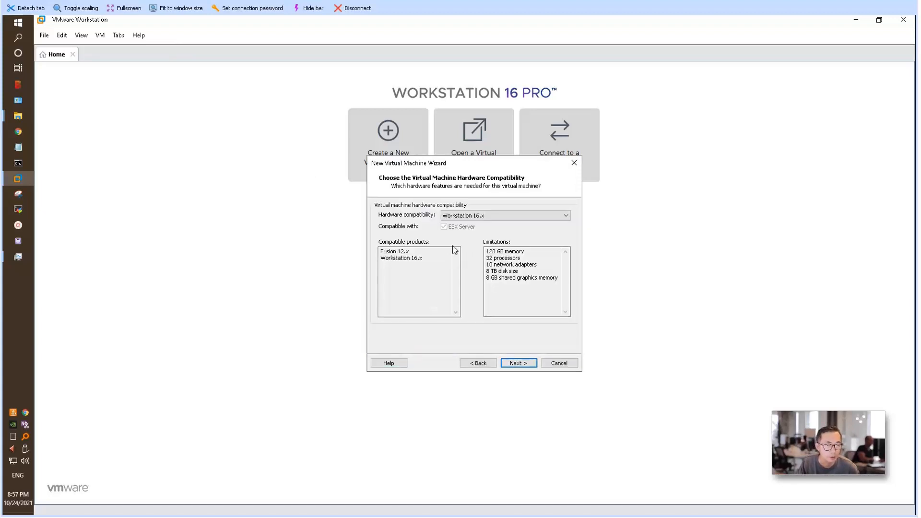
pyautogui.click(518, 362)
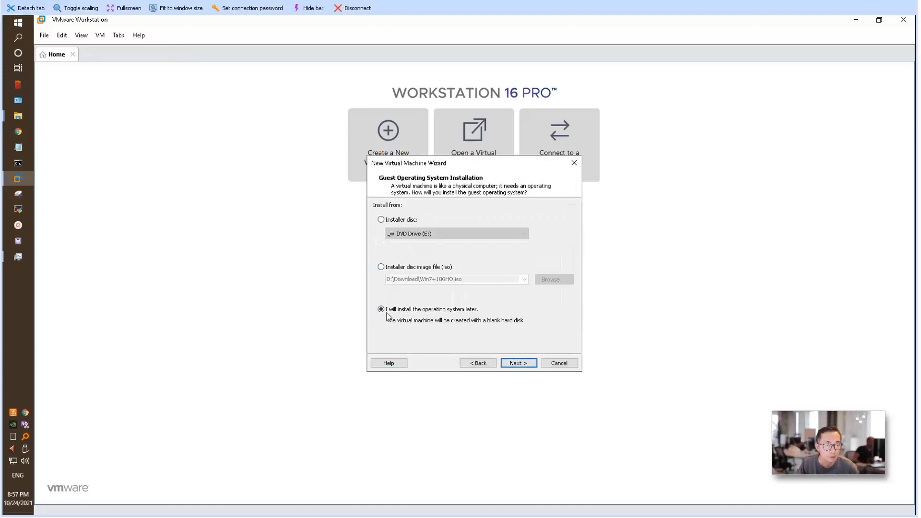
pyautogui.moveTo(435, 267)
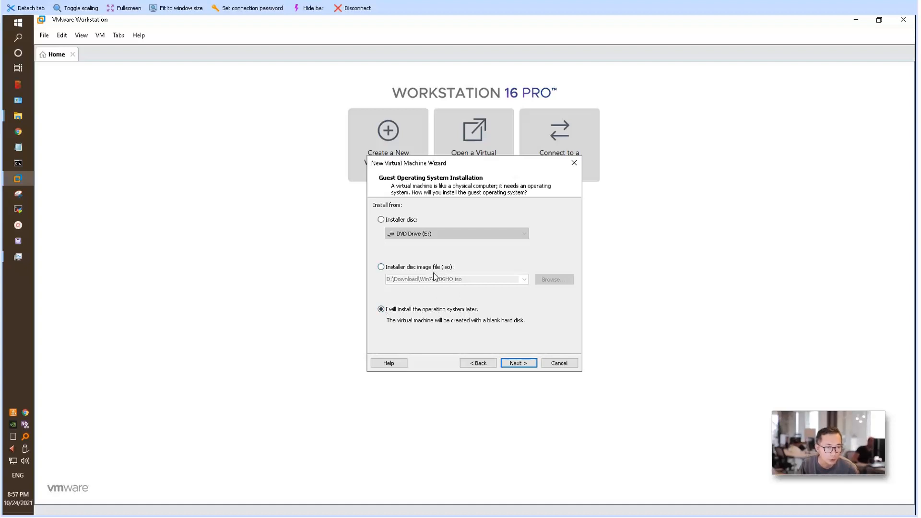
pyautogui.click(518, 363)
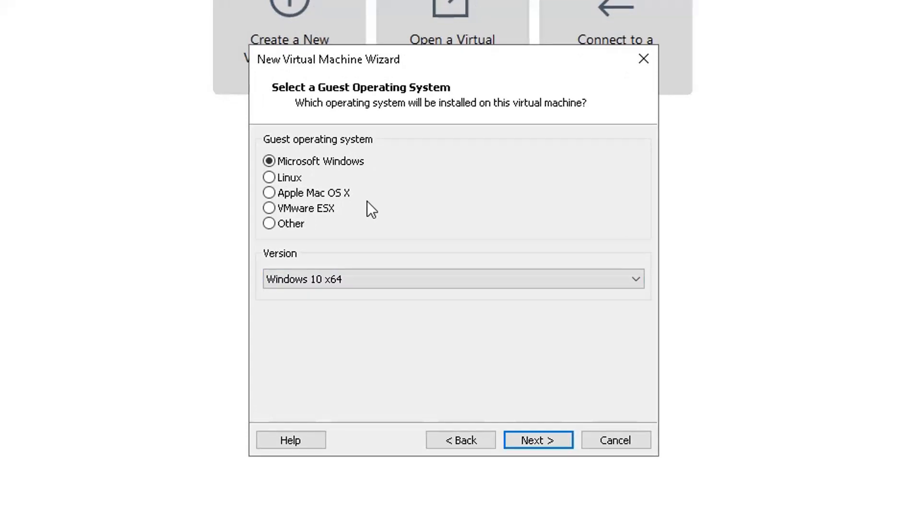
# Choose Apple Mac OS X, macOS 10.14, with 2 cores per processor and about 8 GB memory
pyautogui.click(268, 193)
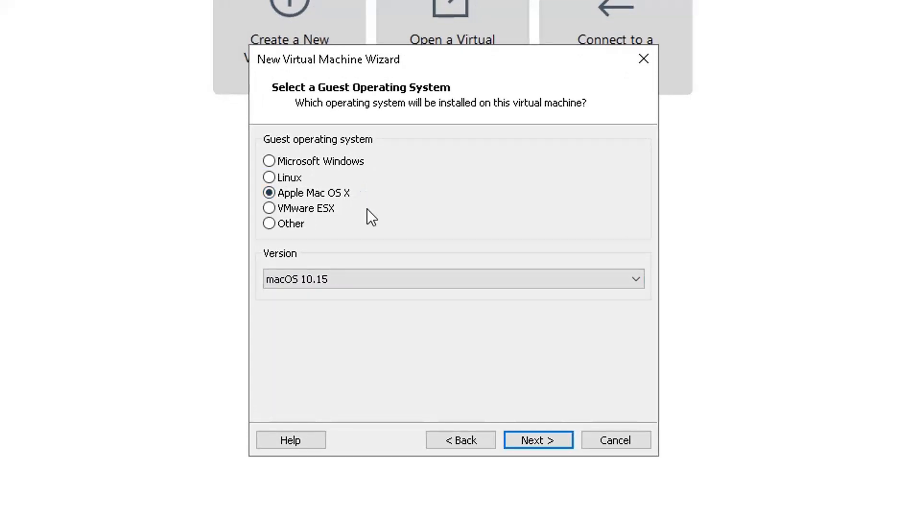
pyautogui.click(447, 278)
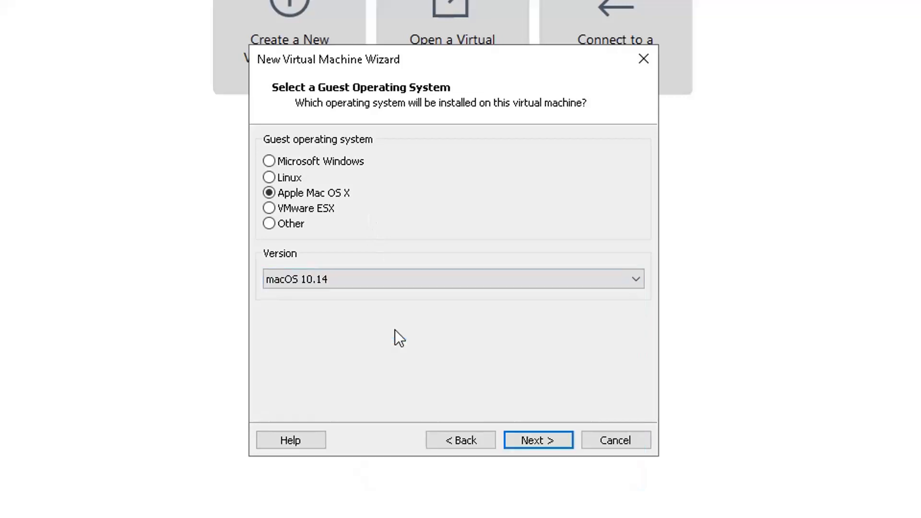
pyautogui.moveTo(430, 312)
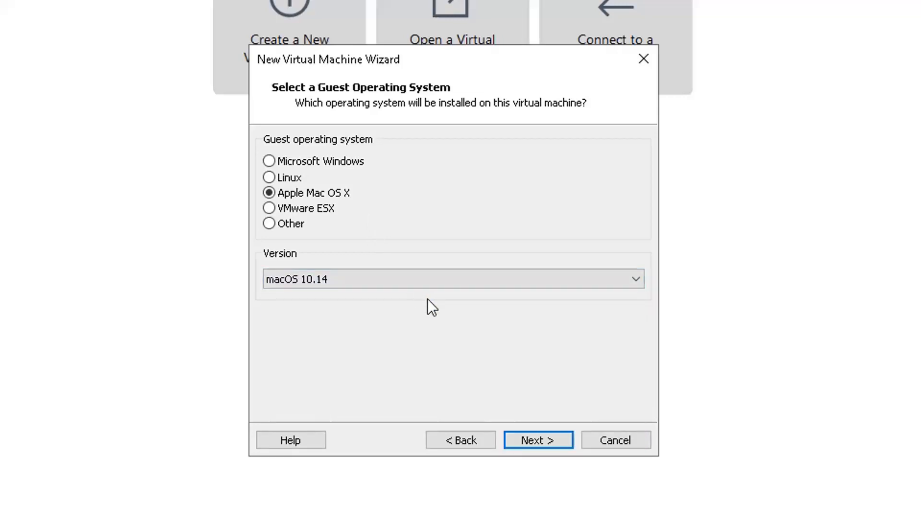
pyautogui.moveTo(553, 447)
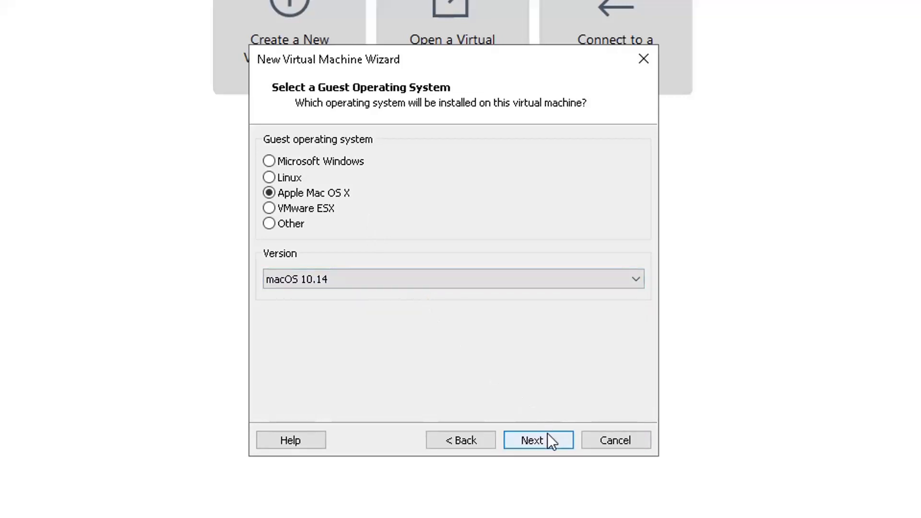
pyautogui.click(538, 441)
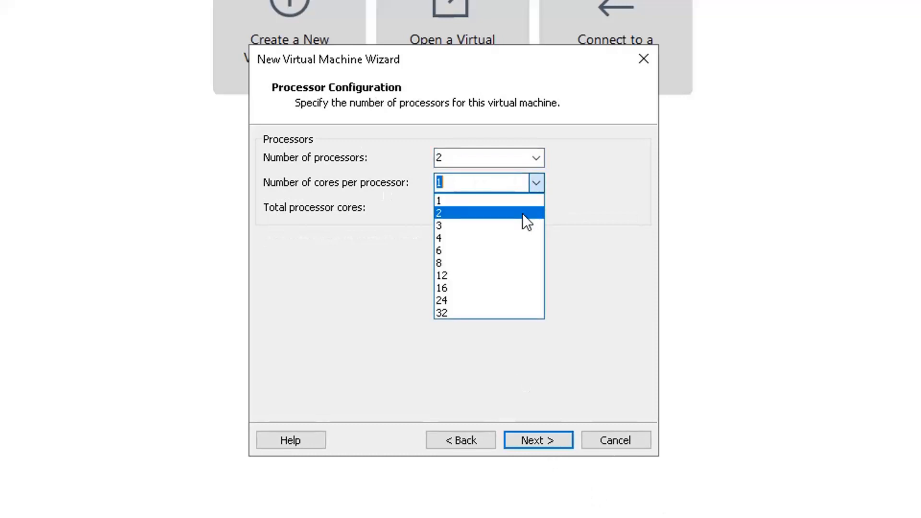
pyautogui.click(441, 213)
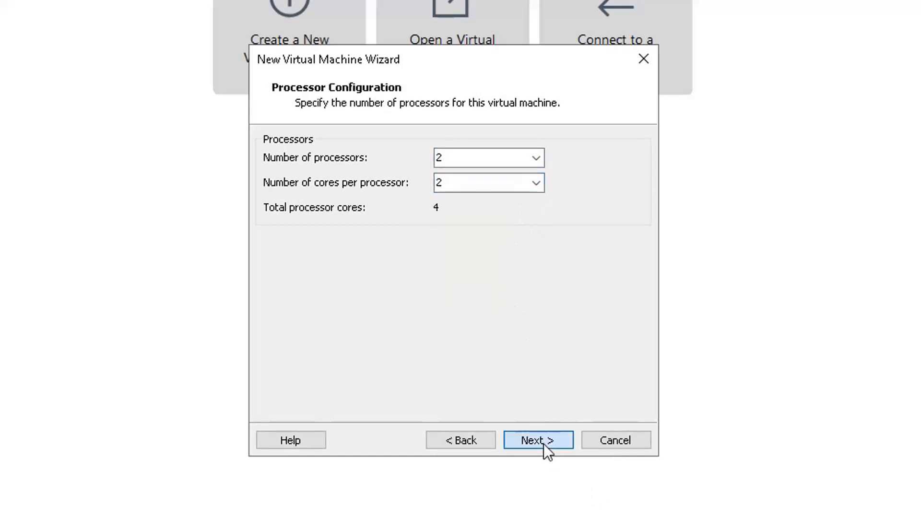
pyautogui.click(537, 440)
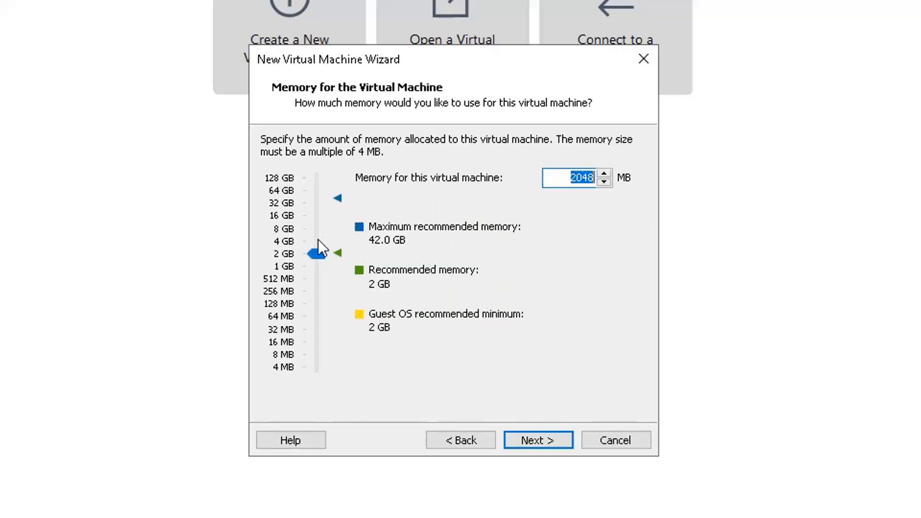
pyautogui.moveTo(316, 253); pyautogui.dragTo(316, 228)
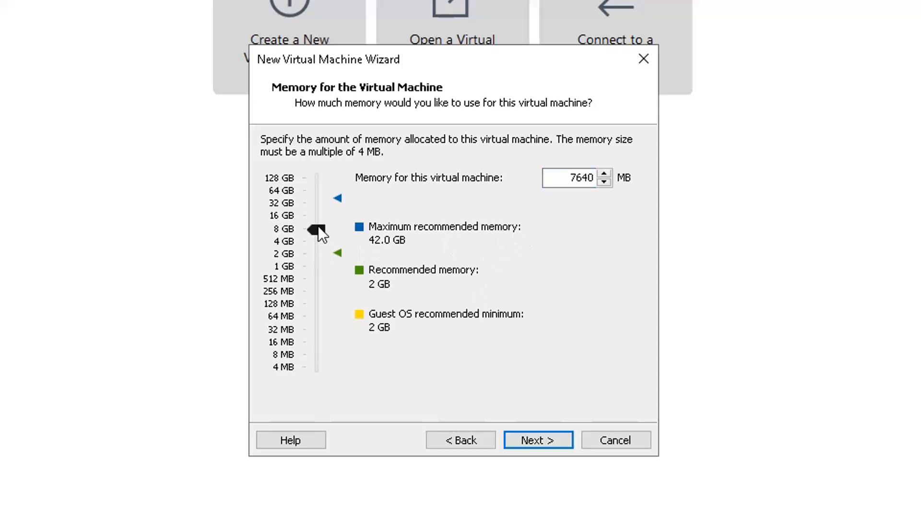
# Keep NAT, LSI Logic and SATA defaults and create an 85 GB single-file virtual disk
pyautogui.click(537, 440)
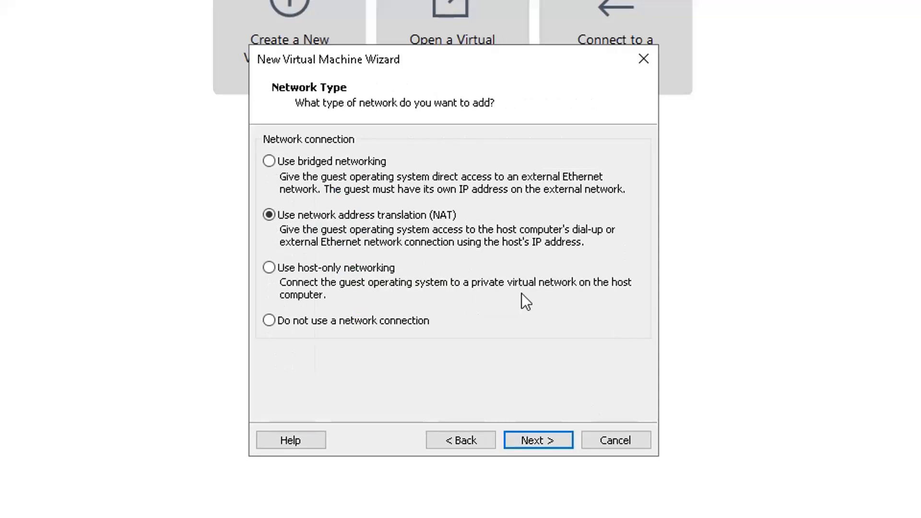
pyautogui.click(537, 440)
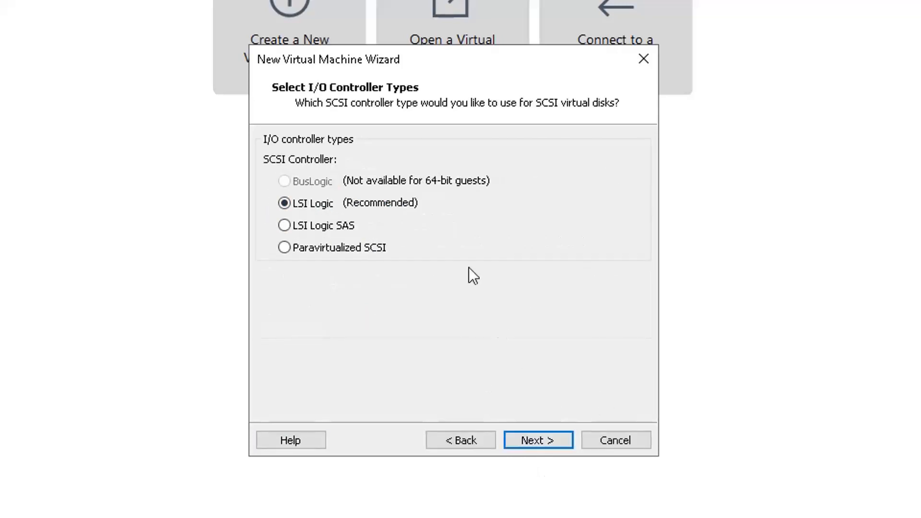
pyautogui.click(537, 440)
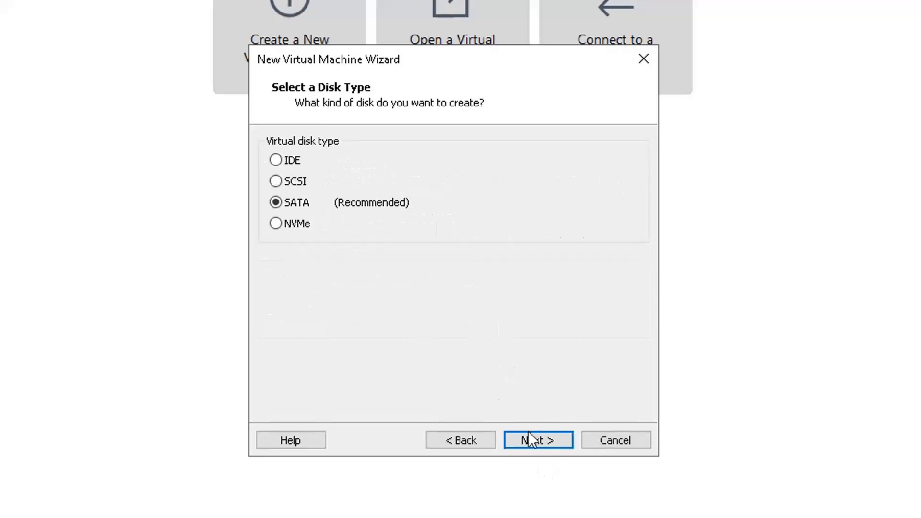
pyautogui.click(538, 440)
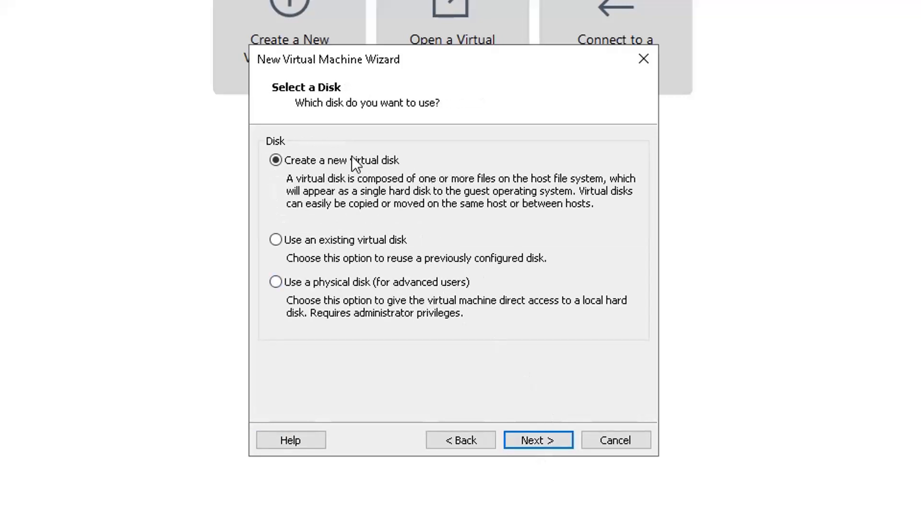
pyautogui.click(537, 440)
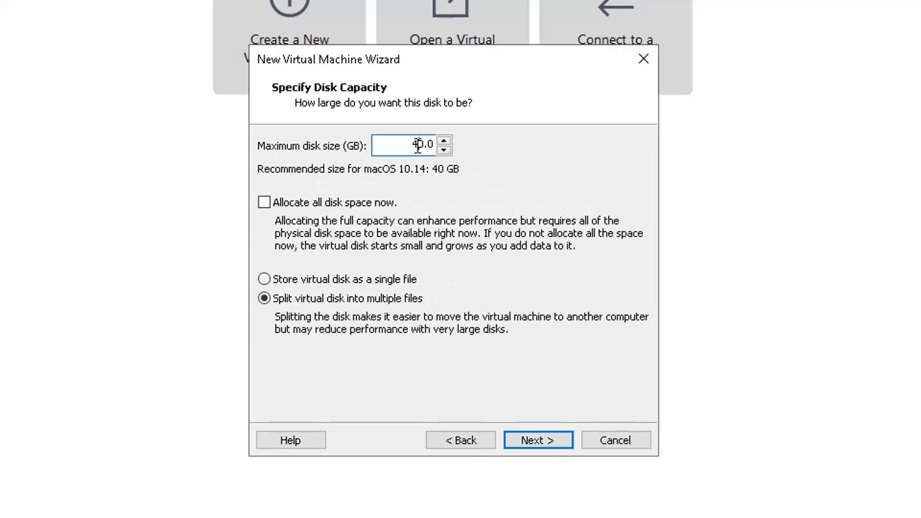
pyautogui.write('85.0')
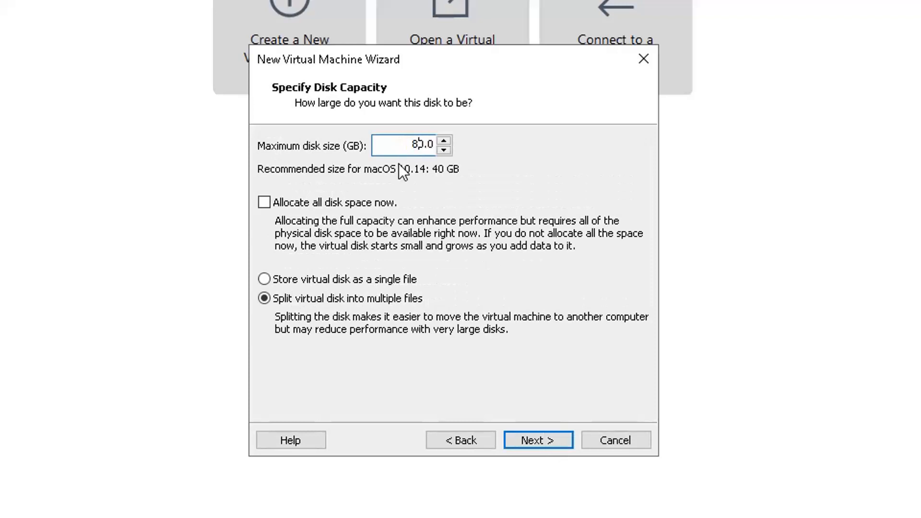
pyautogui.click(263, 279)
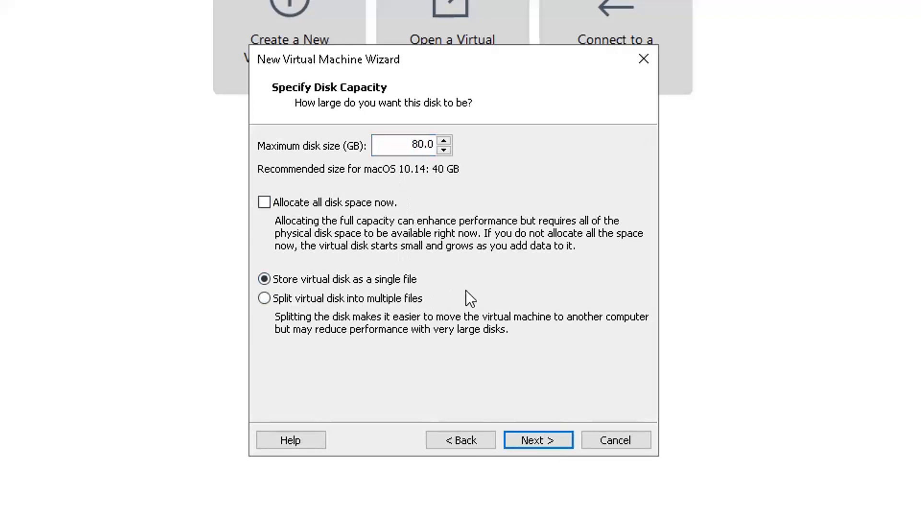
pyautogui.click(538, 440)
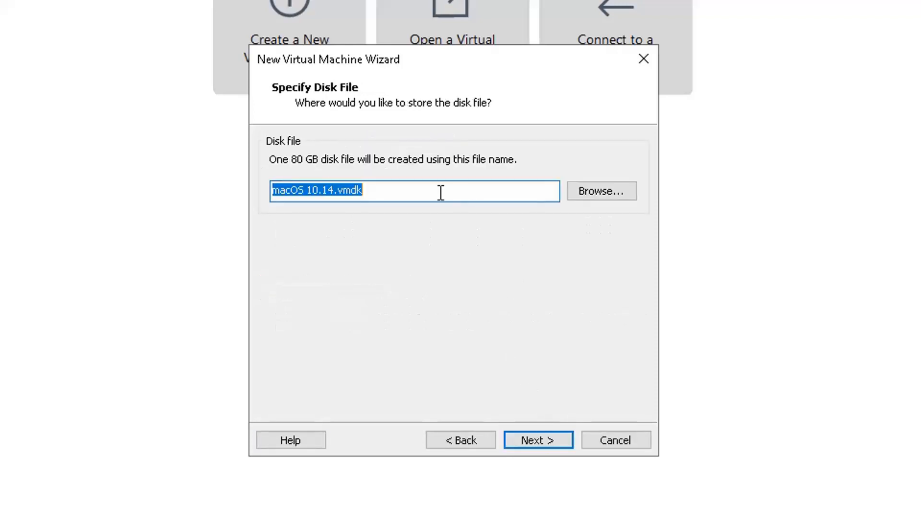
pyautogui.click(538, 439)
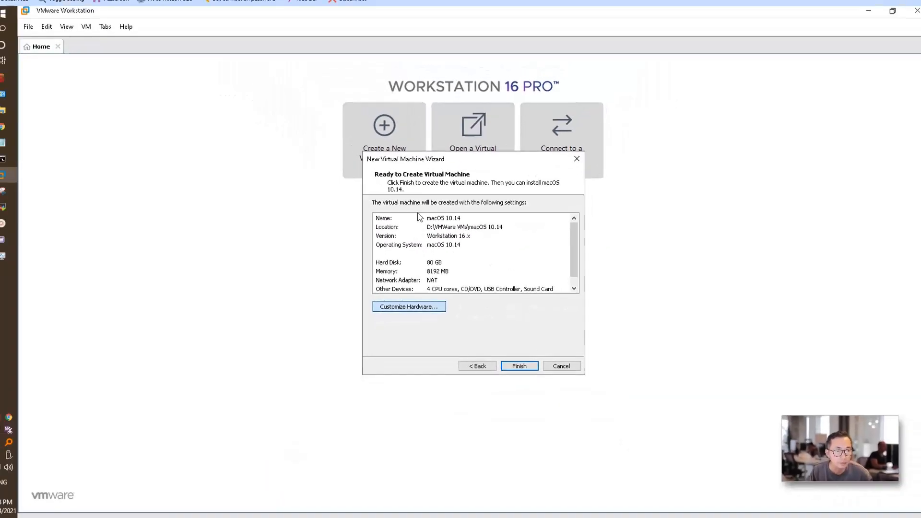
# Customize hardware so the CD/DVD drive uses the macOS Mojave installer ISO
pyautogui.click(409, 306)
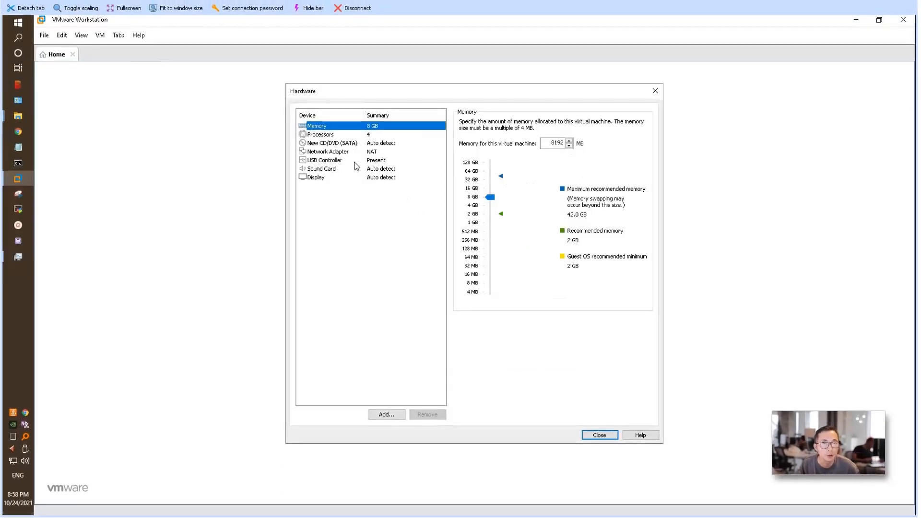
pyautogui.click(331, 143)
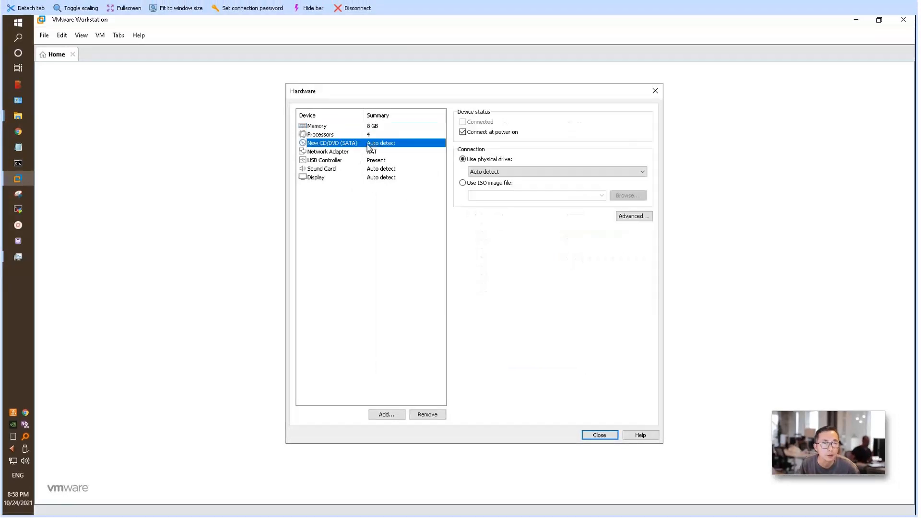
pyautogui.click(463, 183)
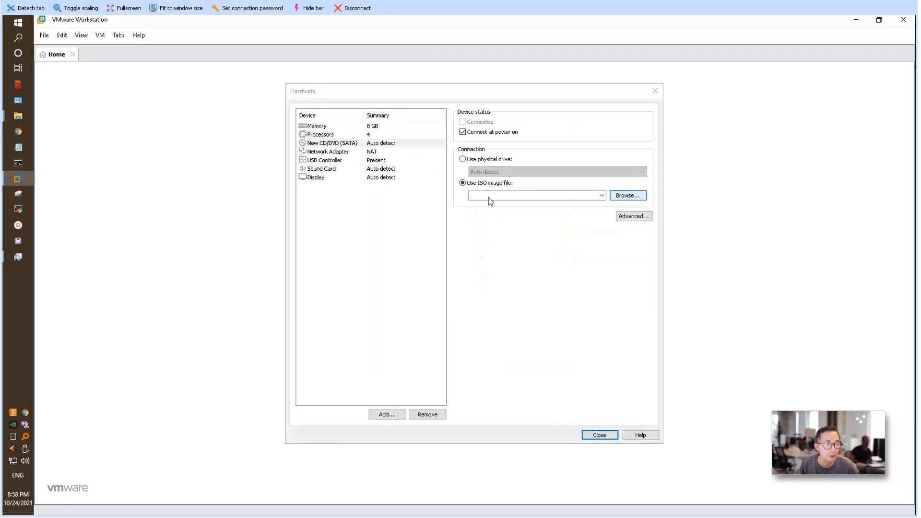
pyautogui.click(628, 195)
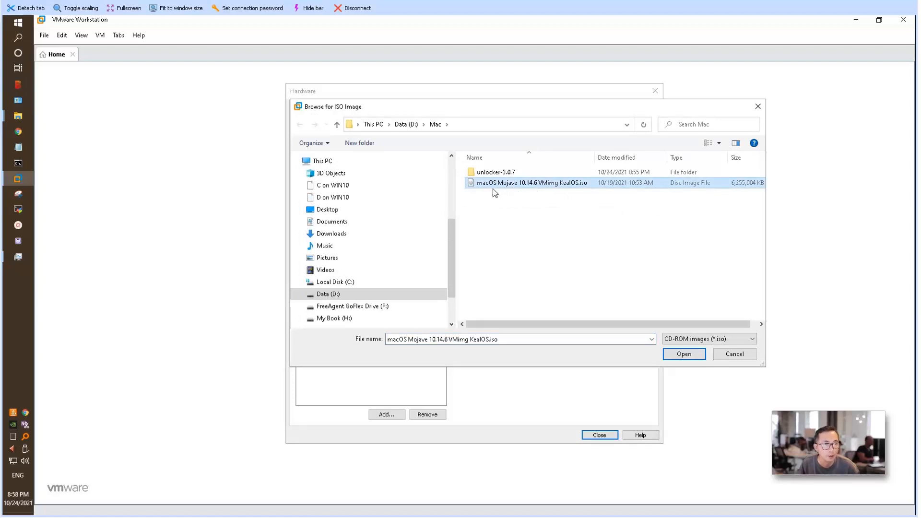
pyautogui.click(684, 354)
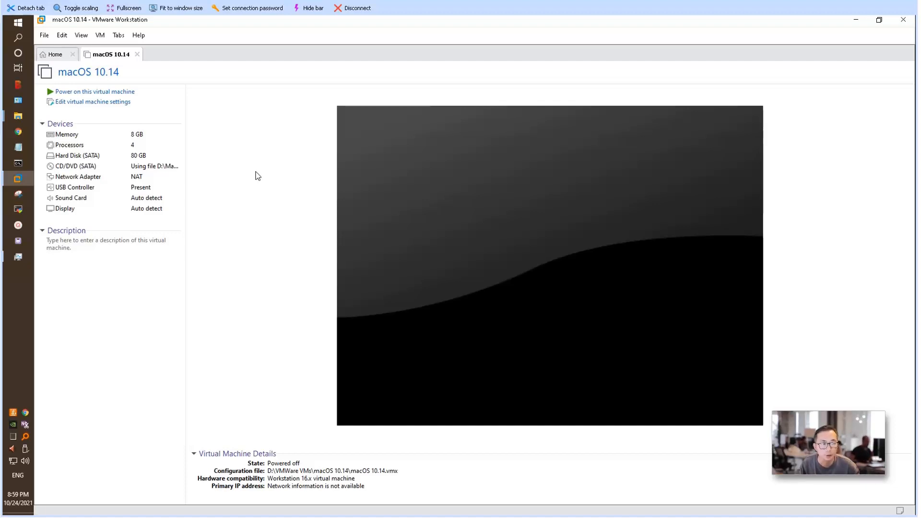
pyautogui.moveTo(245, 171)
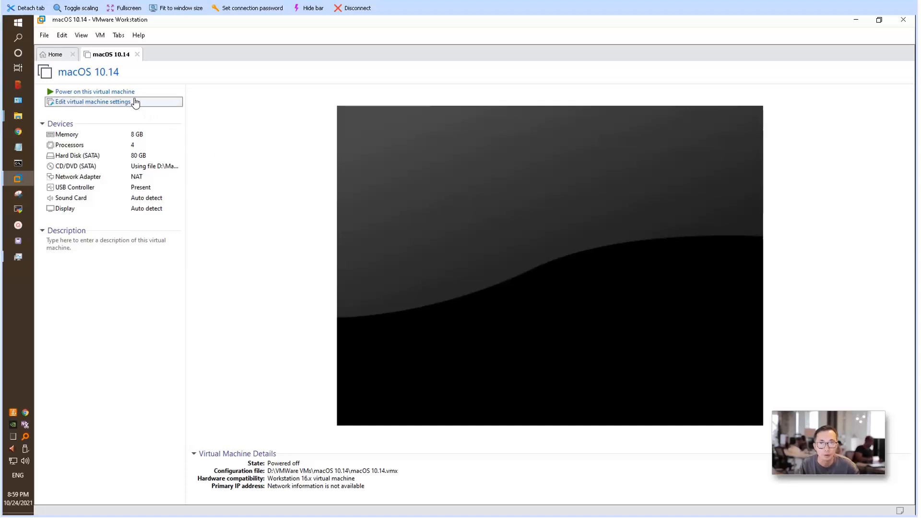
# Review the macOS 10.14 VM's hardware devices, including the CD/DVD drive
pyautogui.click(92, 101)
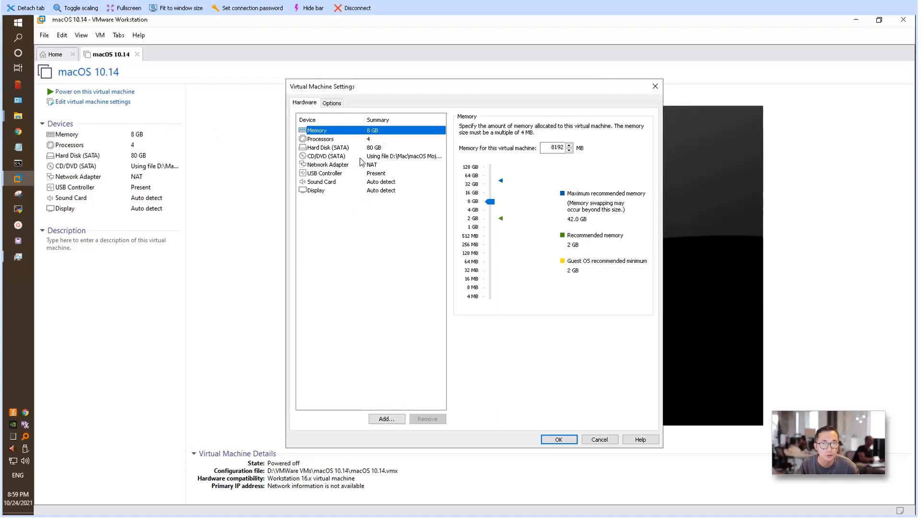
pyautogui.click(559, 440)
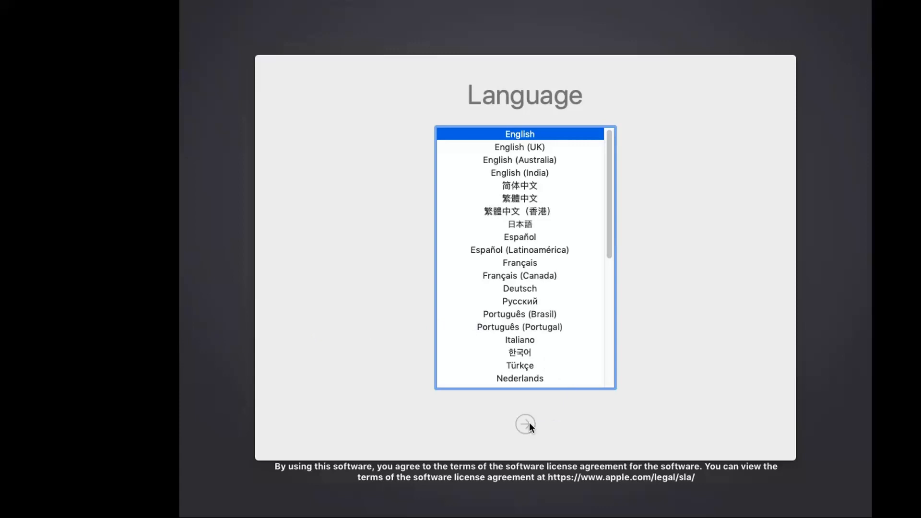
pyautogui.scroll(-3)
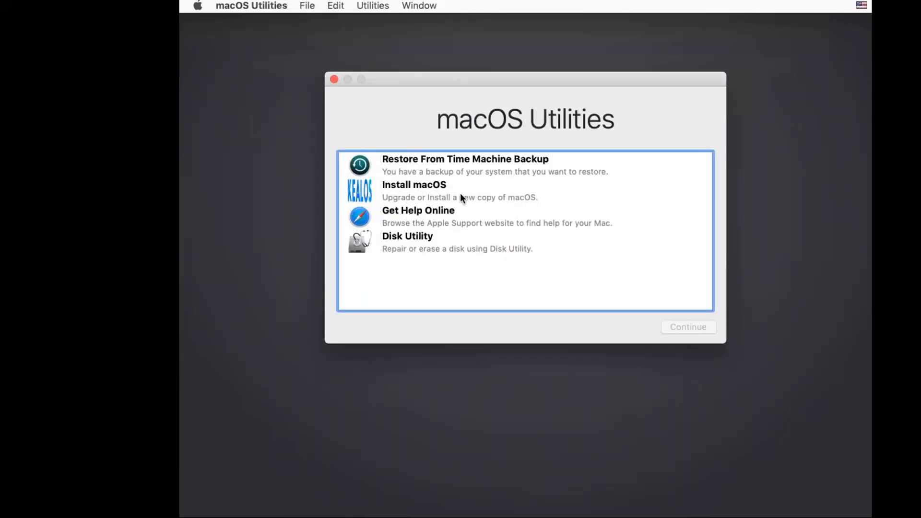
pyautogui.click(436, 191)
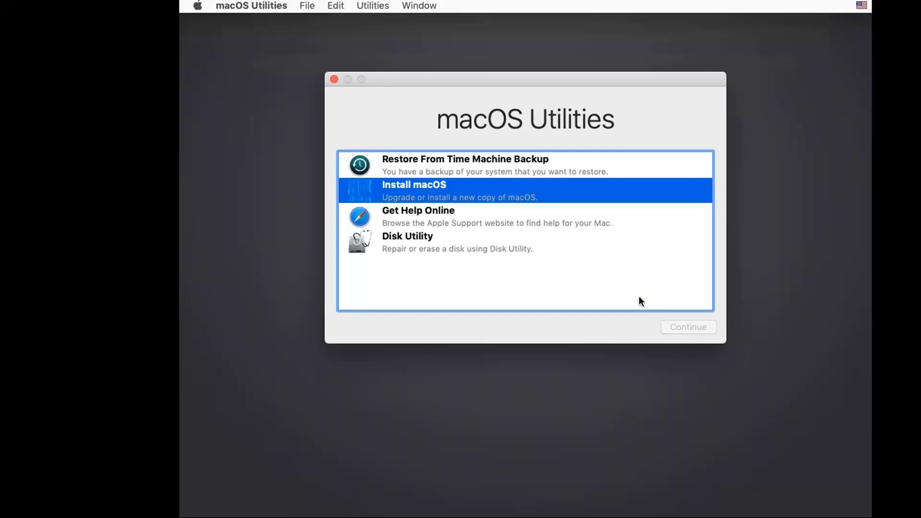
pyautogui.moveTo(623, 294)
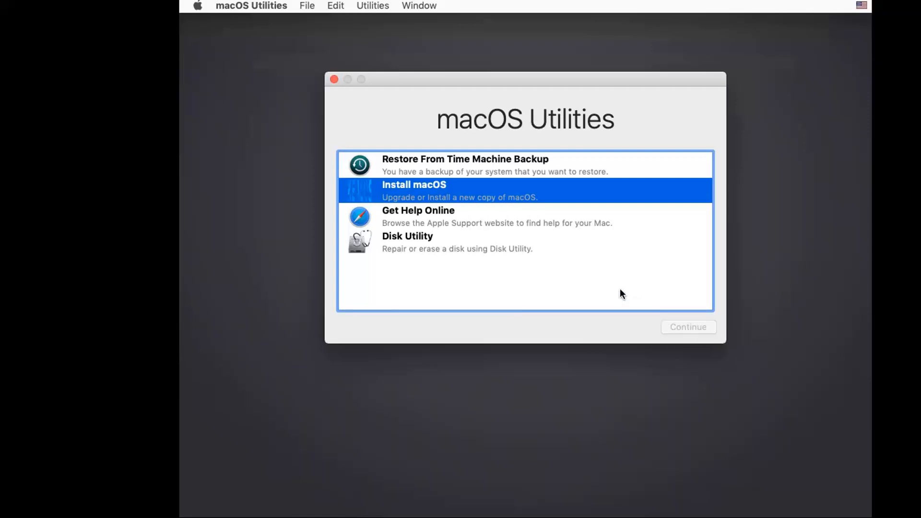
pyautogui.click(689, 326)
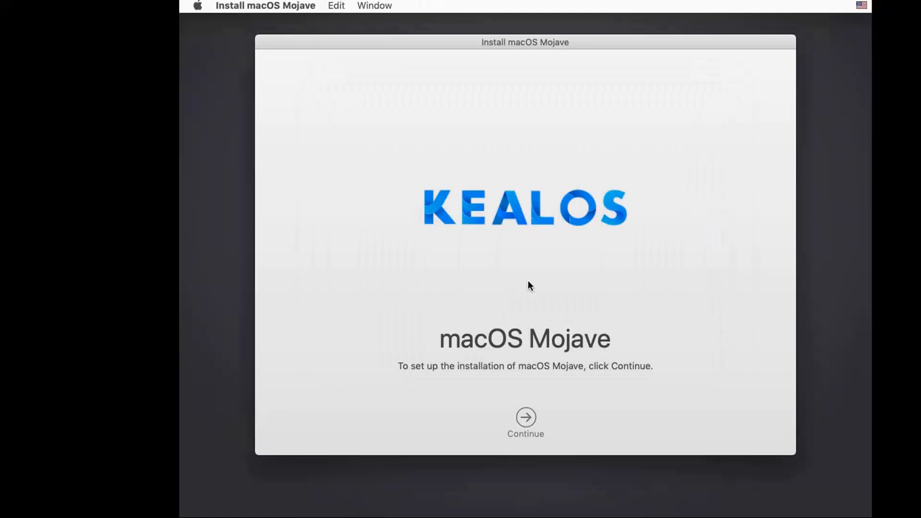
pyautogui.moveTo(497, 371)
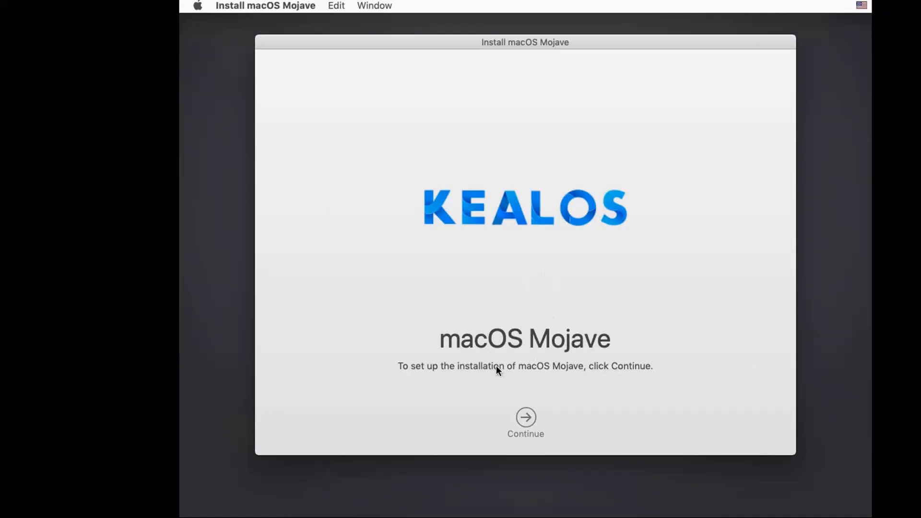
pyautogui.click(526, 416)
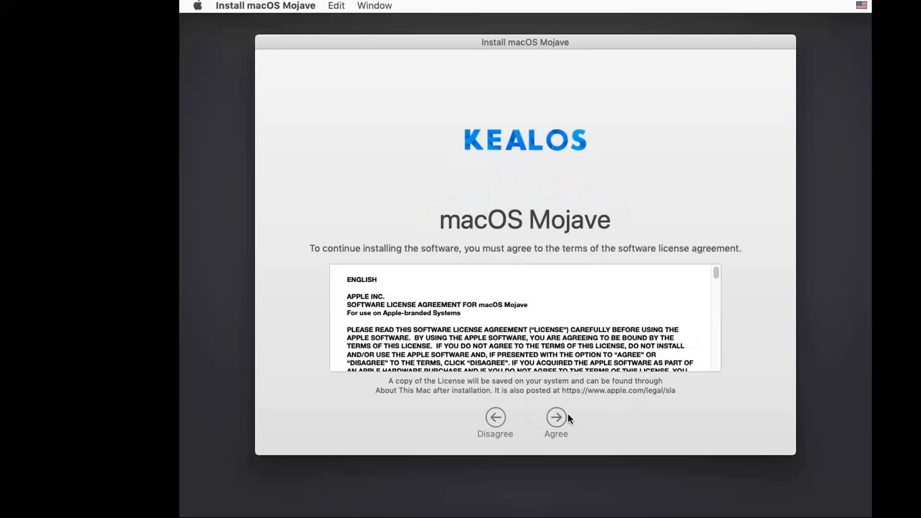
pyautogui.click(556, 417)
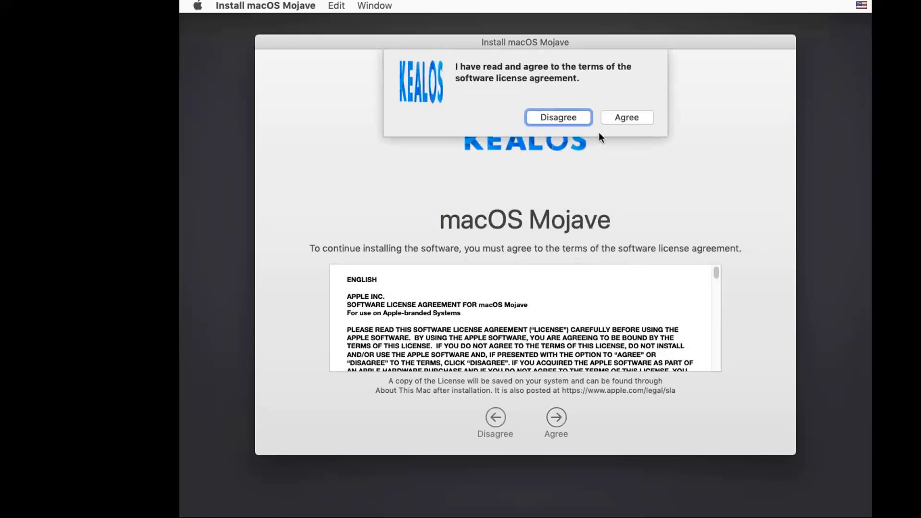
pyautogui.click(627, 117)
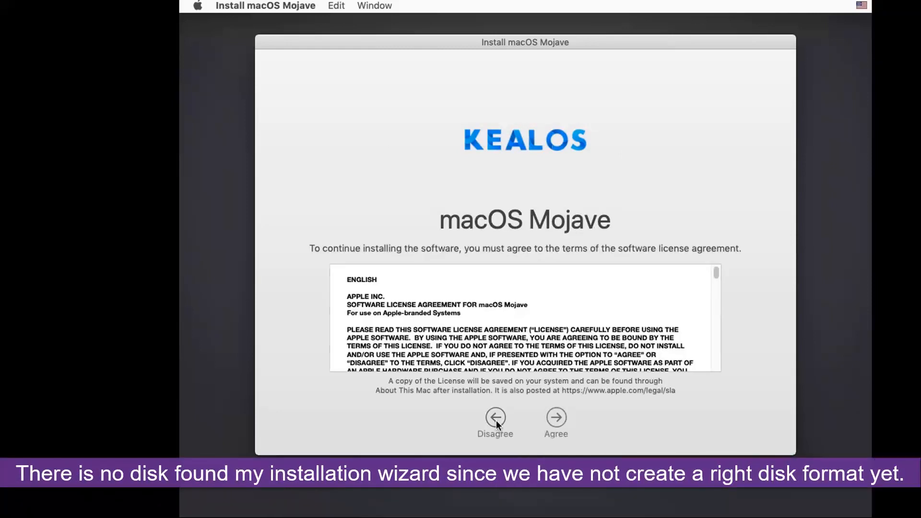
pyautogui.click(556, 416)
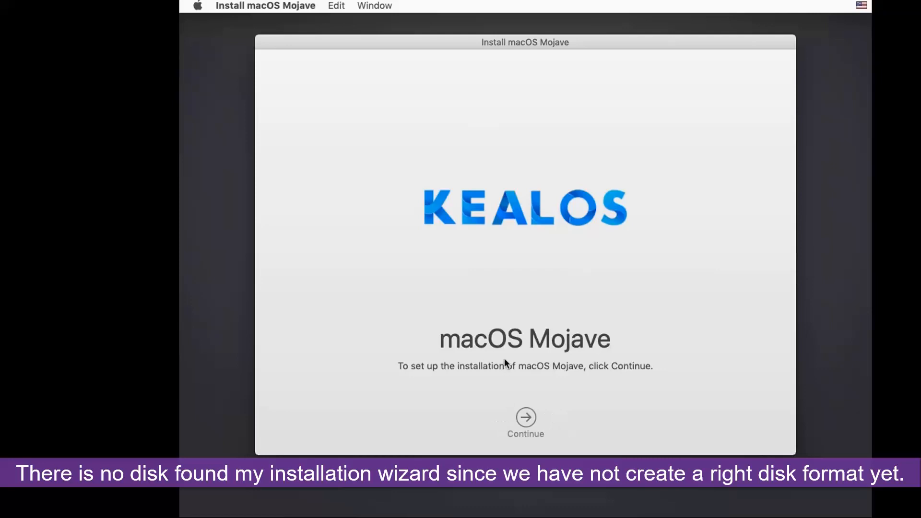
pyautogui.click(525, 416)
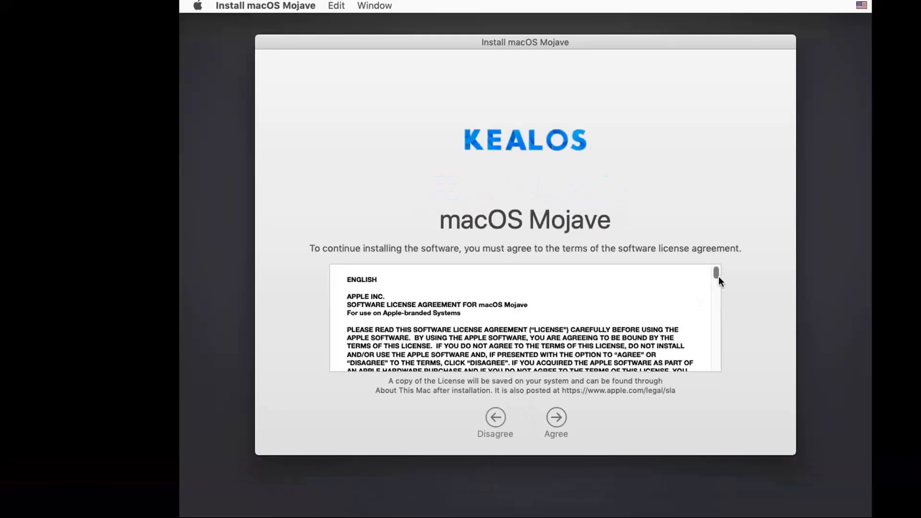
pyautogui.moveTo(230, 11)
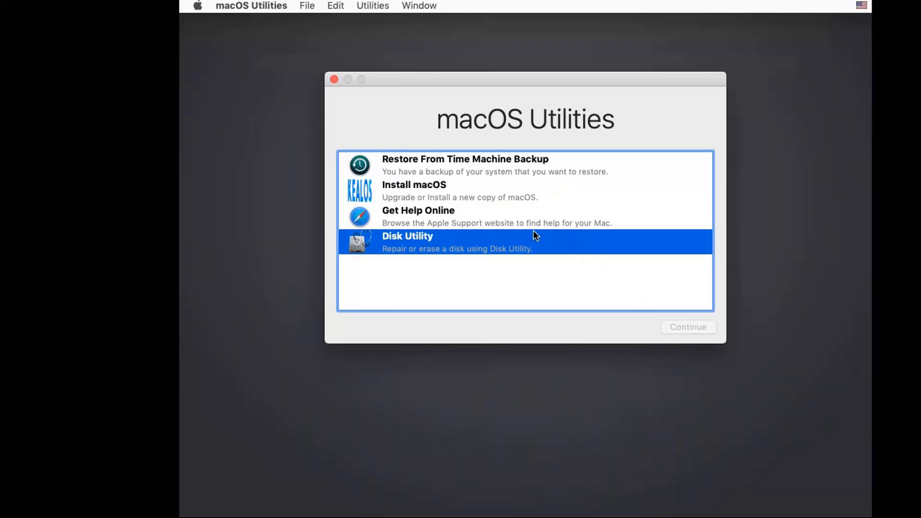
# In Disk Utility, erase the VMware SATA disk as Mac OS Extended (Journaled) 'Untitled' and close it
pyautogui.click(688, 327)
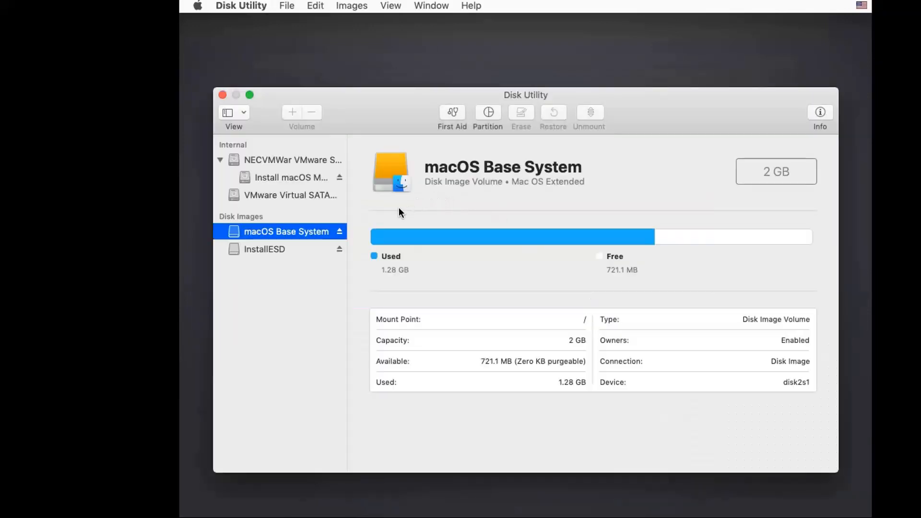
pyautogui.moveTo(305, 192)
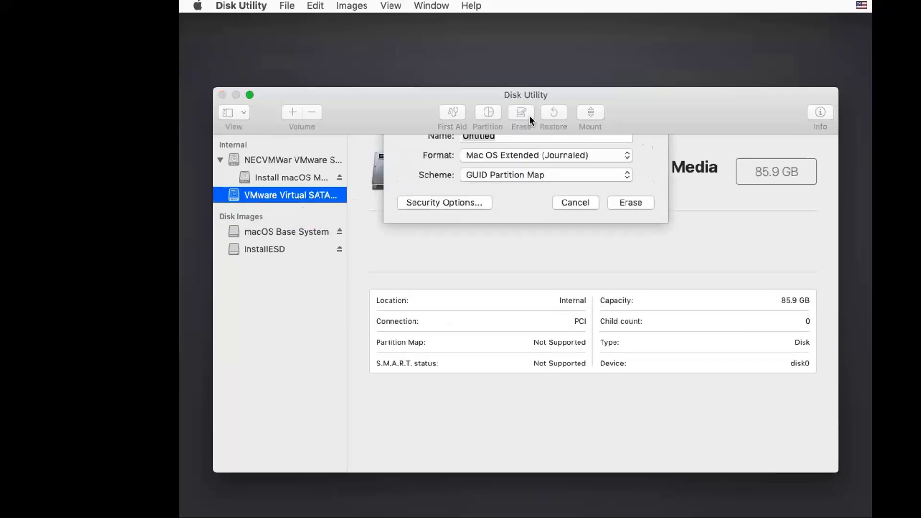
pyautogui.click(631, 203)
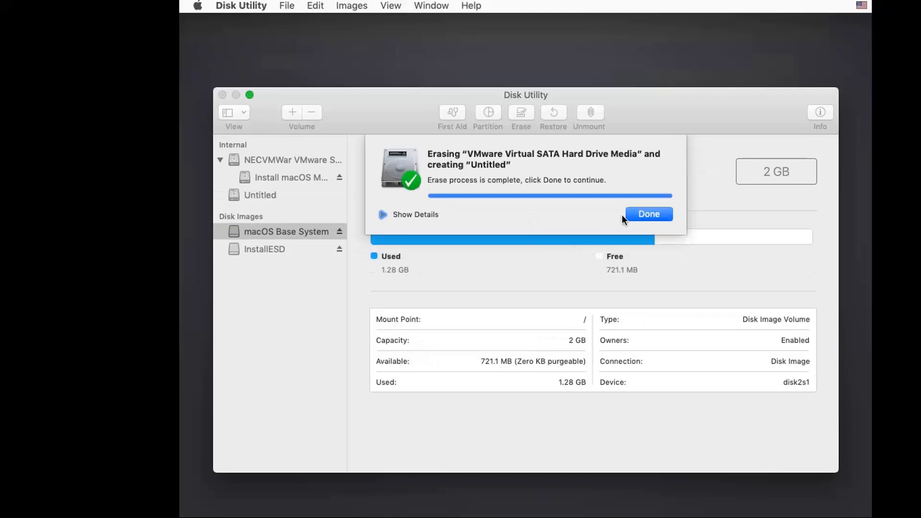
pyautogui.click(648, 214)
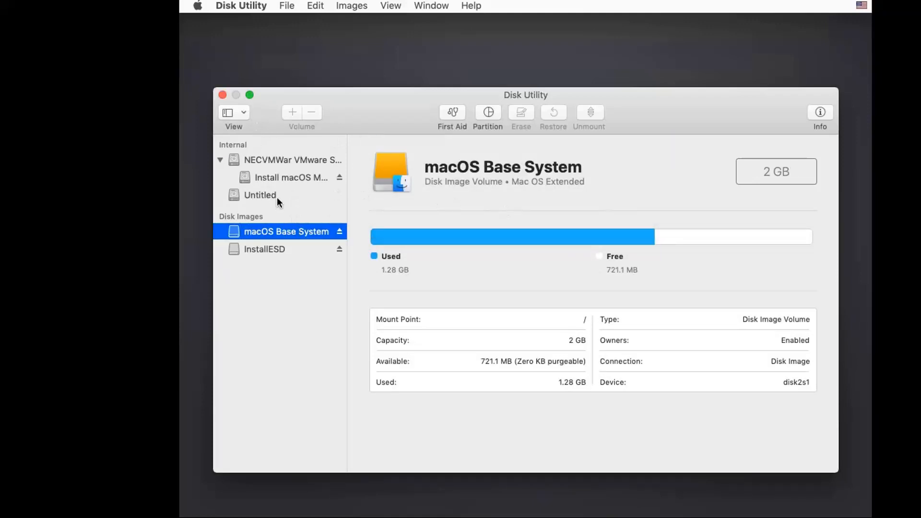
pyautogui.click(259, 195)
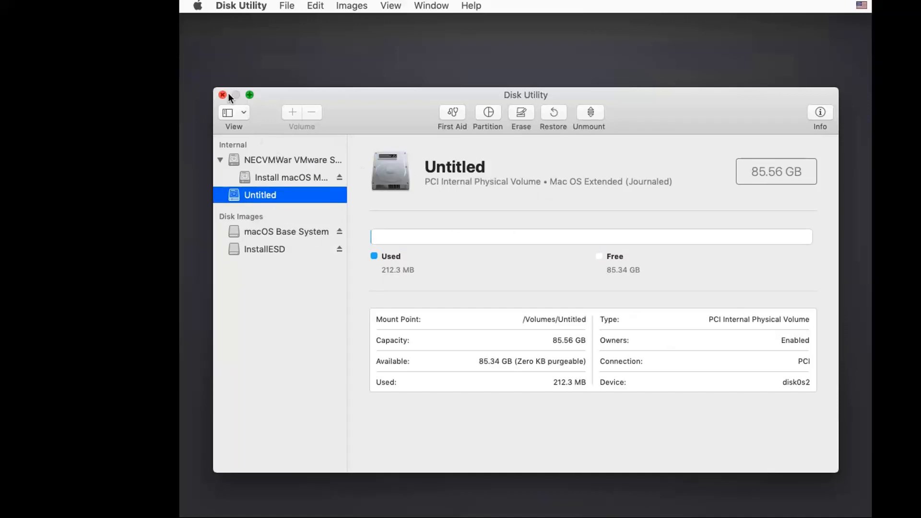
pyautogui.click(222, 95)
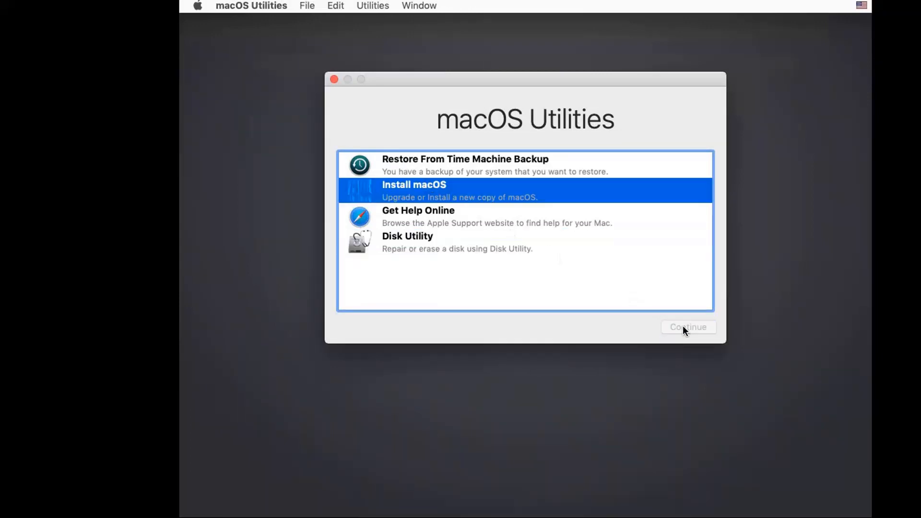
# Rerun Install macOS, agree to the licence and select the Untitled disk as destination
pyautogui.click(688, 327)
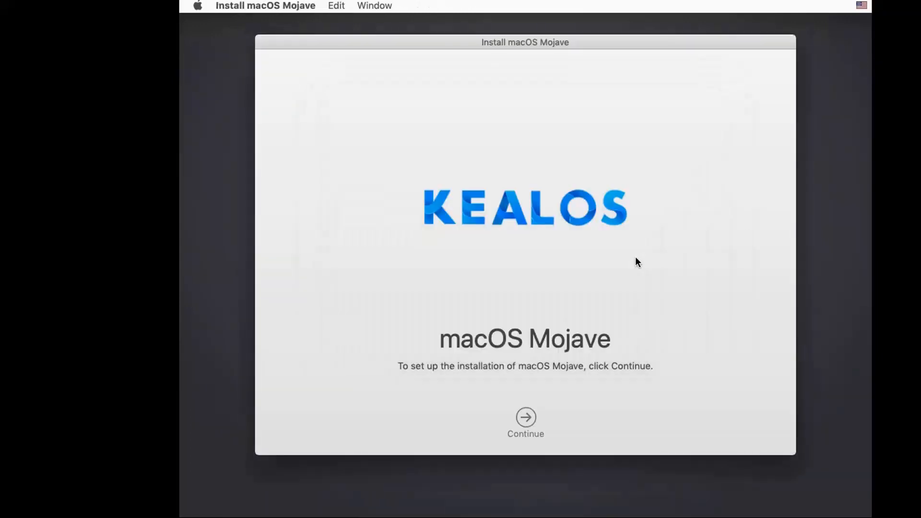
pyautogui.click(525, 418)
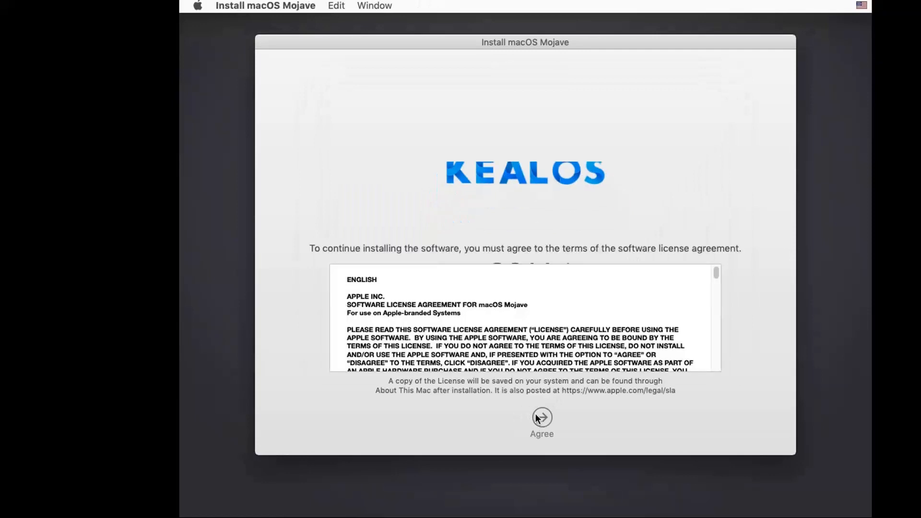
pyautogui.click(542, 418)
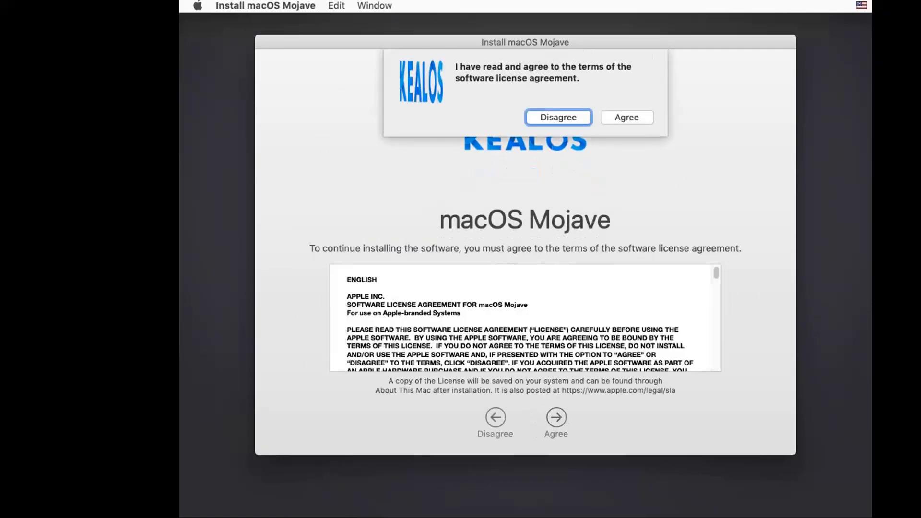
pyautogui.click(627, 117)
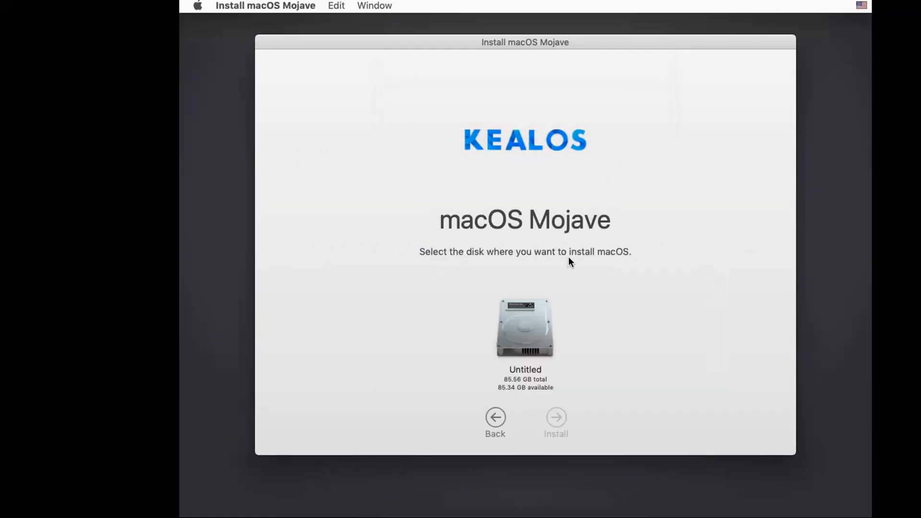
pyautogui.click(525, 330)
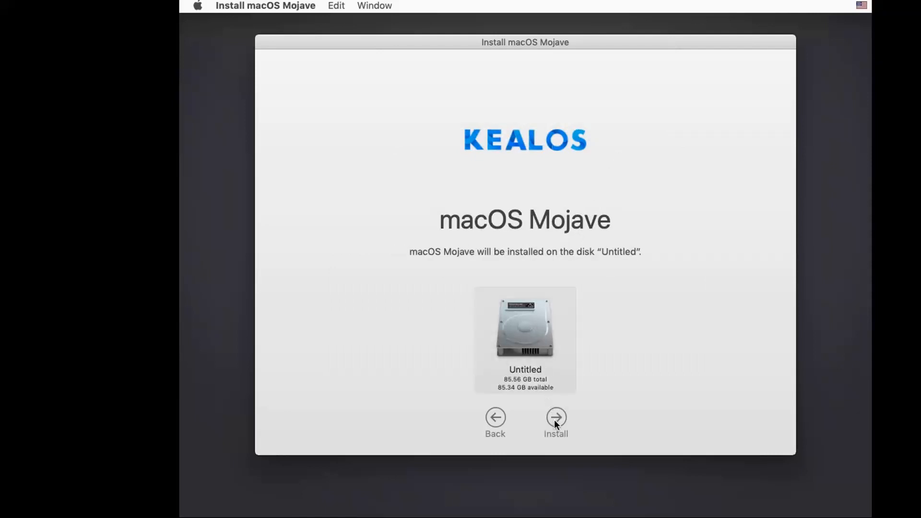
# Start installing macOS Mojave onto the Untitled disk and wait for the Welcome screen
pyautogui.click(555, 417)
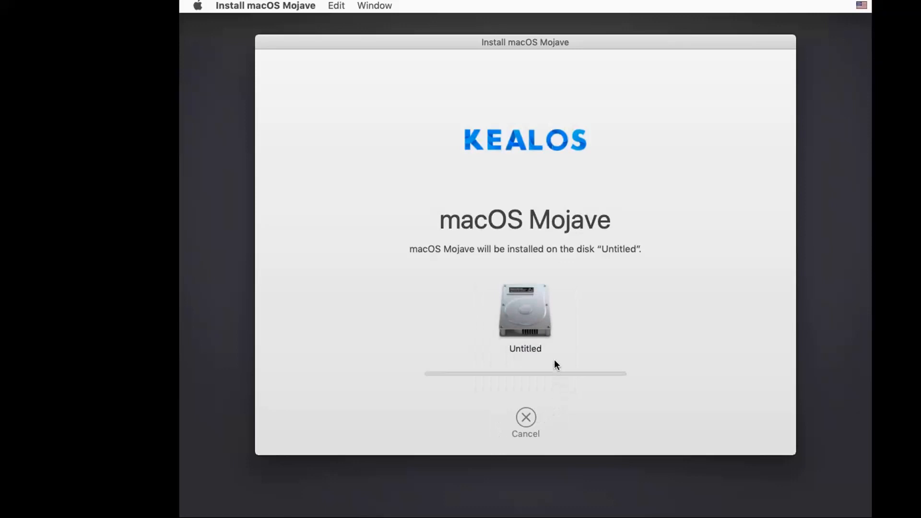
pyautogui.moveTo(535, 306)
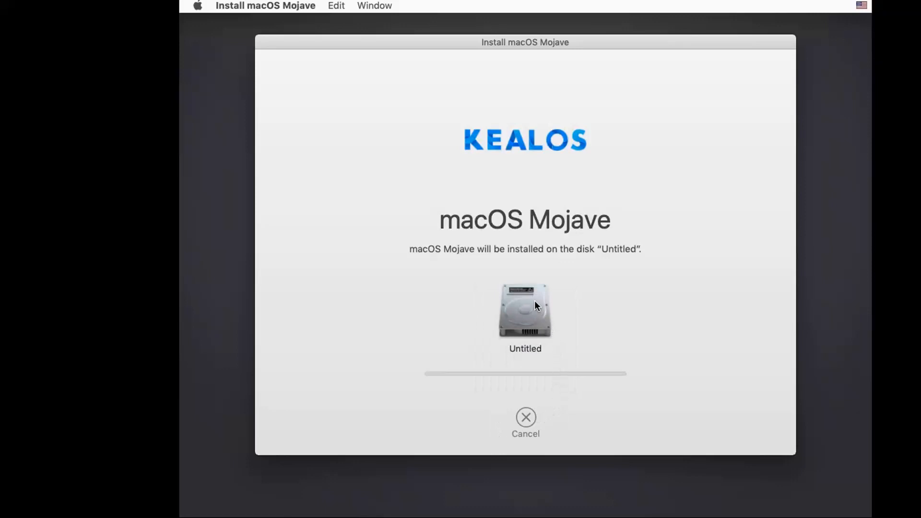
pyautogui.moveTo(533, 302)
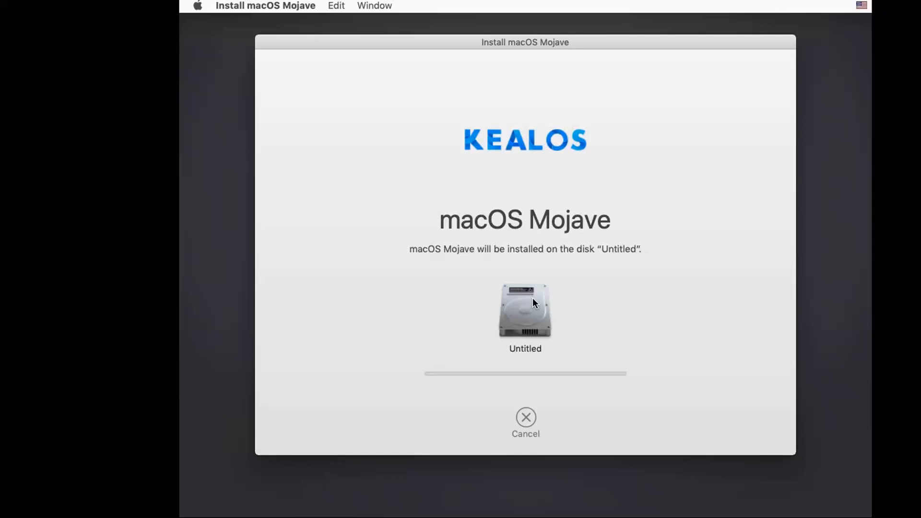
pyautogui.moveTo(342, 303)
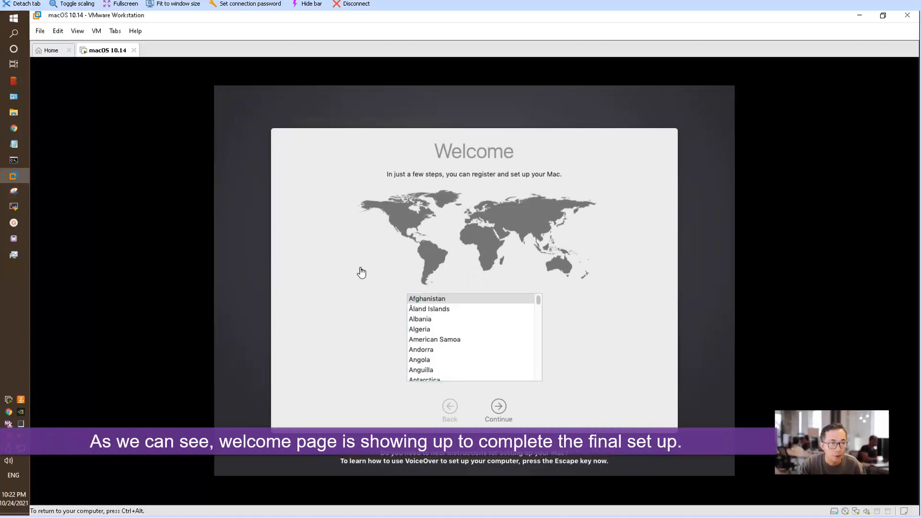
pyautogui.moveTo(556, 375)
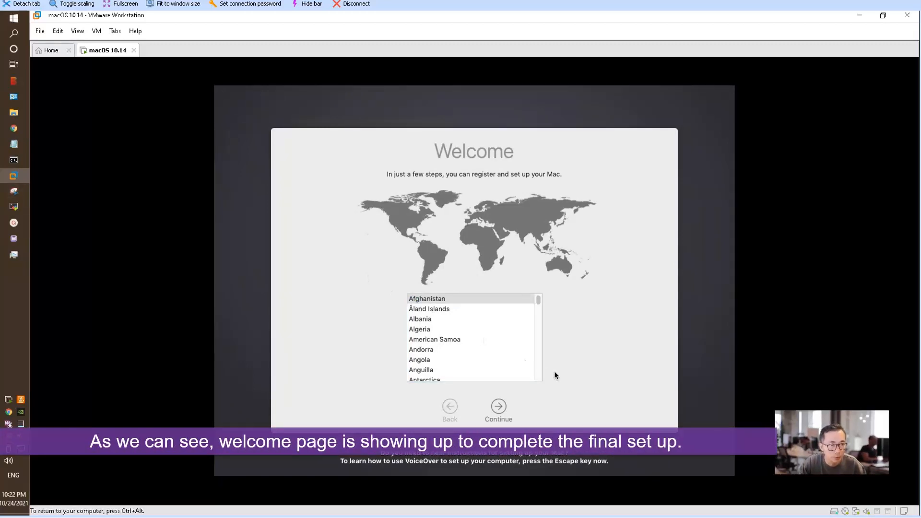
# Choose Canada and the U.S. keyboard, reaching Your Internet Connection with Using DHCP
pyautogui.scroll(-3)
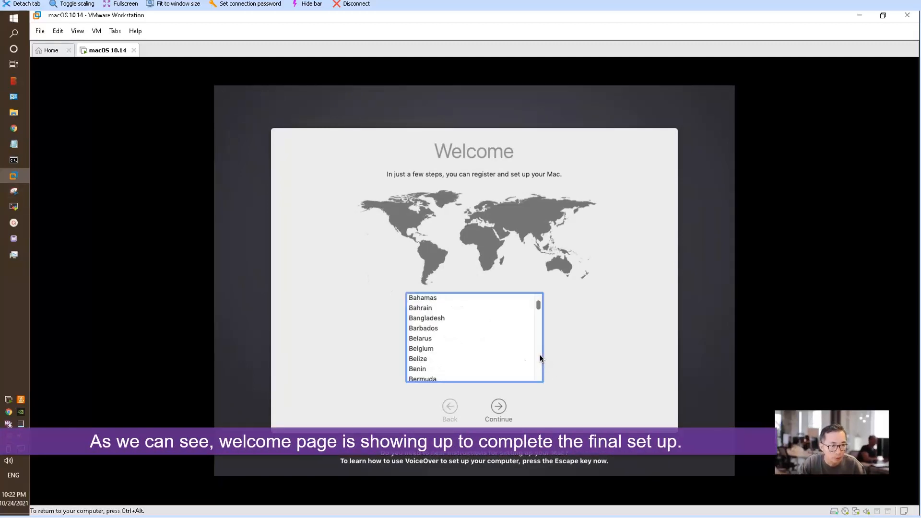
pyautogui.scroll(-3)
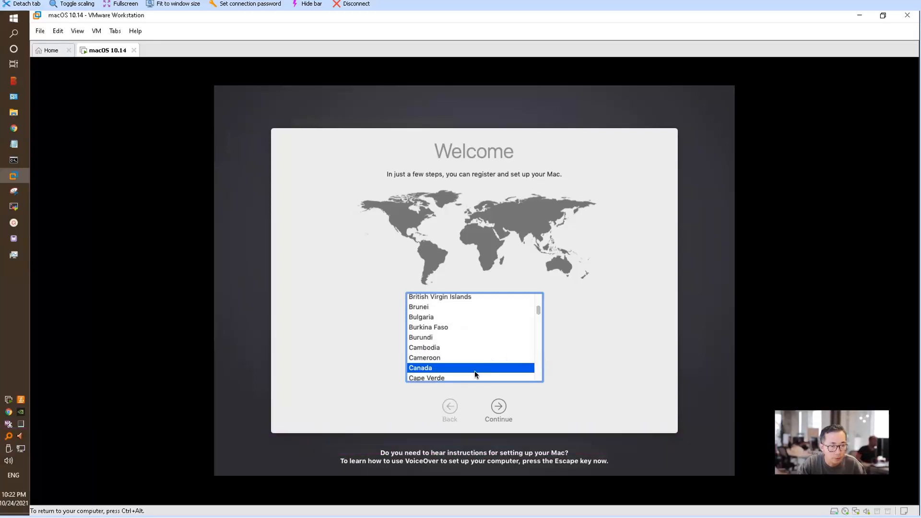
pyautogui.click(498, 406)
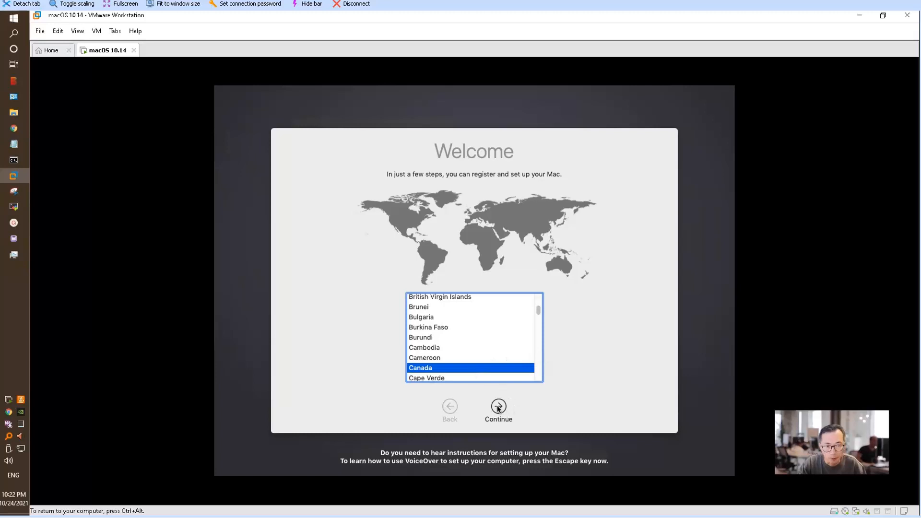
pyautogui.click(498, 406)
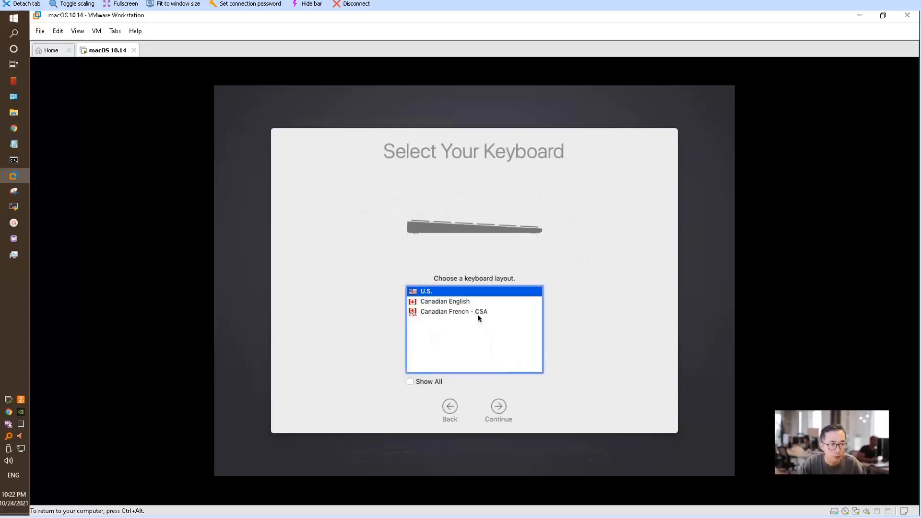
pyautogui.click(498, 406)
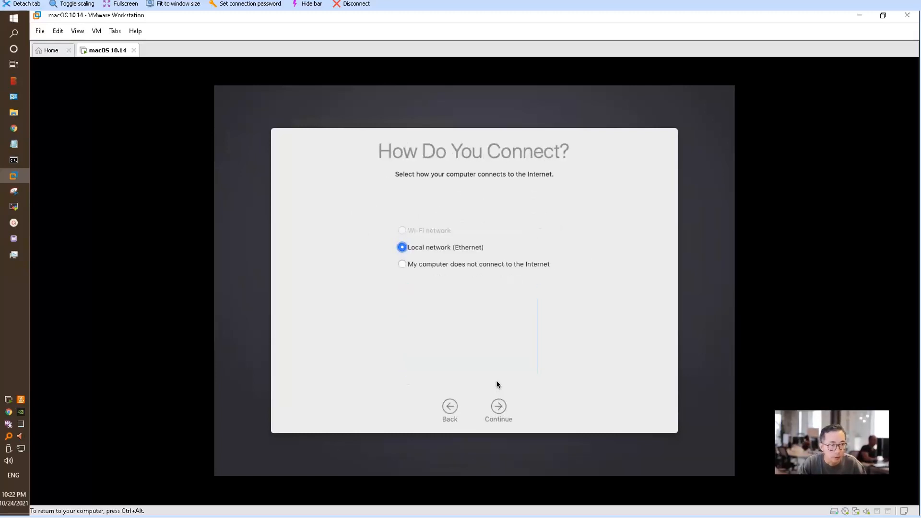
pyautogui.moveTo(438, 267)
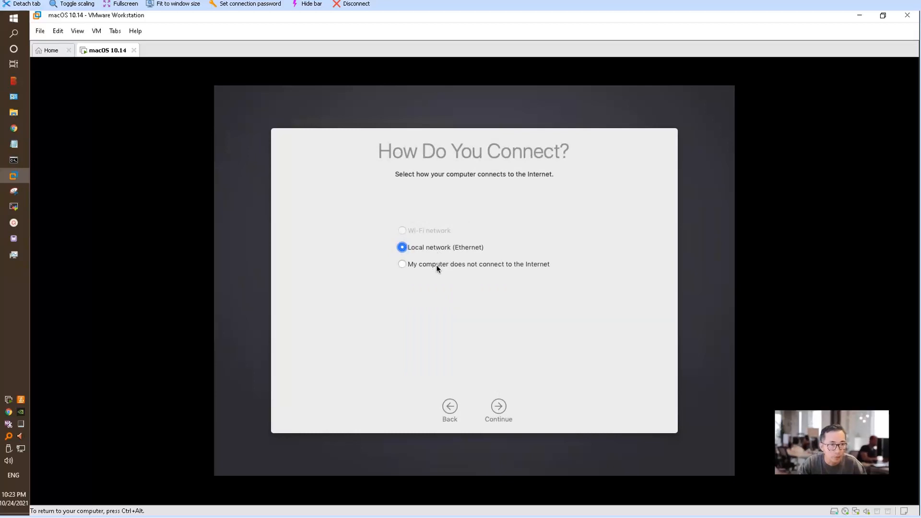
pyautogui.click(497, 406)
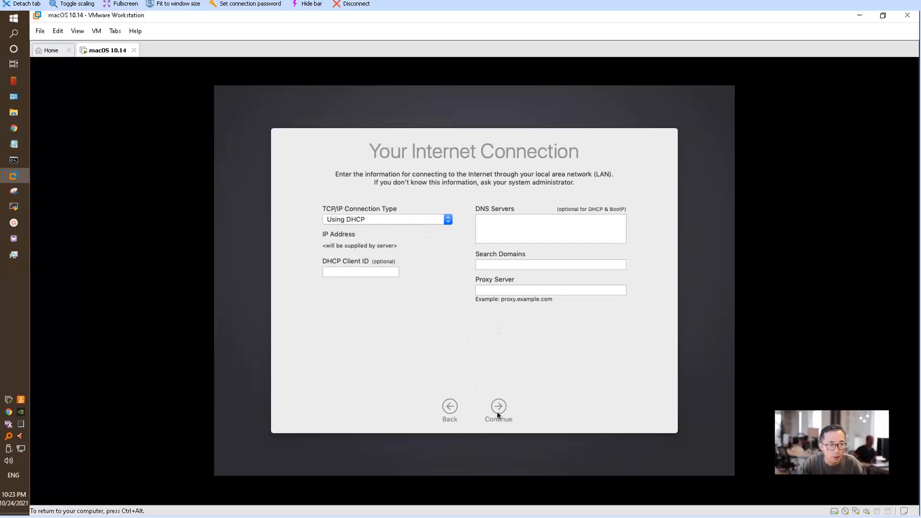
# Attempt the DHCP network setup and continue past the not-connected alert
pyautogui.click(499, 406)
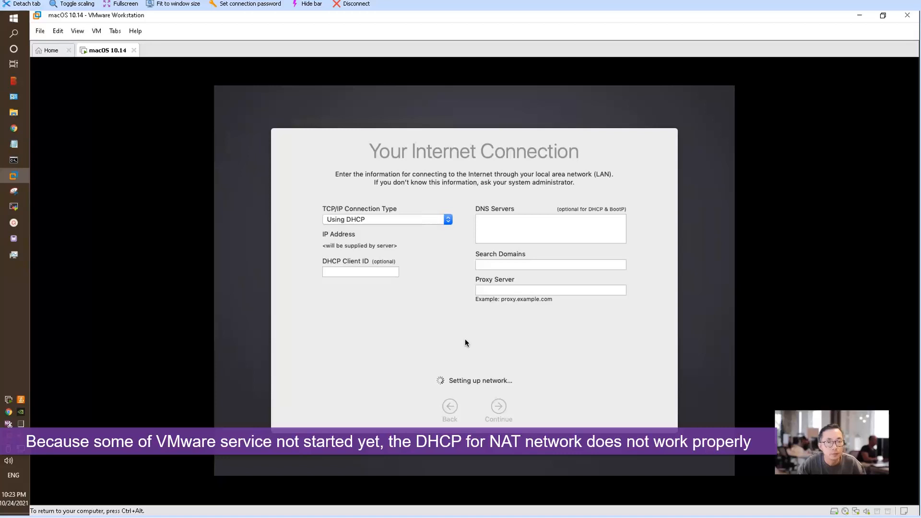
pyautogui.moveTo(423, 318)
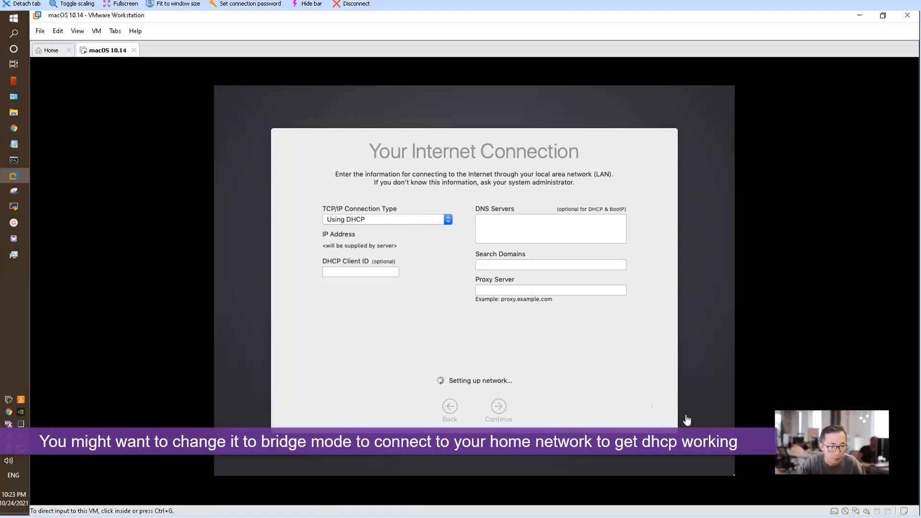
pyautogui.moveTo(535, 335)
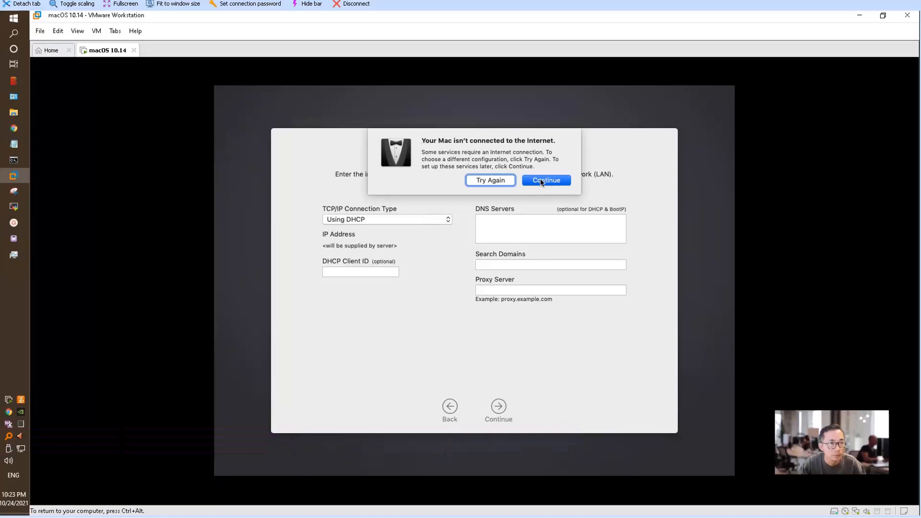
pyautogui.click(546, 180)
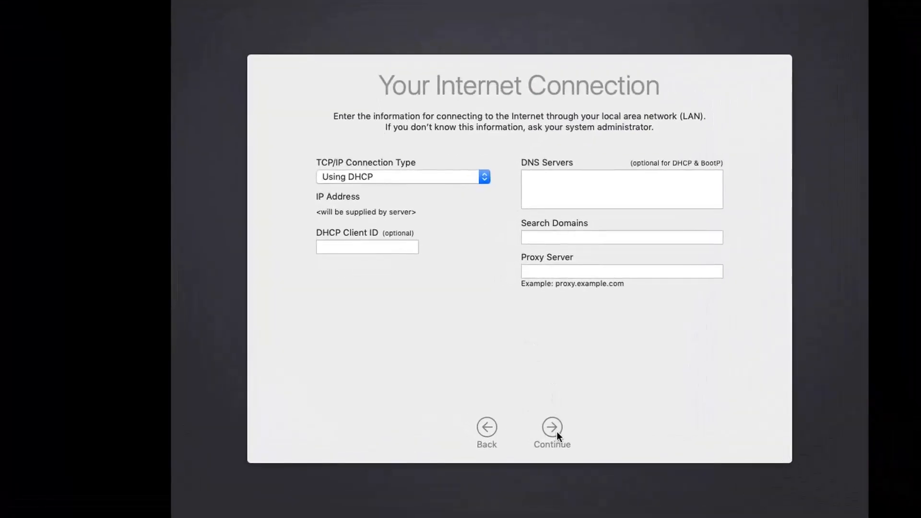
# Move past the internet step and Data & Privacy notice, dismissing the no-internet alert
pyautogui.click(551, 426)
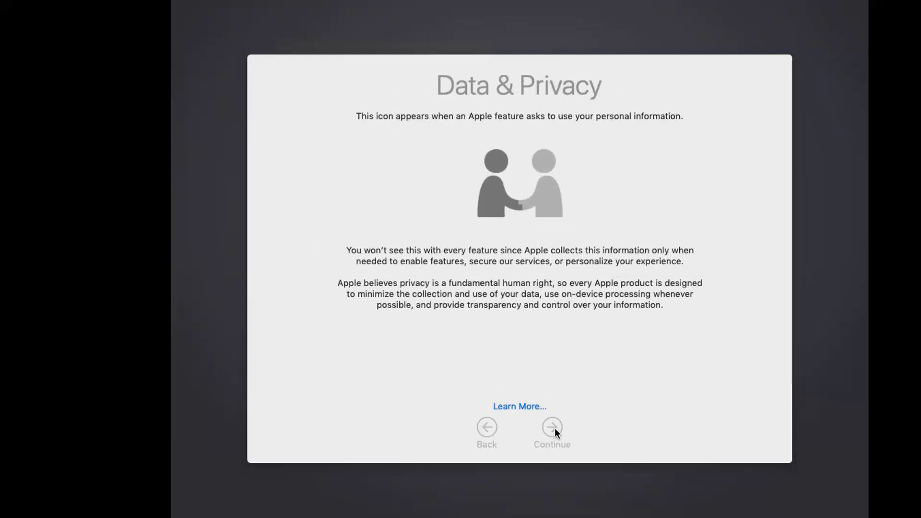
pyautogui.click(551, 427)
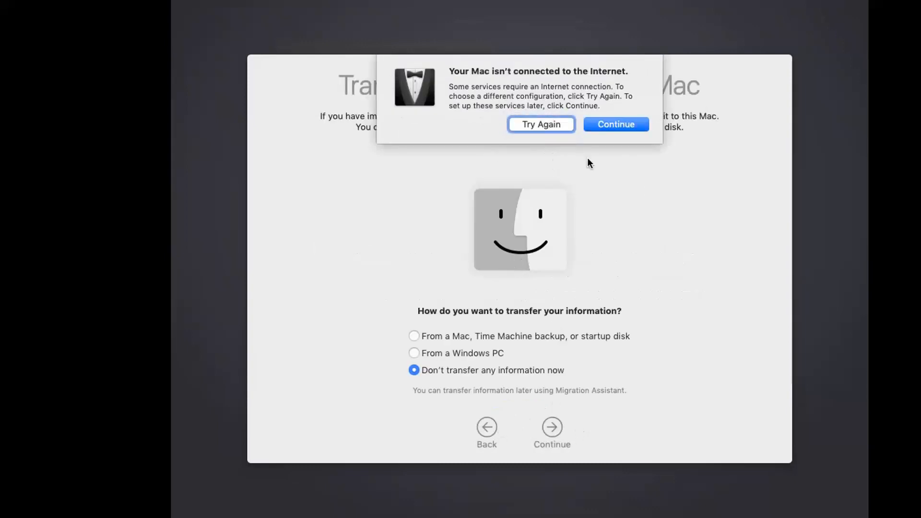
pyautogui.click(616, 124)
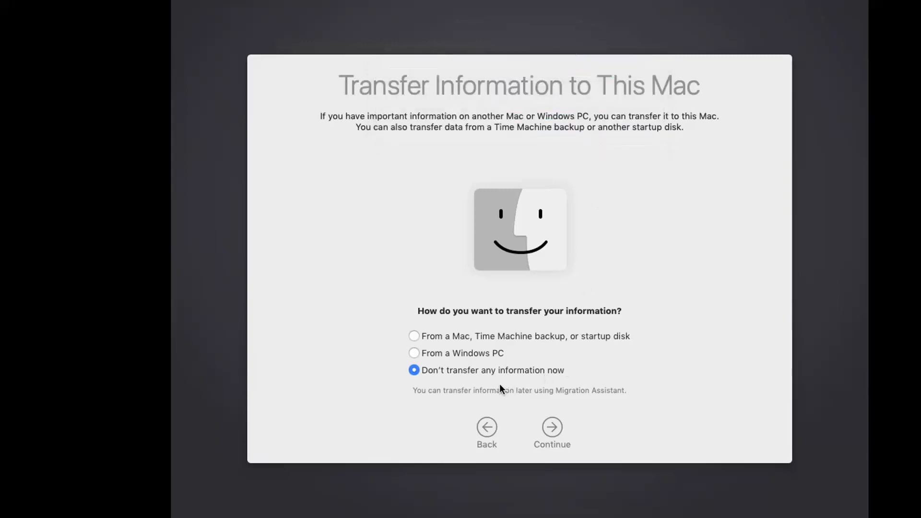
# Continue without transferring information and agree to the macOS software licence
pyautogui.click(552, 426)
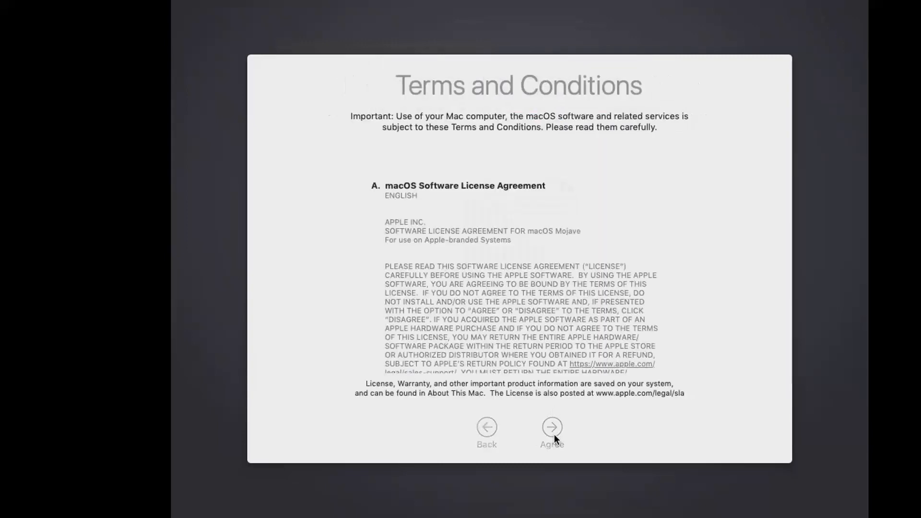
pyautogui.click(552, 427)
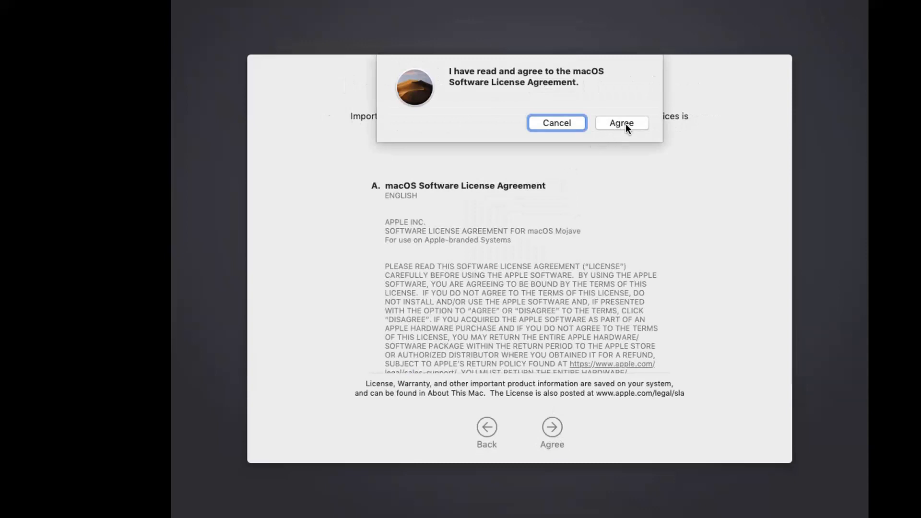
pyautogui.click(621, 123)
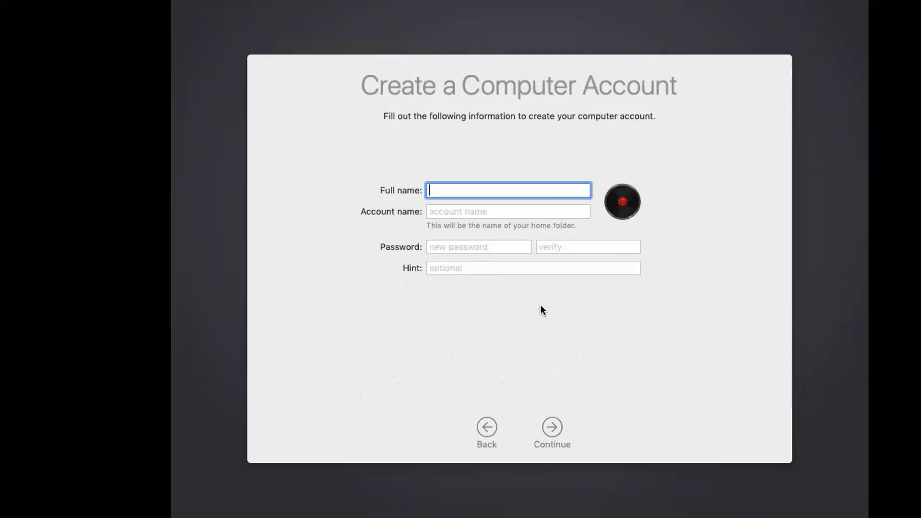
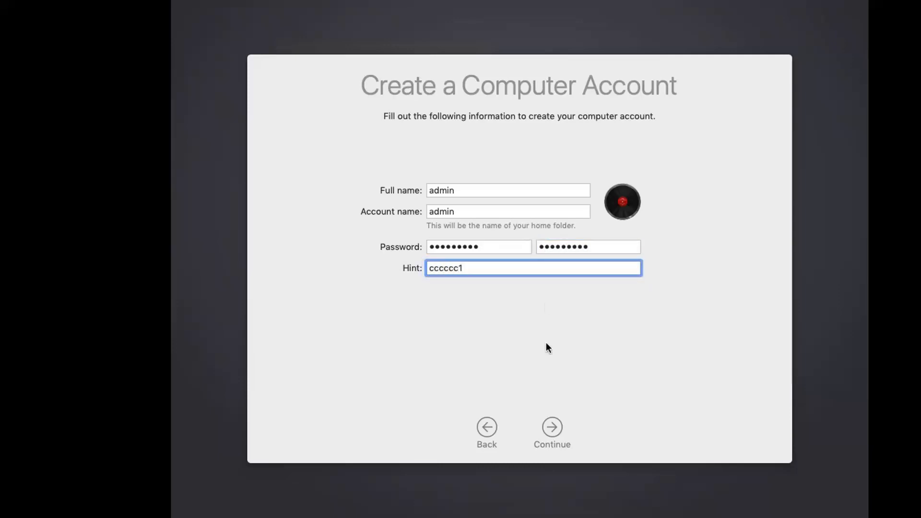
# Create the computer account 'admin' with a password and hint 'ccc', then continue
pyautogui.click(552, 428)
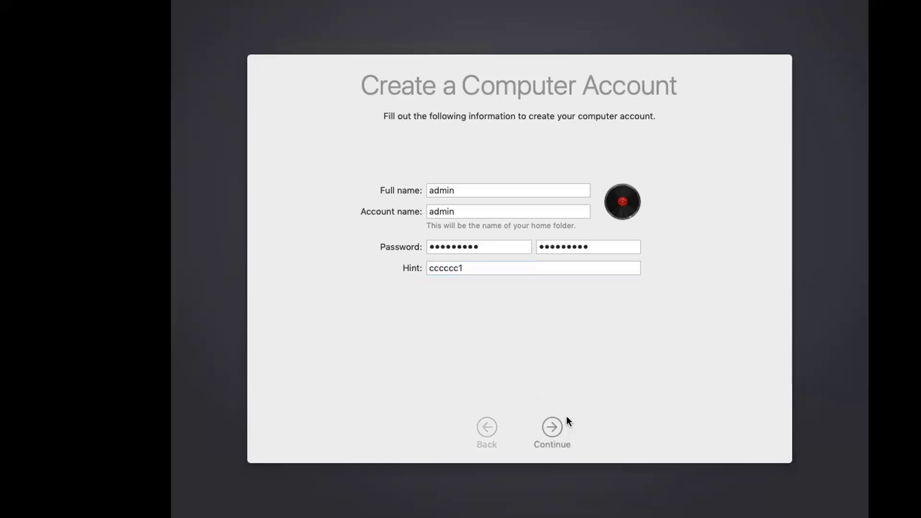
# Accept Express Set Up and choose the Dark appearance, starting Setting Up Your Mac
pyautogui.click(552, 427)
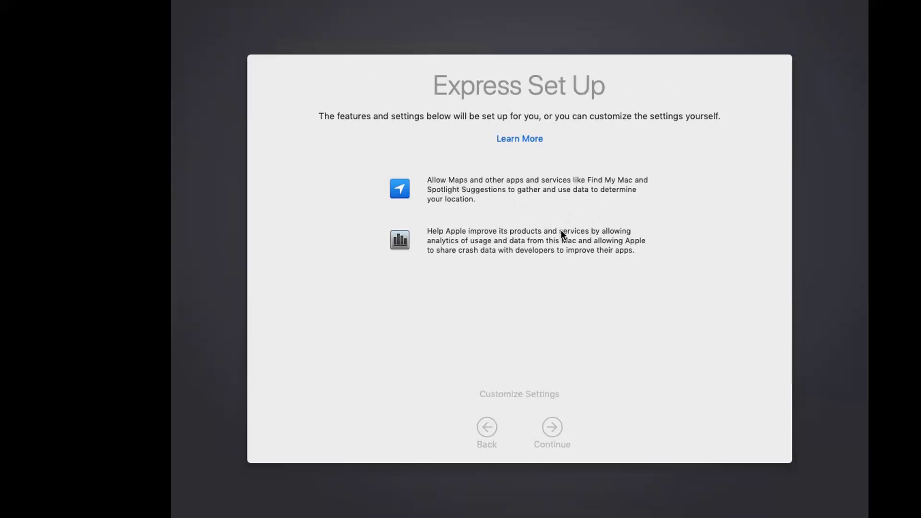
pyautogui.click(552, 427)
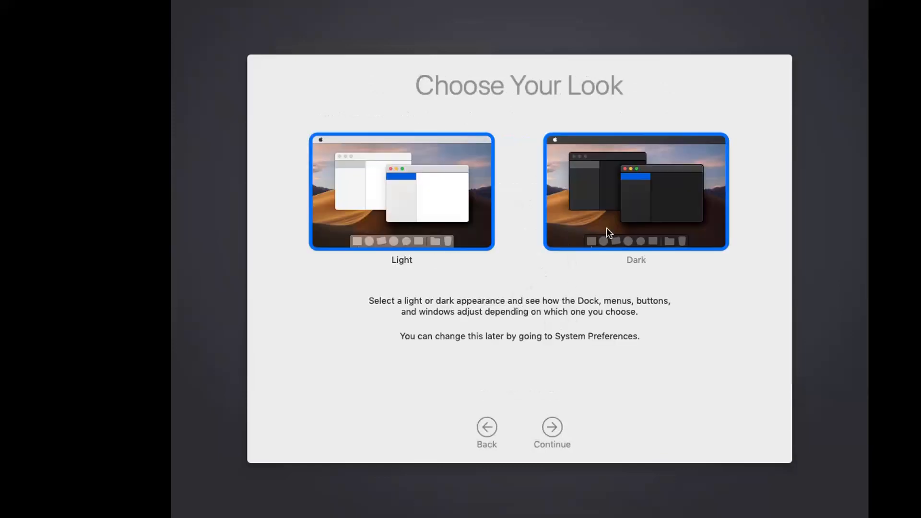
pyautogui.click(636, 191)
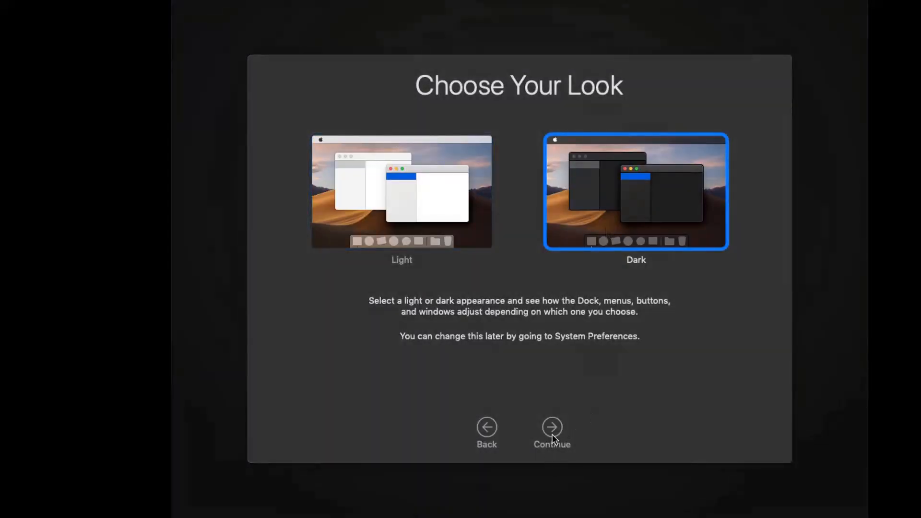
pyautogui.click(552, 427)
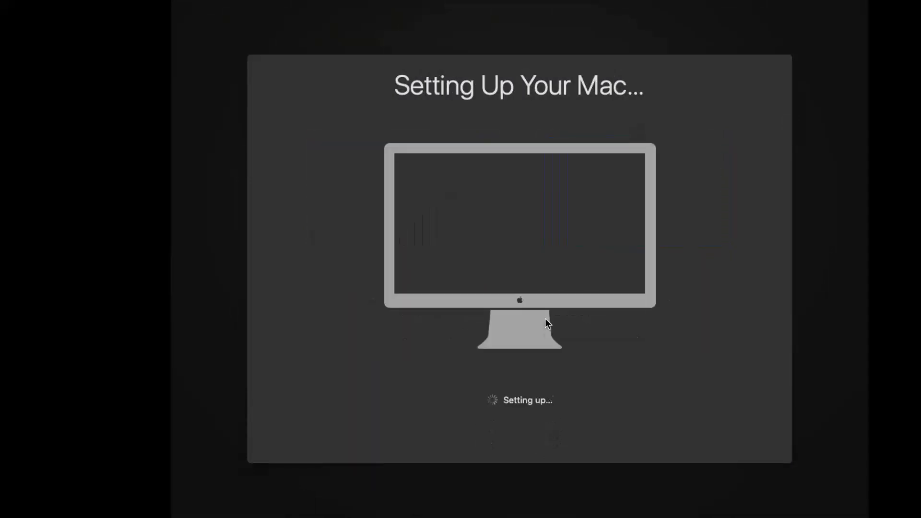
pyautogui.moveTo(573, 310)
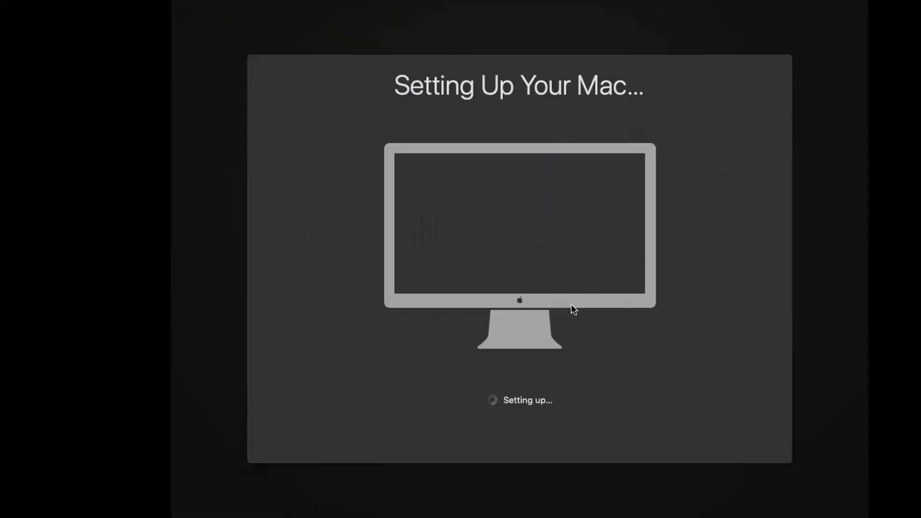
pyautogui.moveTo(516, 339)
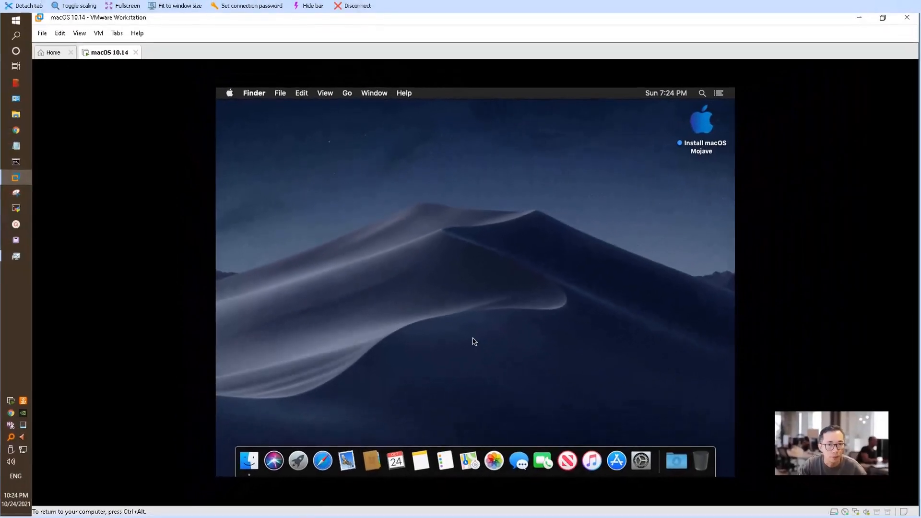
# View About This Mac showing Mojave 10.14.6 with 8 GB memory, then close it
pyautogui.click(229, 93)
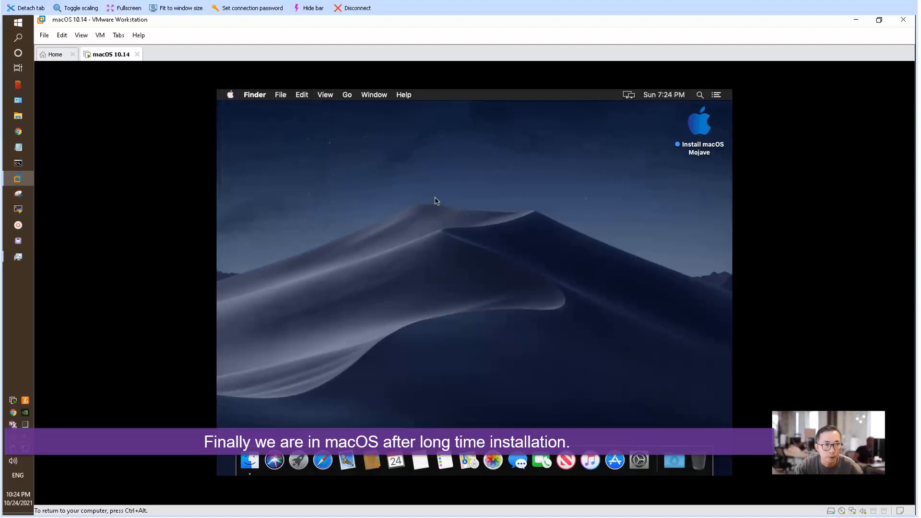
pyautogui.click(230, 94)
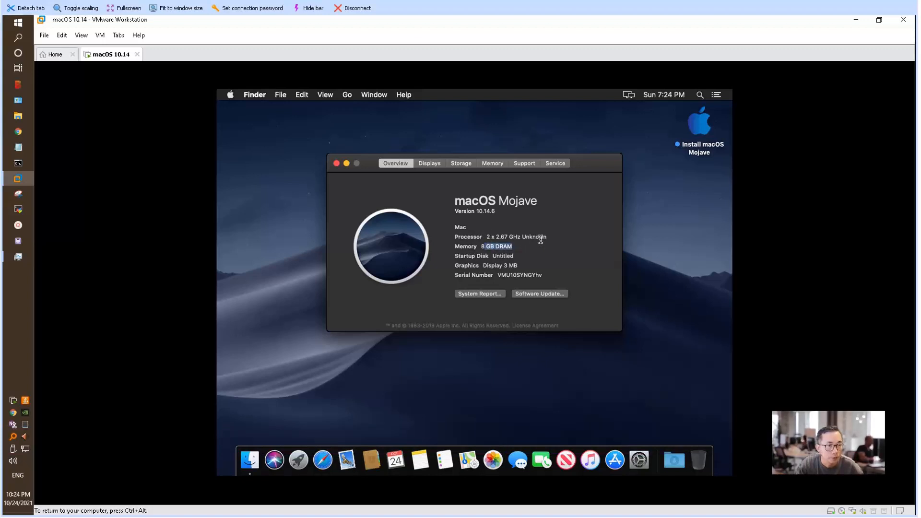
pyautogui.moveTo(509, 263)
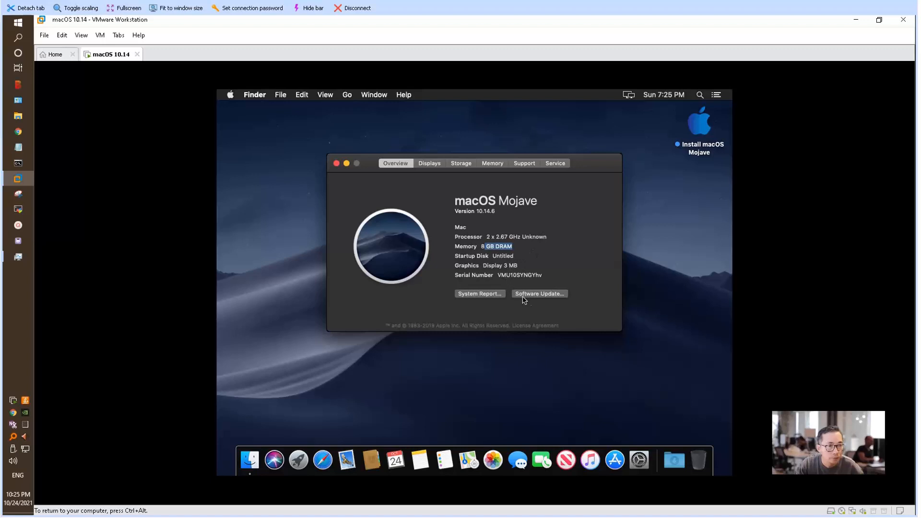
pyautogui.moveTo(548, 331)
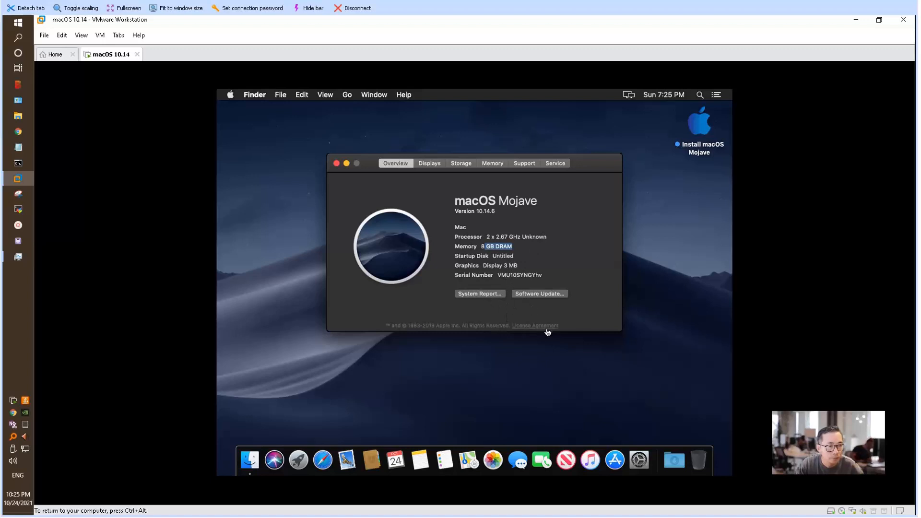
pyautogui.moveTo(486, 317)
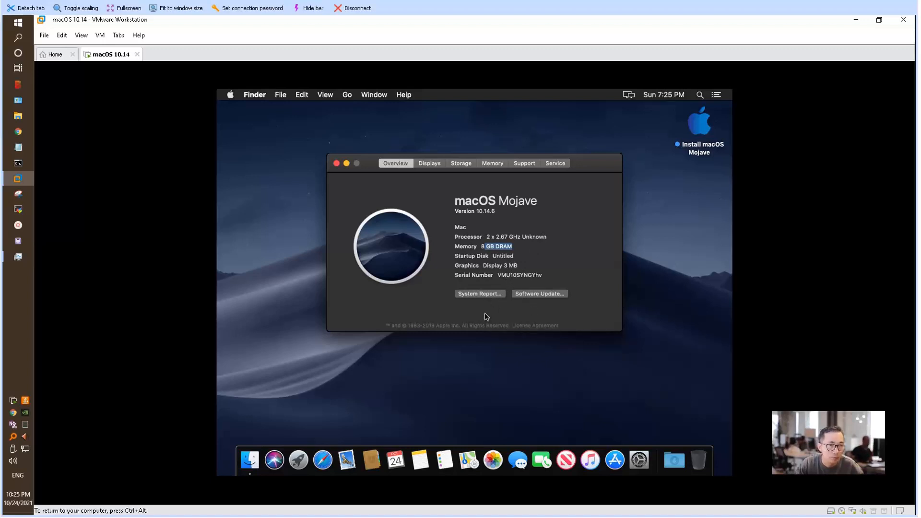
pyautogui.click(336, 163)
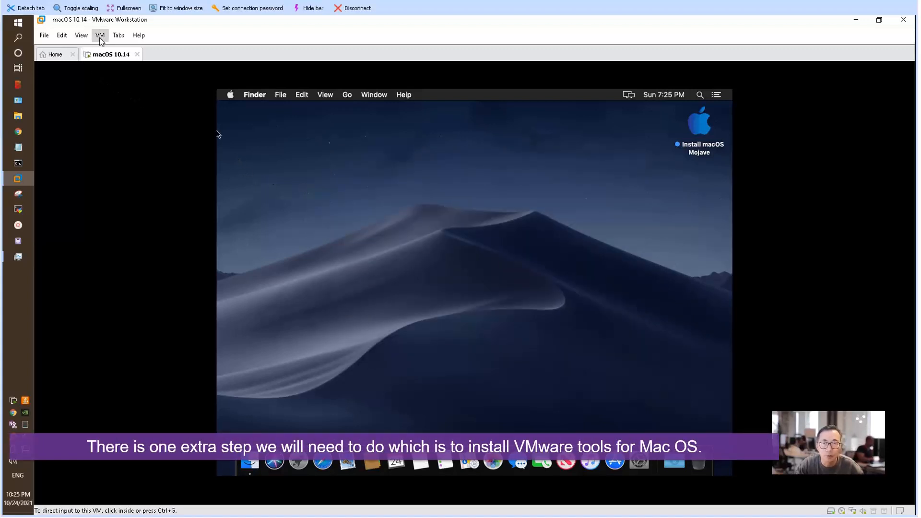
# Request VMware Tools installation from the VM menu with Download and Install
pyautogui.click(99, 35)
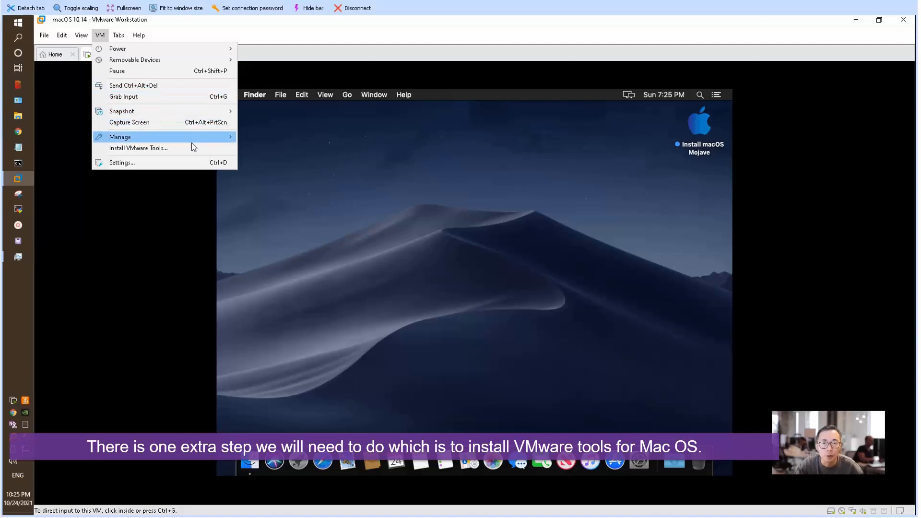
pyautogui.click(138, 148)
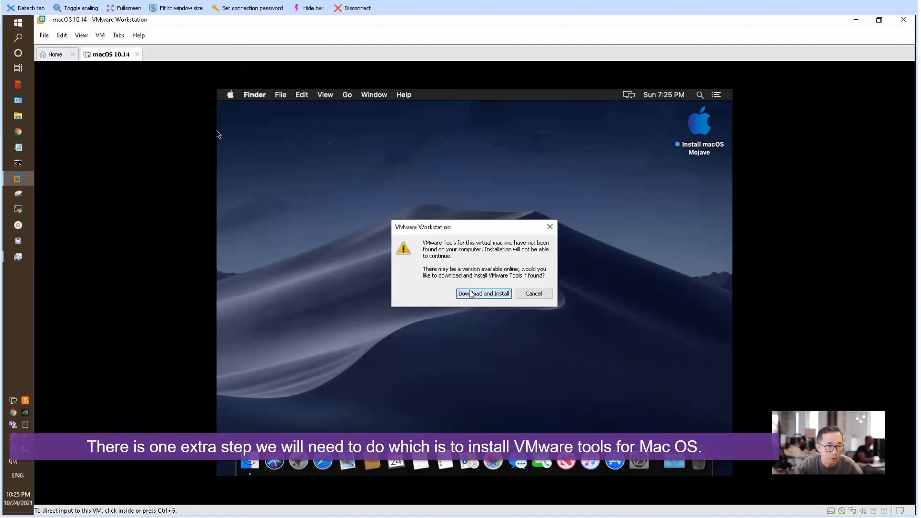
pyautogui.click(483, 293)
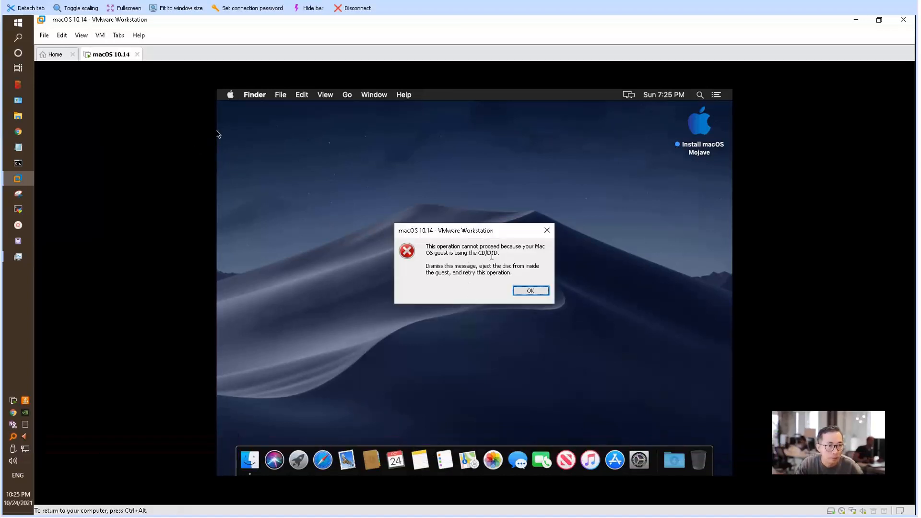
pyautogui.moveTo(491, 284)
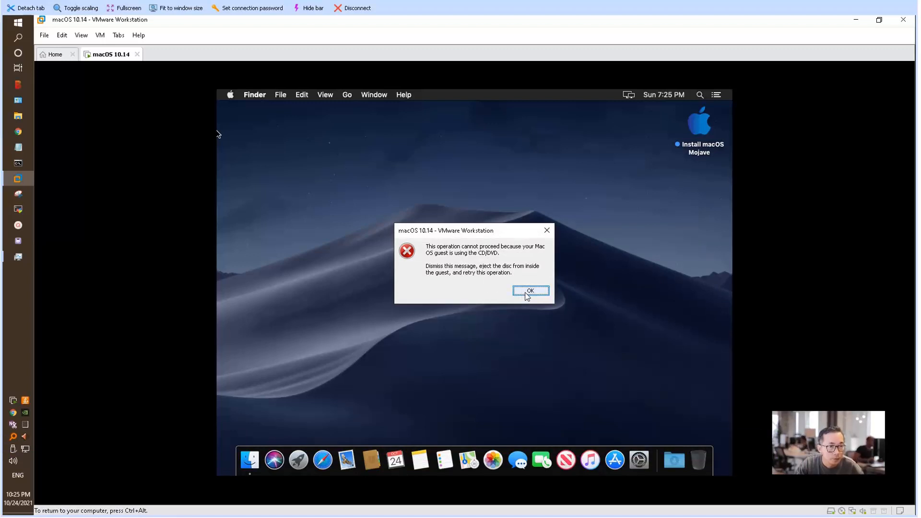
# Dismiss the CD/DVD-in-use error and eject the Install macOS Mojave disc
pyautogui.click(530, 291)
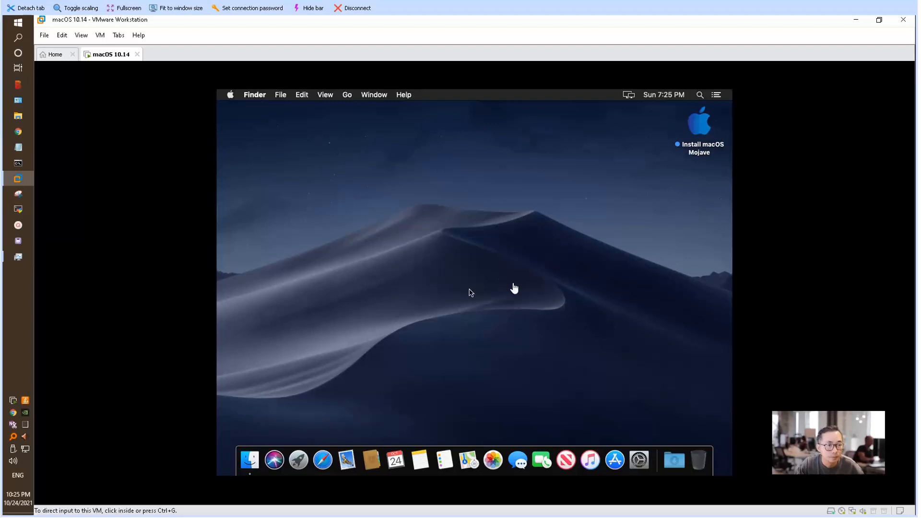
pyautogui.rightClick(699, 122)
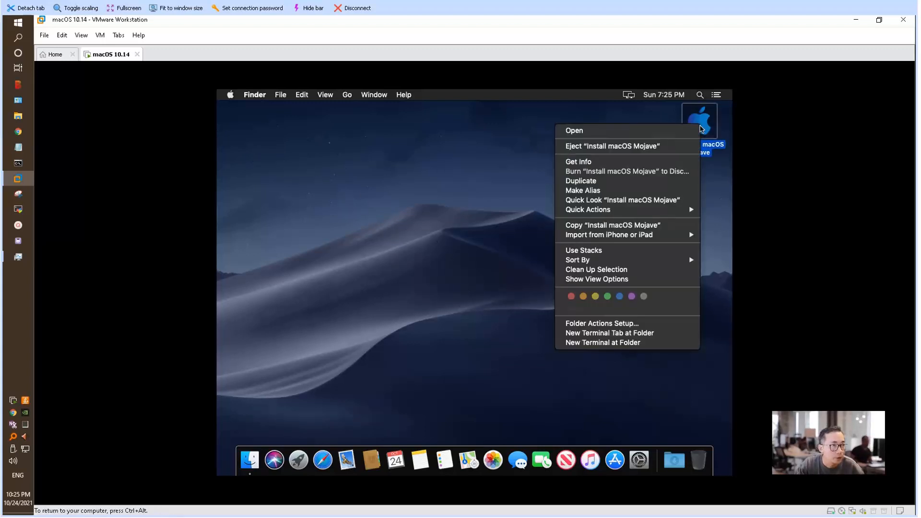
pyautogui.click(638, 179)
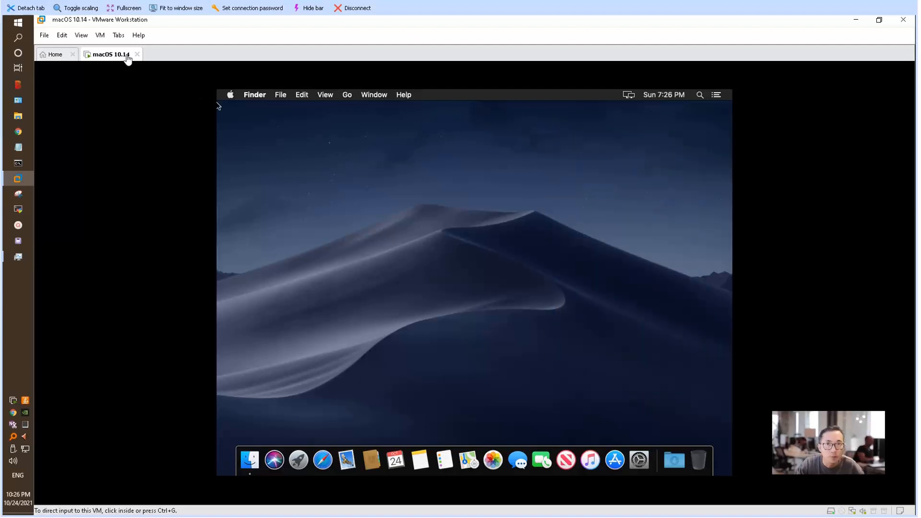
# Download and mount VMware Tools into the guest via VM > Install VMware Tools
pyautogui.click(101, 35)
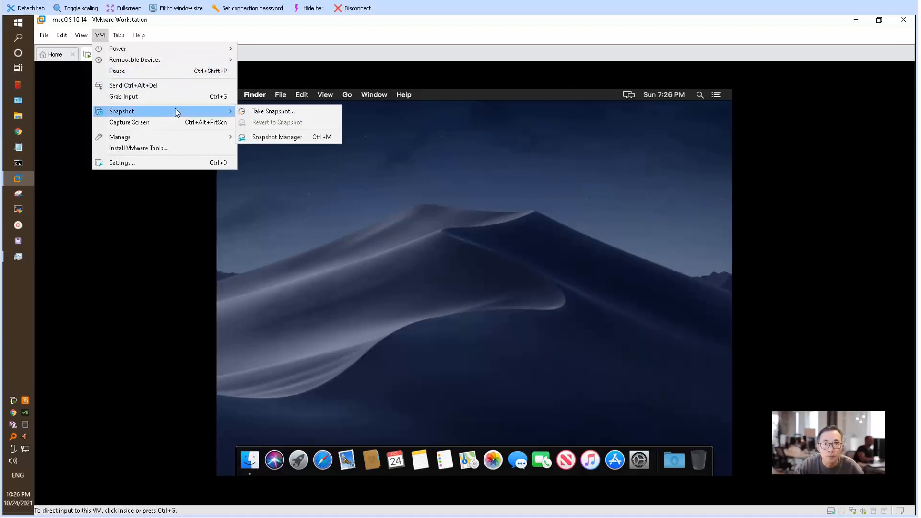
pyautogui.click(138, 147)
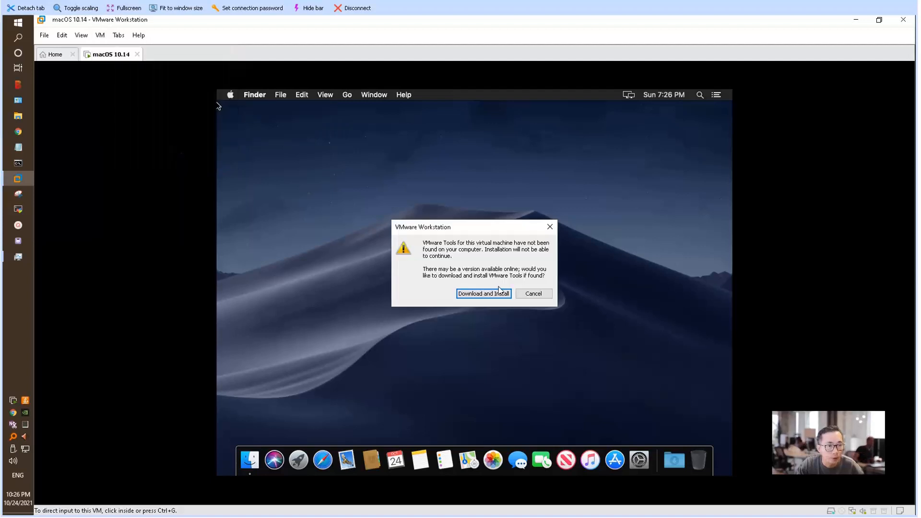
pyautogui.click(533, 293)
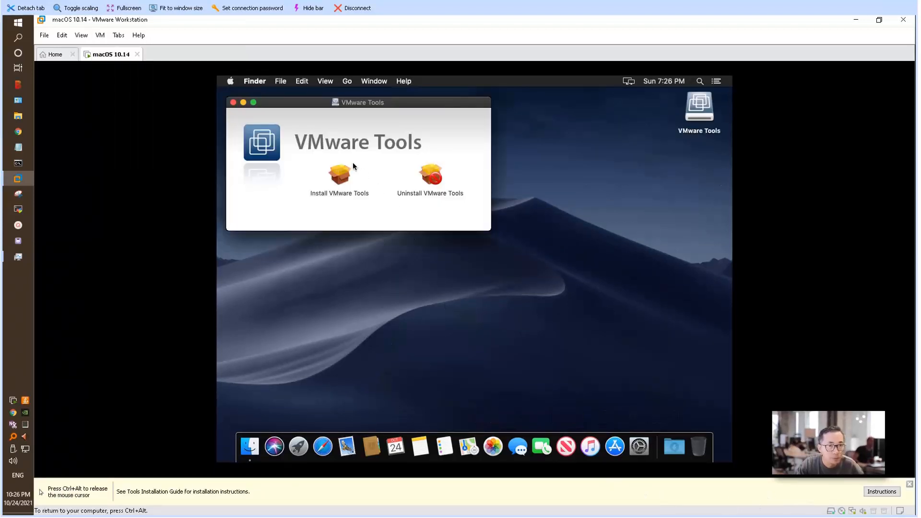
# Run Install VMware Tools through introduction, standard install and Continue Installation
pyautogui.click(340, 175)
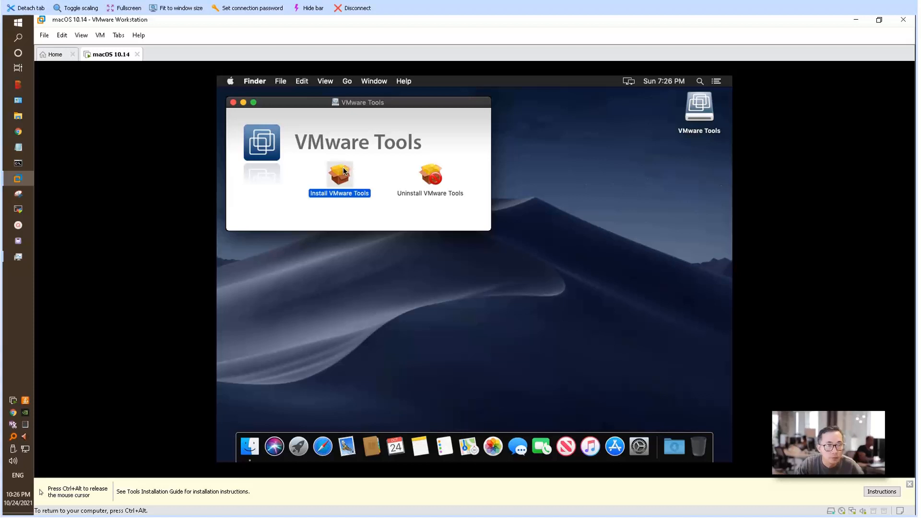
pyautogui.doubleClick(340, 173)
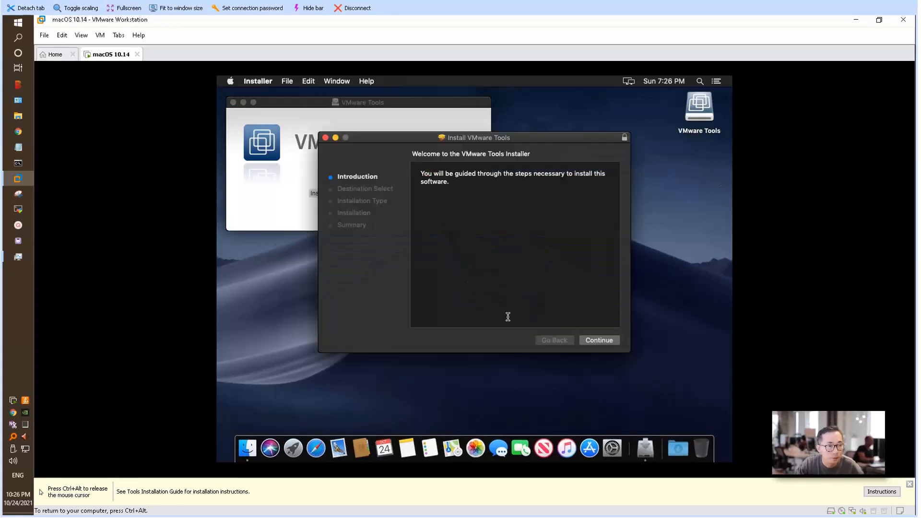
pyautogui.click(599, 340)
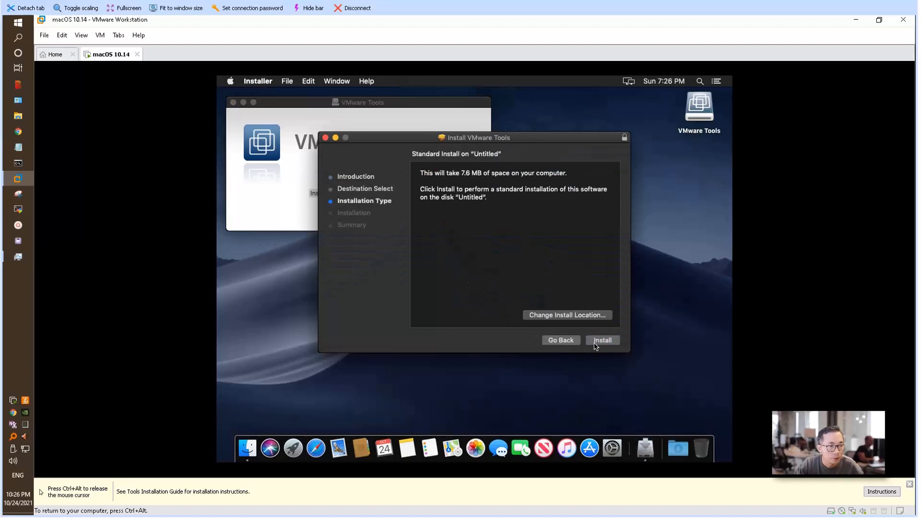
pyautogui.click(602, 340)
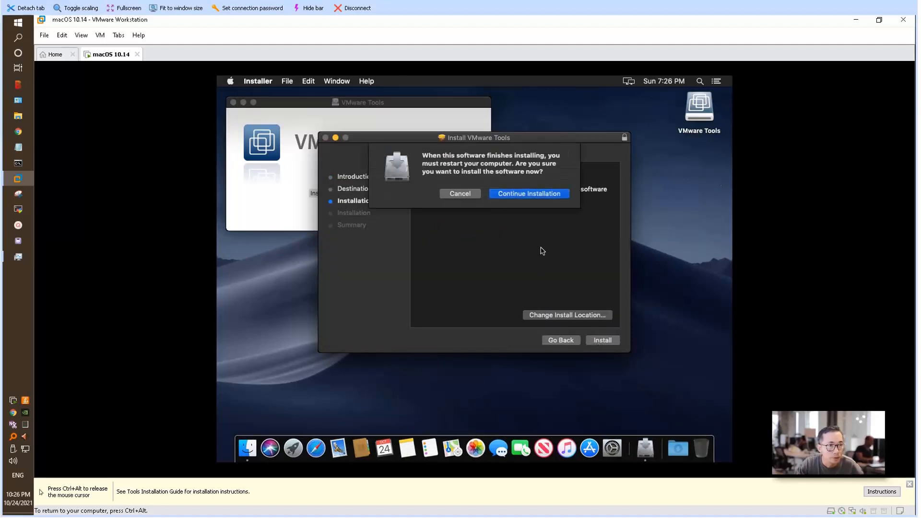
pyautogui.click(529, 193)
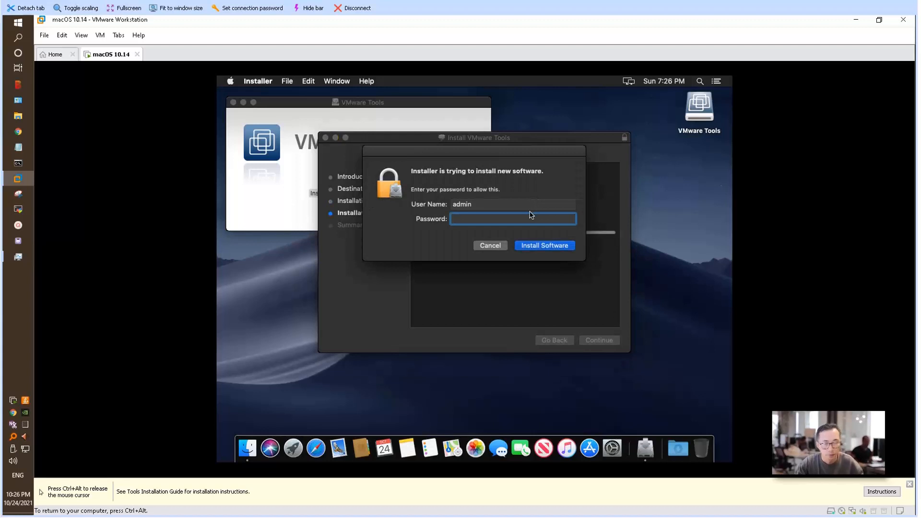
# Authorise the VMware Tools installation with the admin password
pyautogui.write('password')
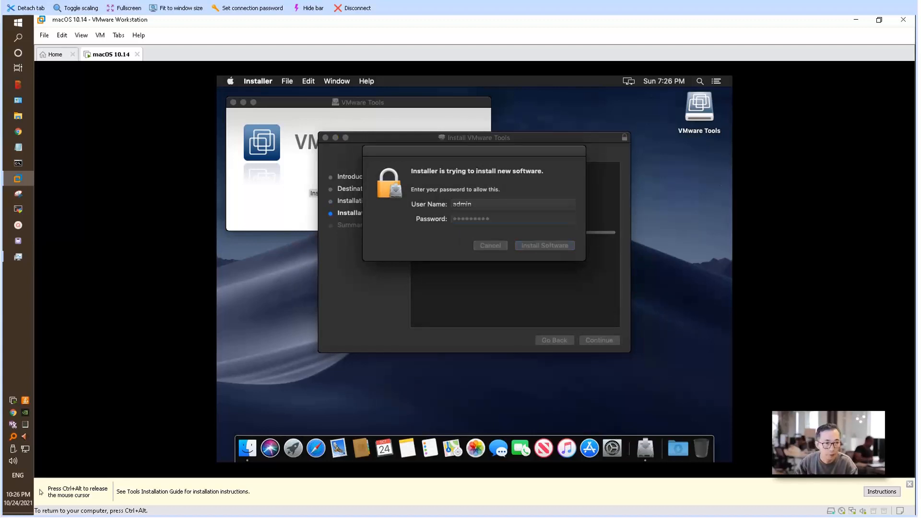
pyautogui.click(544, 245)
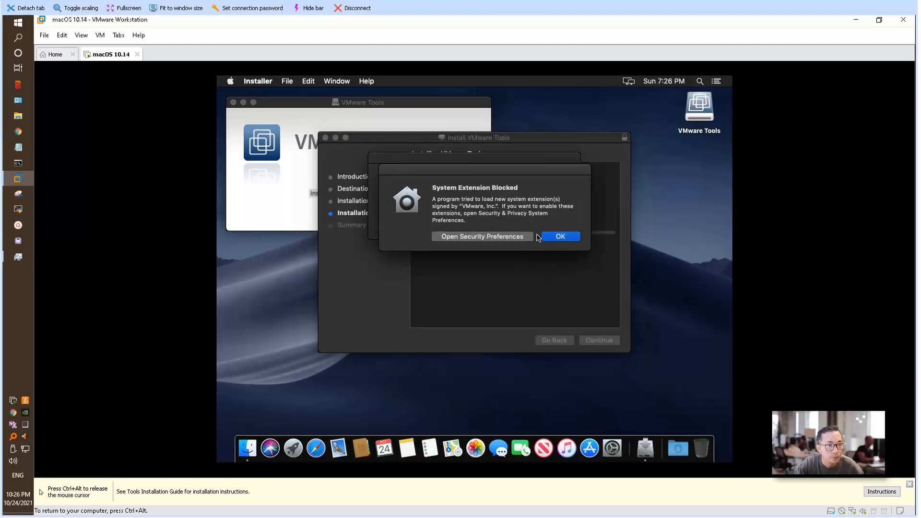
# Bring up Security & Privacy for the blocked extension, move the warning aside and dismiss it
pyautogui.click(482, 236)
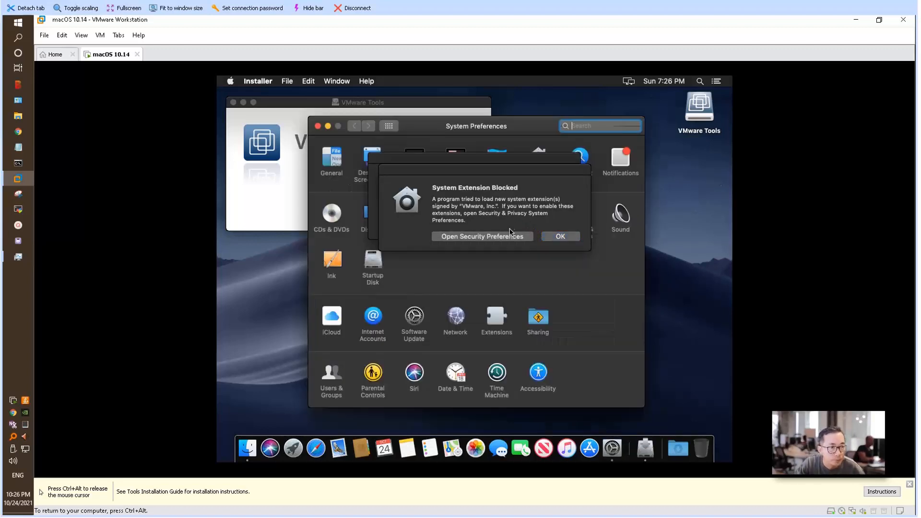
pyautogui.click(482, 236)
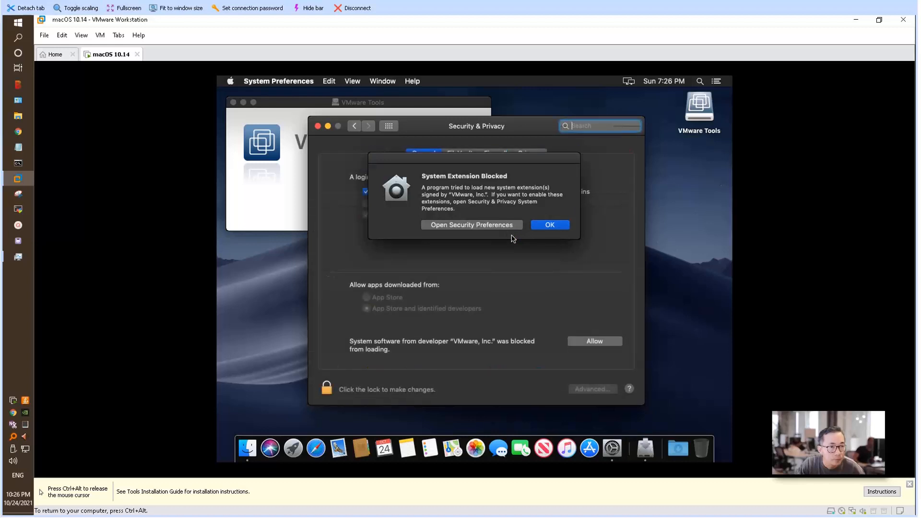
pyautogui.moveTo(476, 157); pyautogui.dragTo(604, 221)
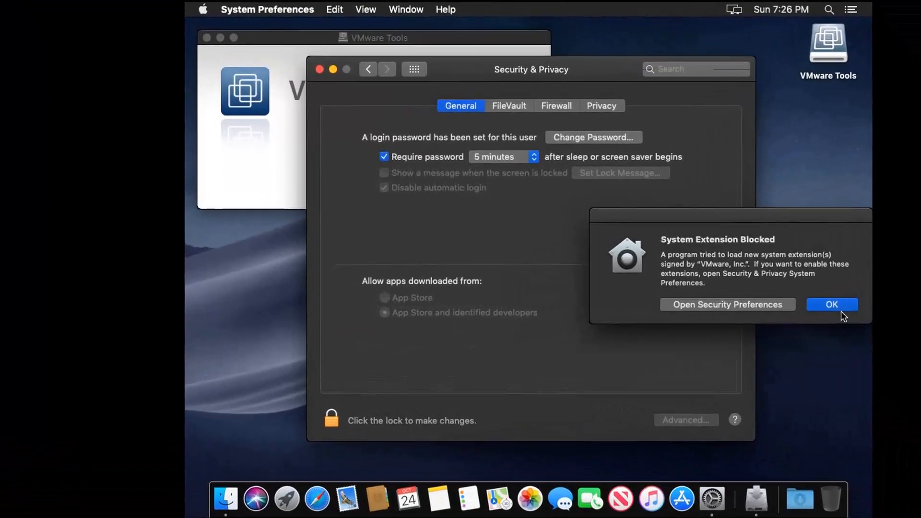
pyautogui.click(831, 305)
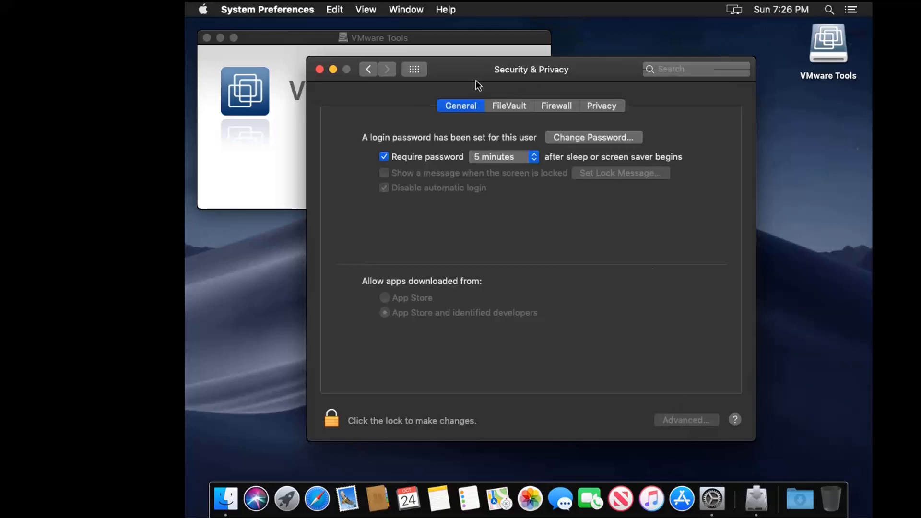
pyautogui.moveTo(335, 76)
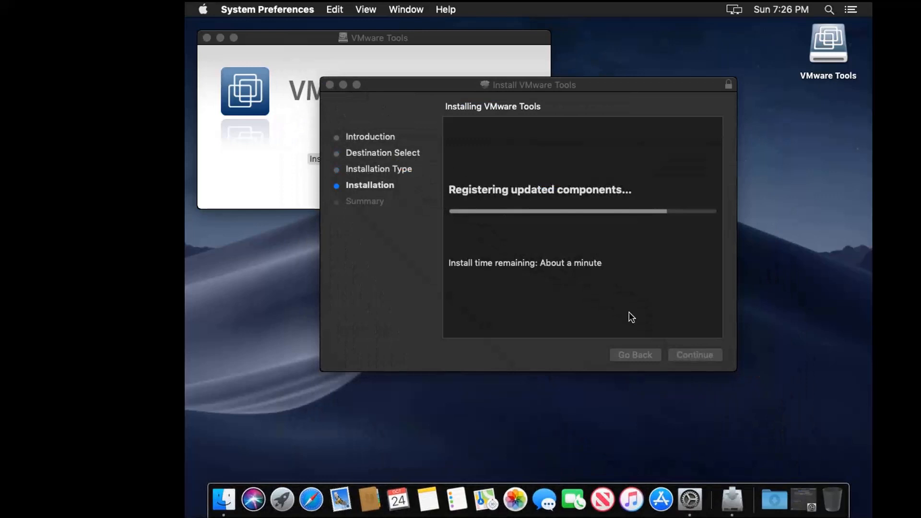
pyautogui.moveTo(593, 286)
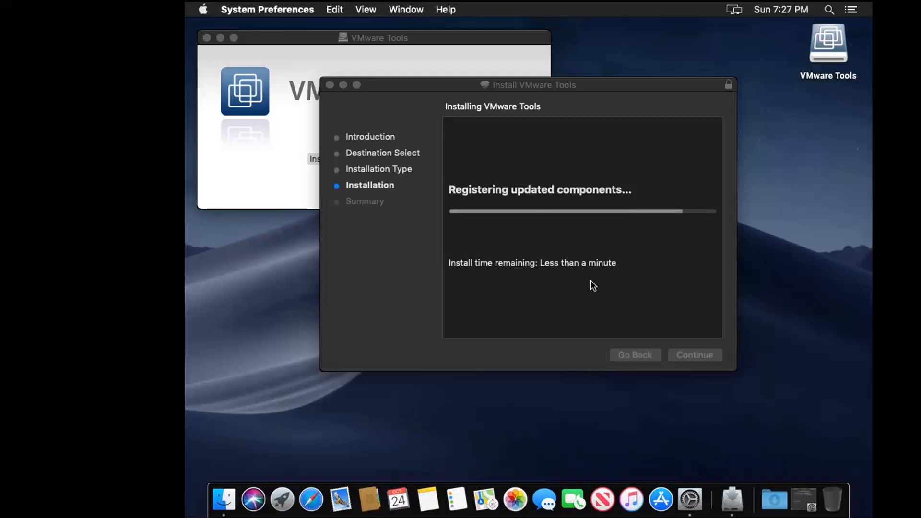
pyautogui.moveTo(185, 317)
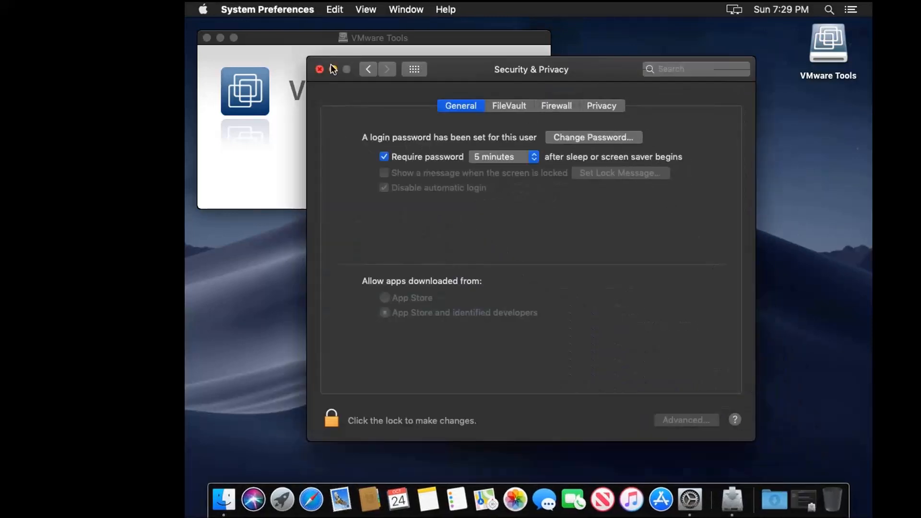
# Close Security & Privacy and restart macOS once VMware Tools reports success
pyautogui.click(319, 69)
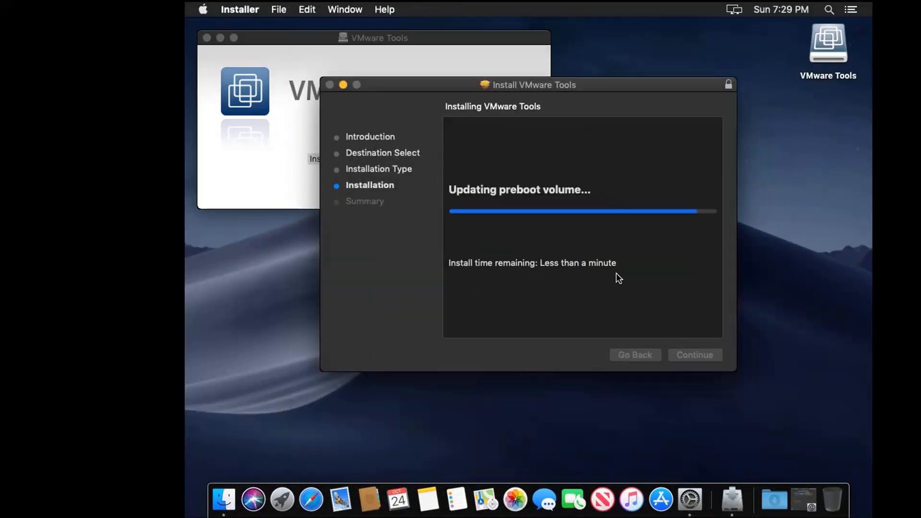
pyautogui.moveTo(185, 260)
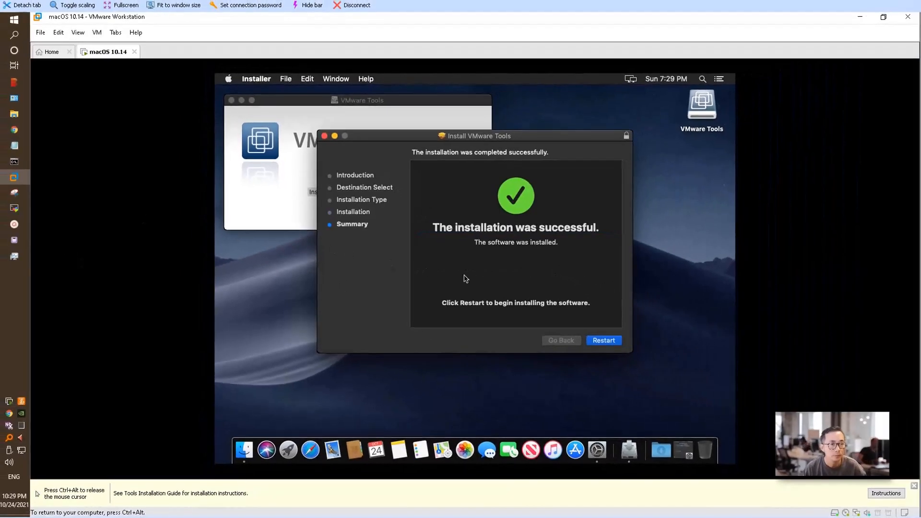
pyautogui.click(603, 341)
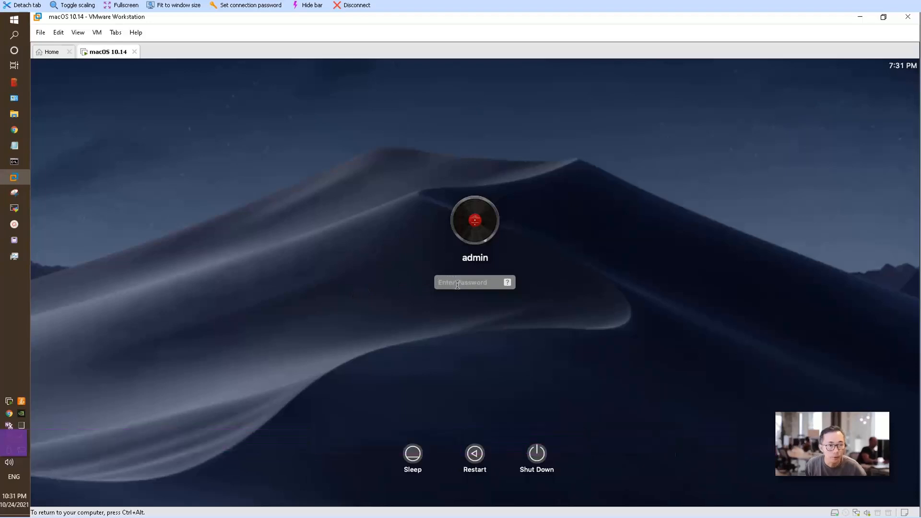
# Sign back in as admin to reach the full-window Mojave desktop
pyautogui.write('password')
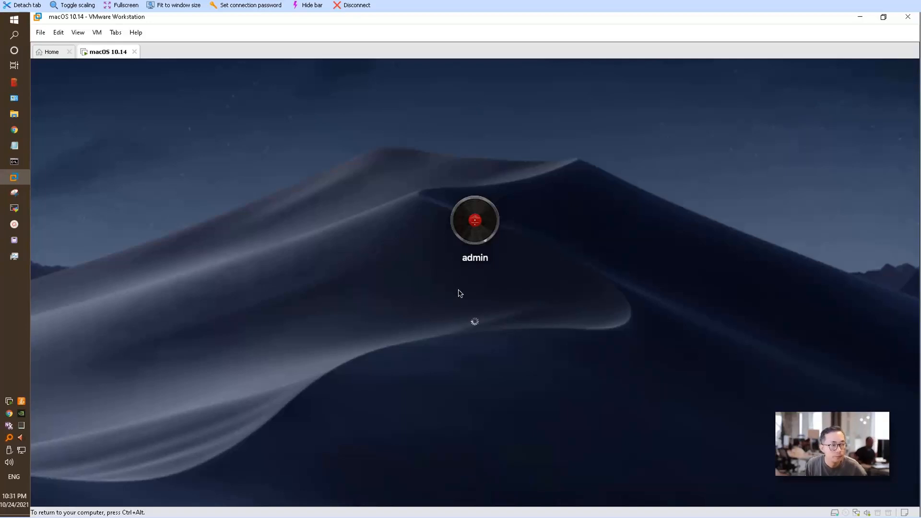
pyautogui.moveTo(191, 178)
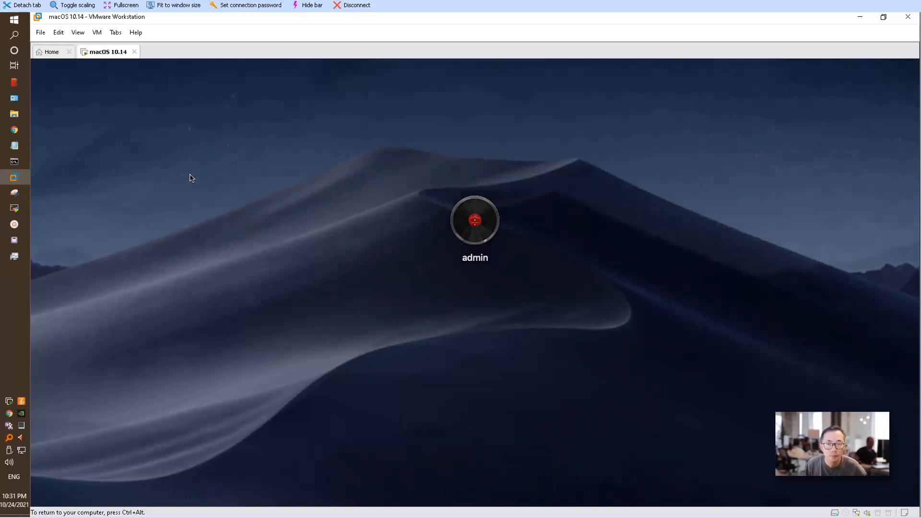
pyautogui.click(475, 222)
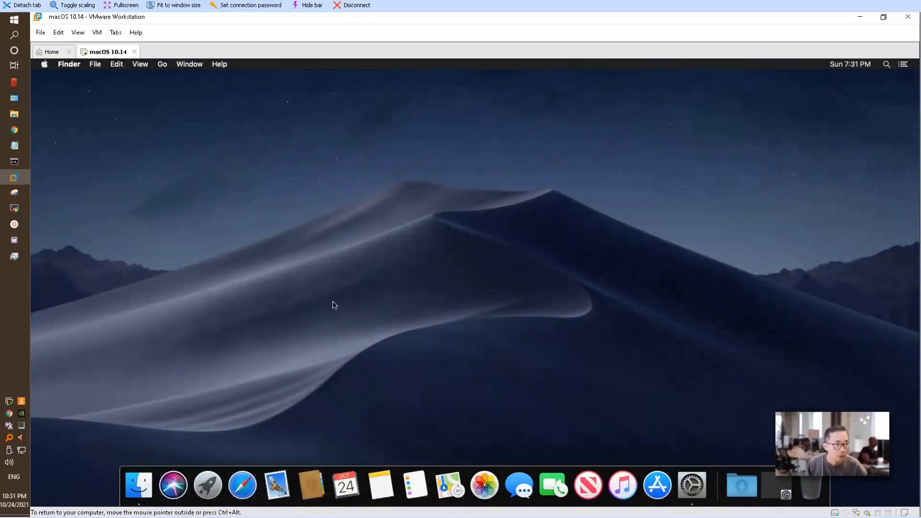